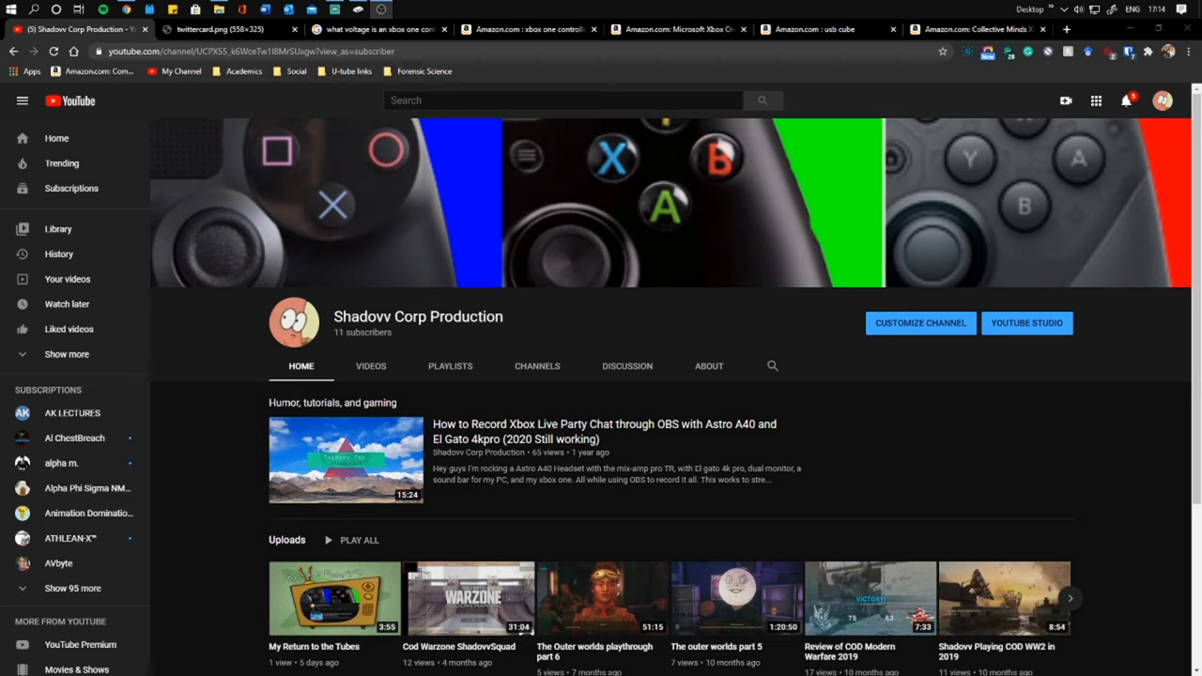
{"action": "mouse_move", "coordinate": [231, 86]}
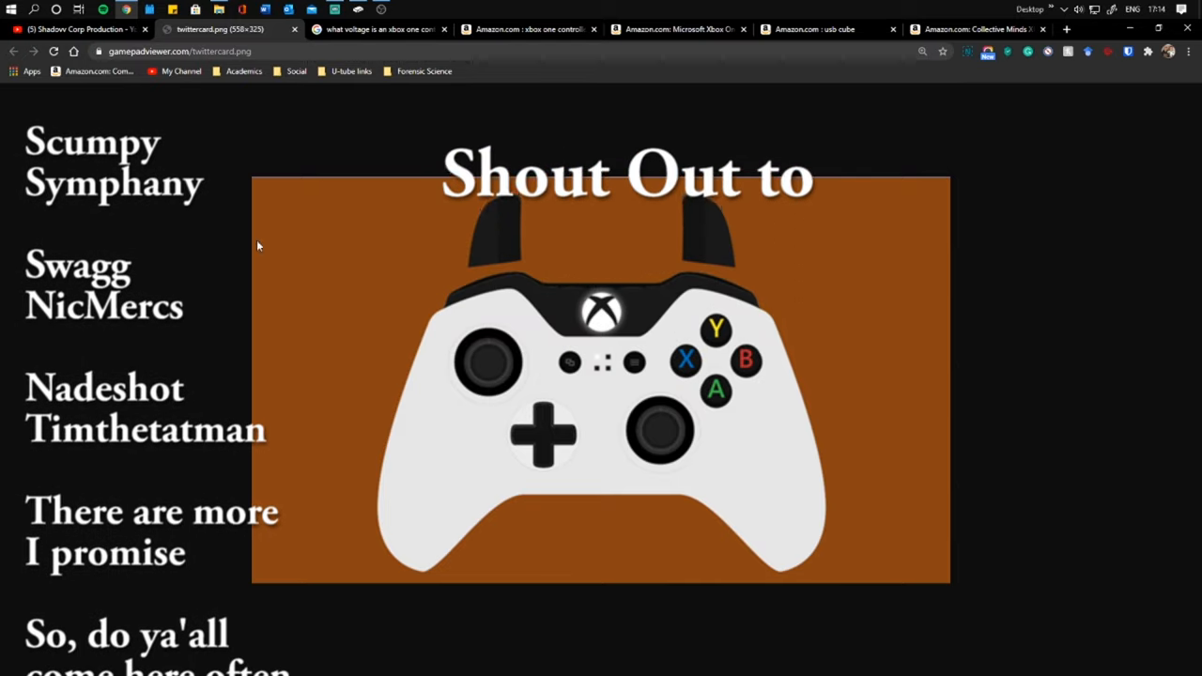
Switch to the Amazon 'xbox one controller' results listing red, grey-and-blue and blue controllers
{"action": "scroll", "scroll_direction": "down", "scroll_amount": 3}
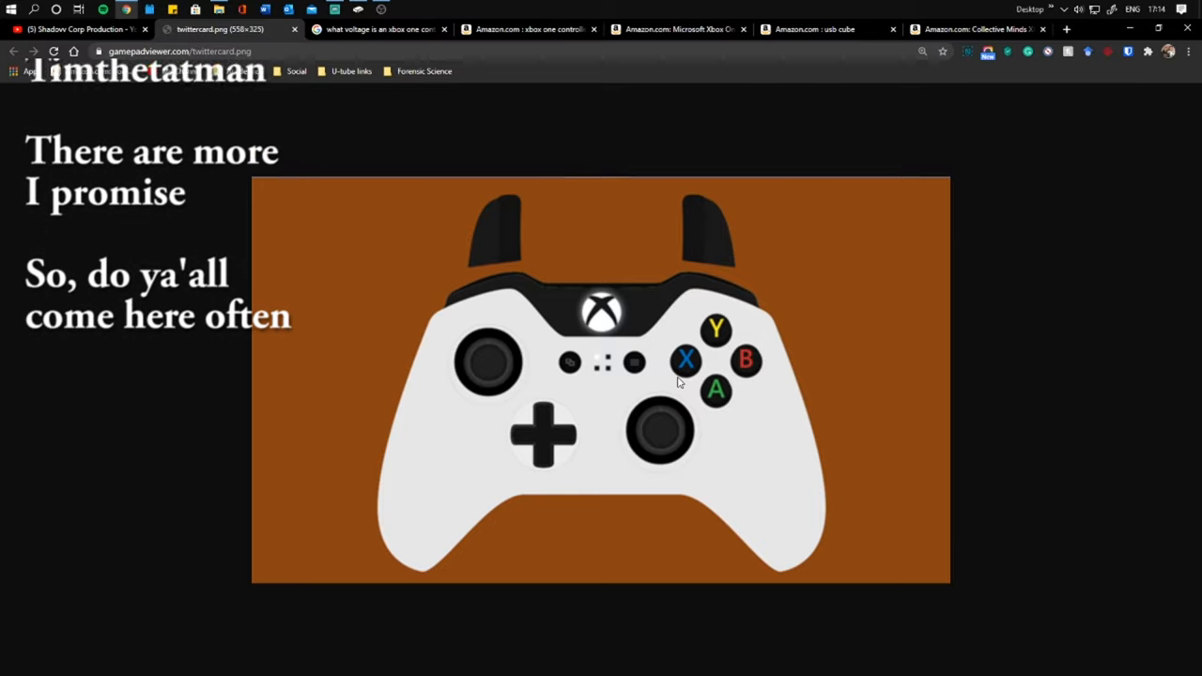
{"action": "scroll", "scroll_direction": "down", "scroll_amount": 3}
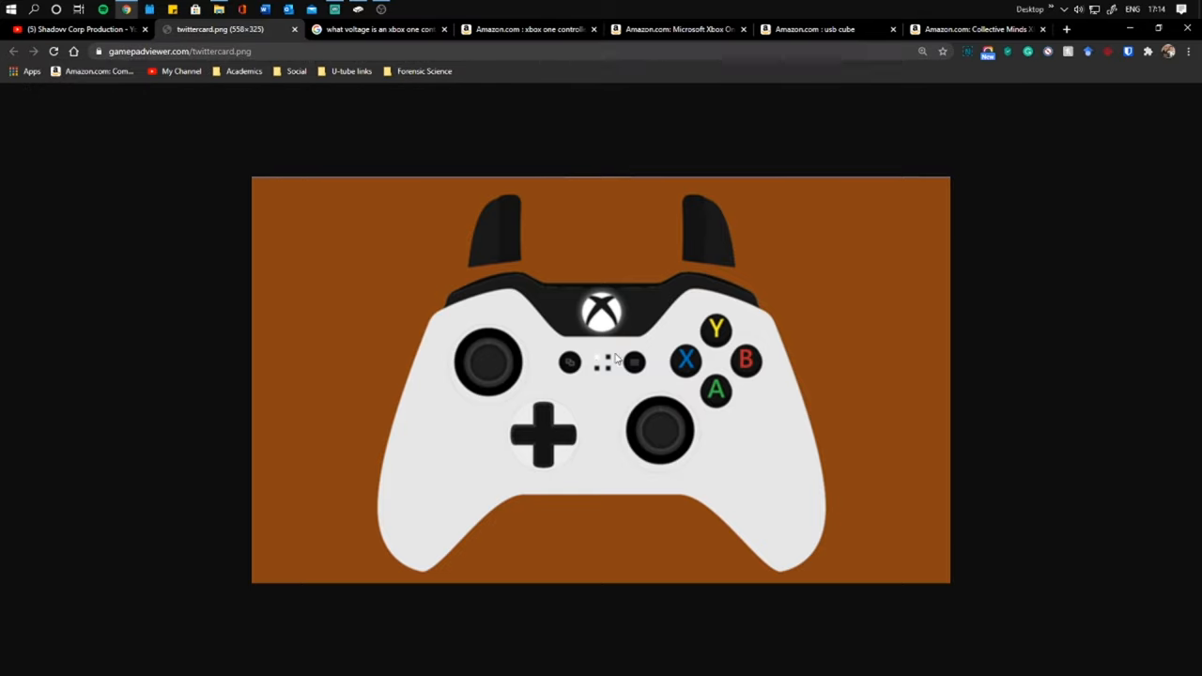
{"action": "mouse_move", "coordinate": [602, 340]}
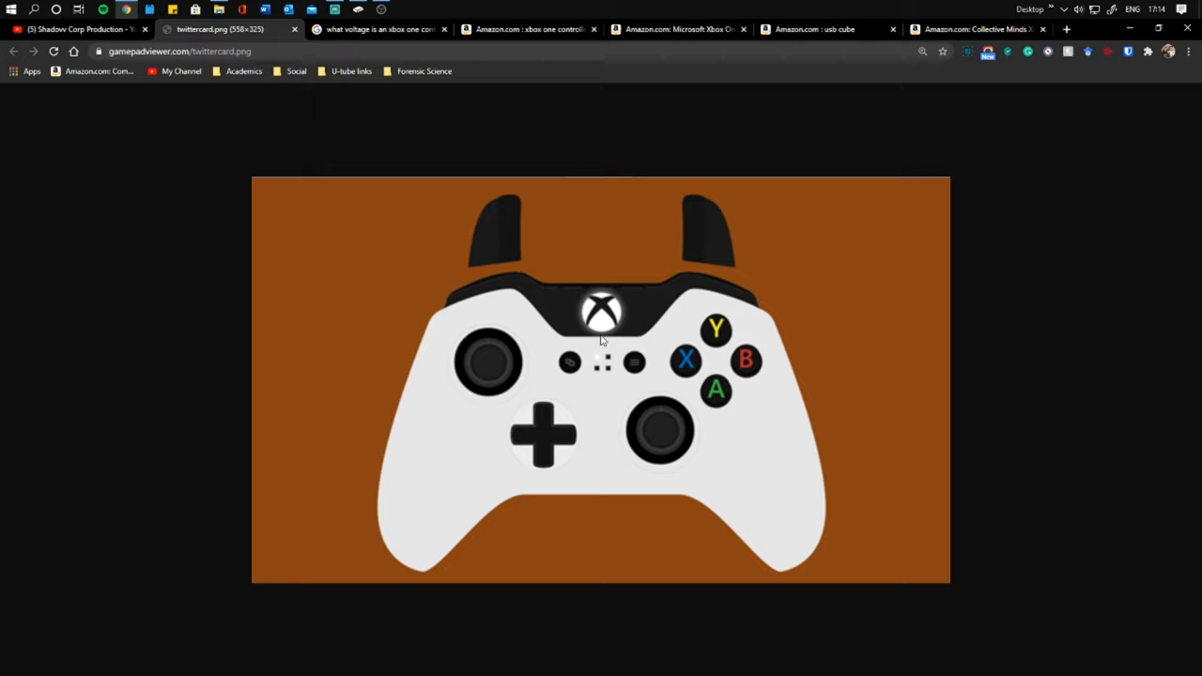
{"action": "mouse_move", "coordinate": [594, 293]}
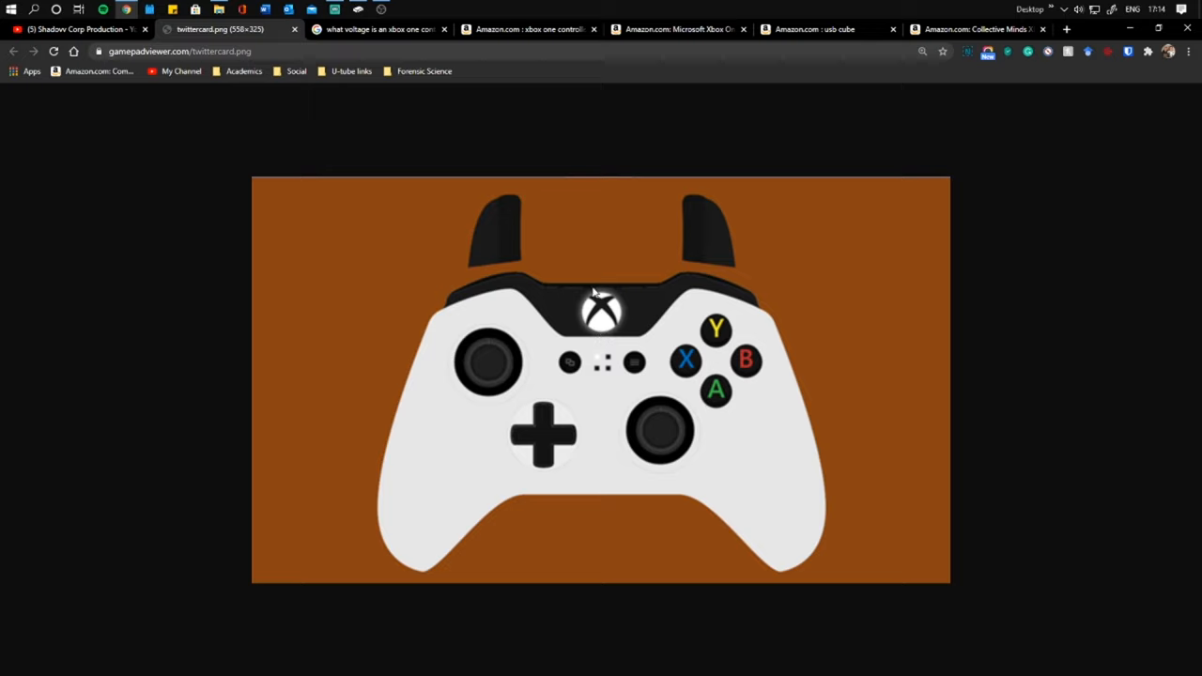
{"action": "mouse_move", "coordinate": [600, 270]}
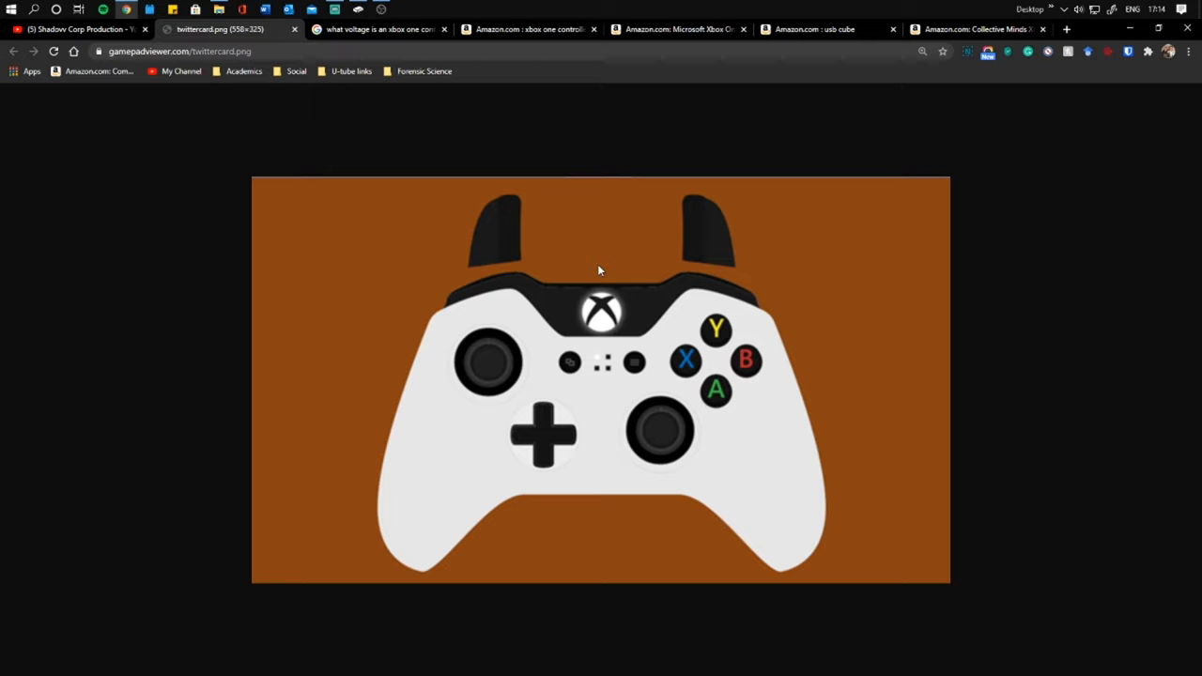
{"action": "mouse_move", "coordinate": [573, 289]}
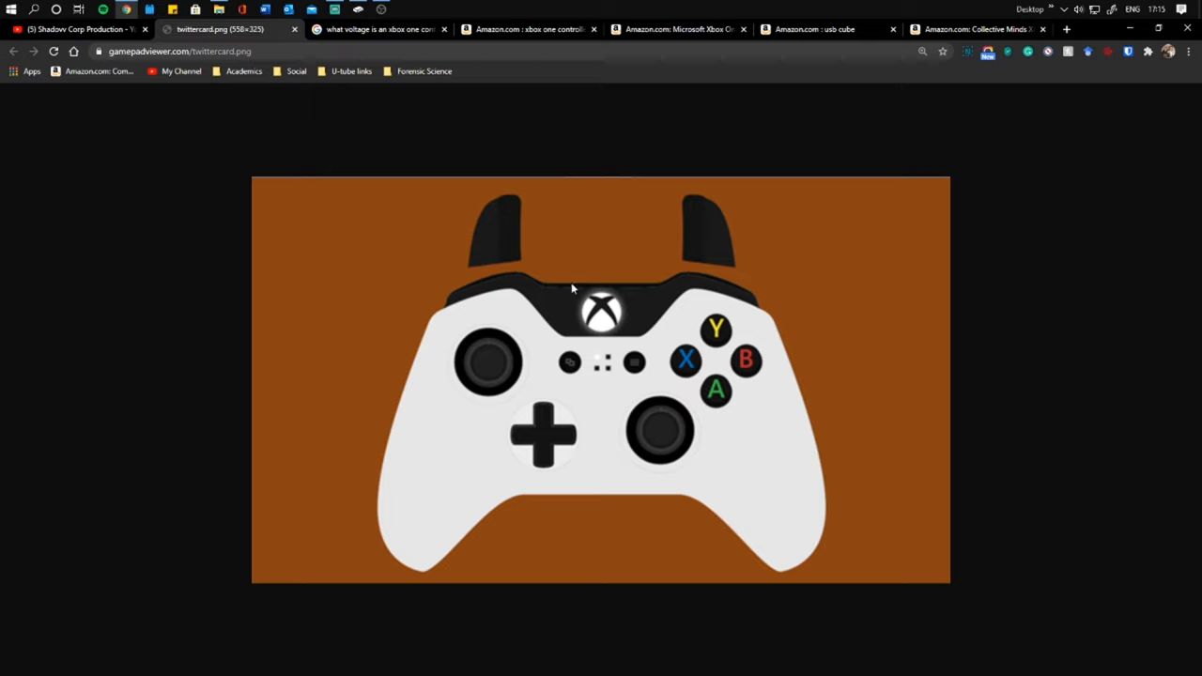
{"action": "mouse_move", "coordinate": [657, 338]}
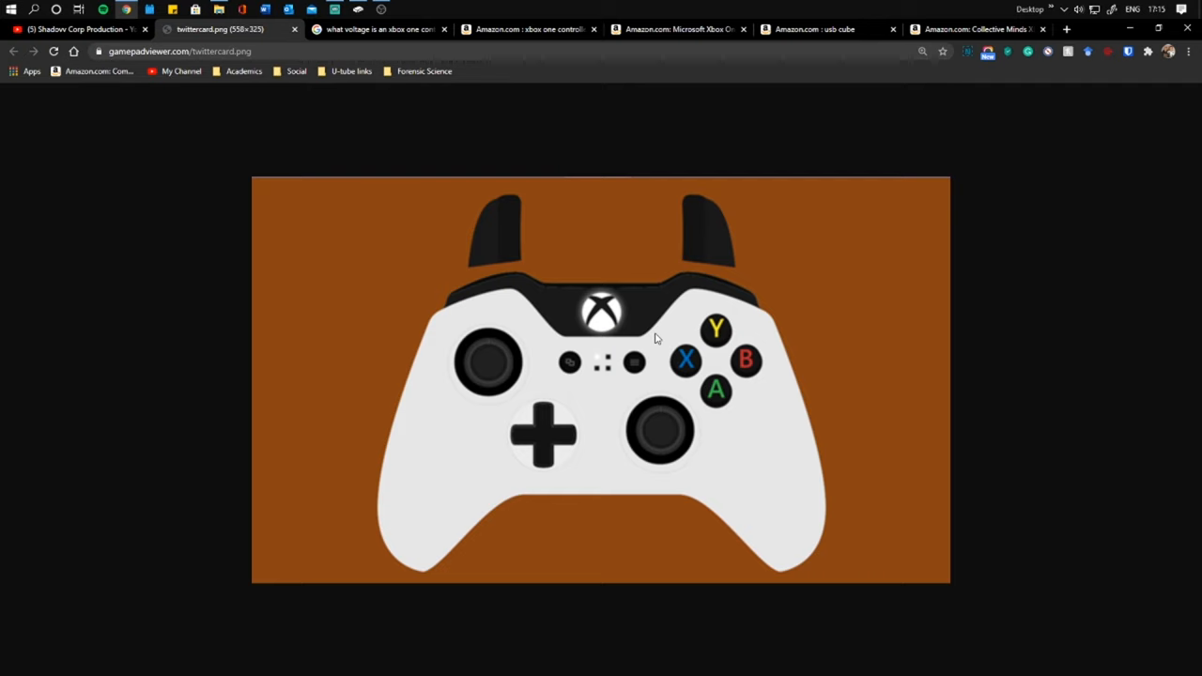
{"action": "left_click", "coordinate": [526, 29]}
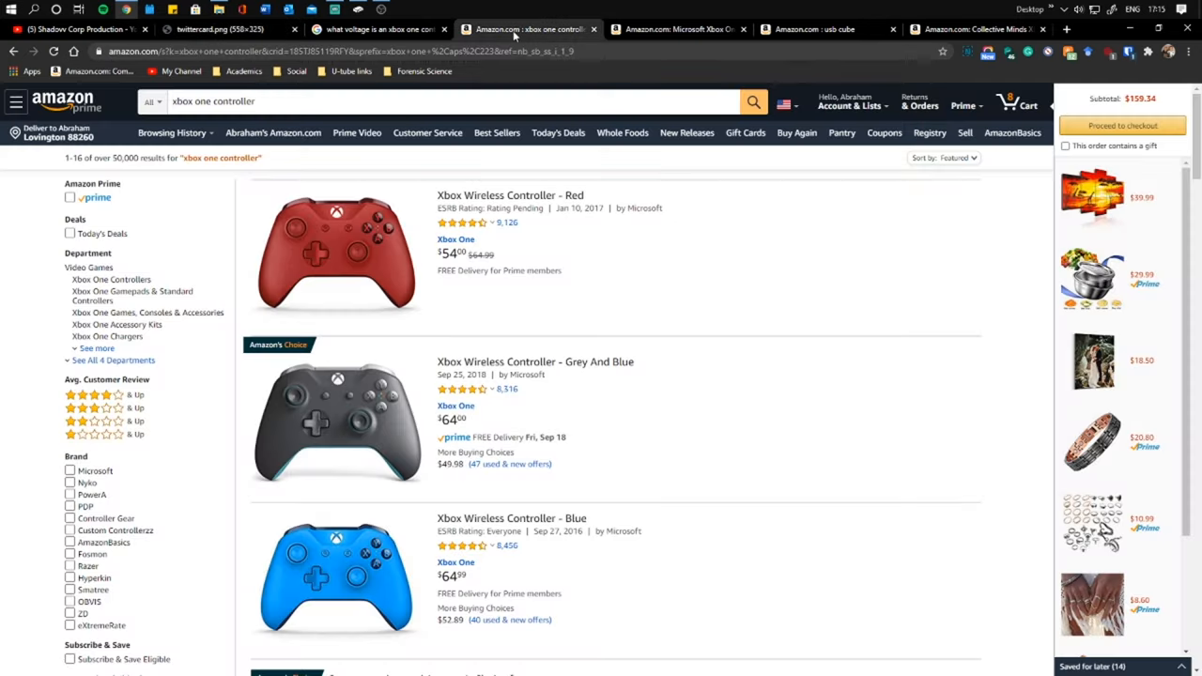
{"action": "mouse_move", "coordinate": [715, 244]}
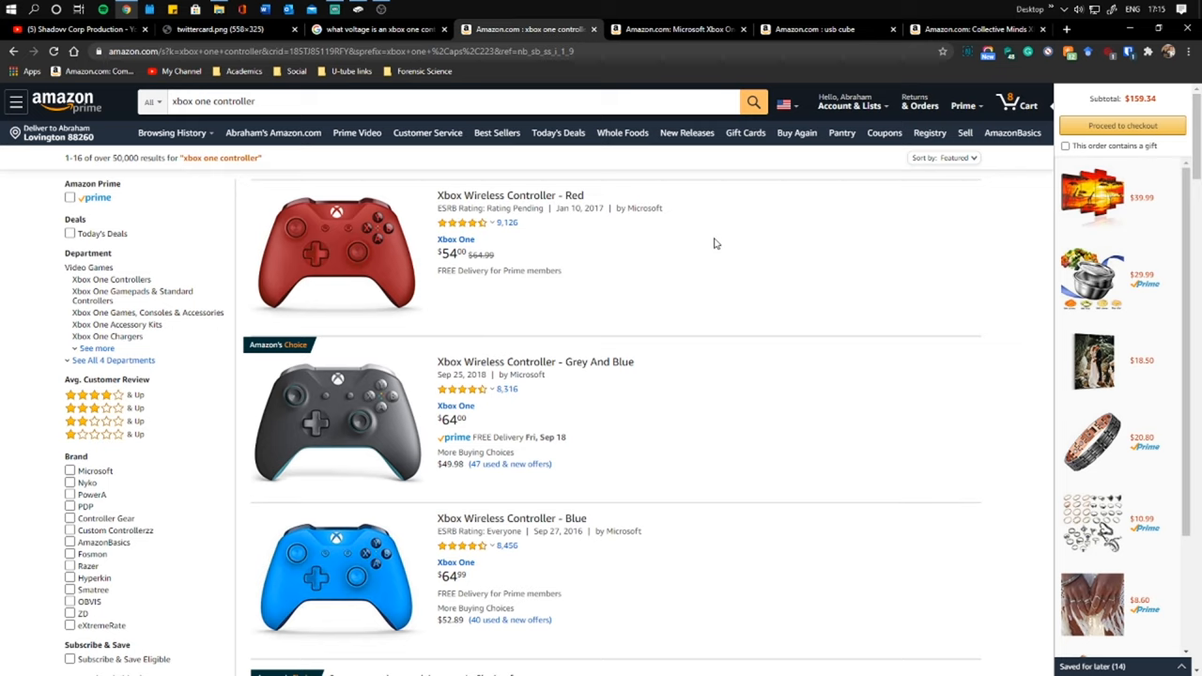
{"action": "mouse_move", "coordinate": [445, 374]}
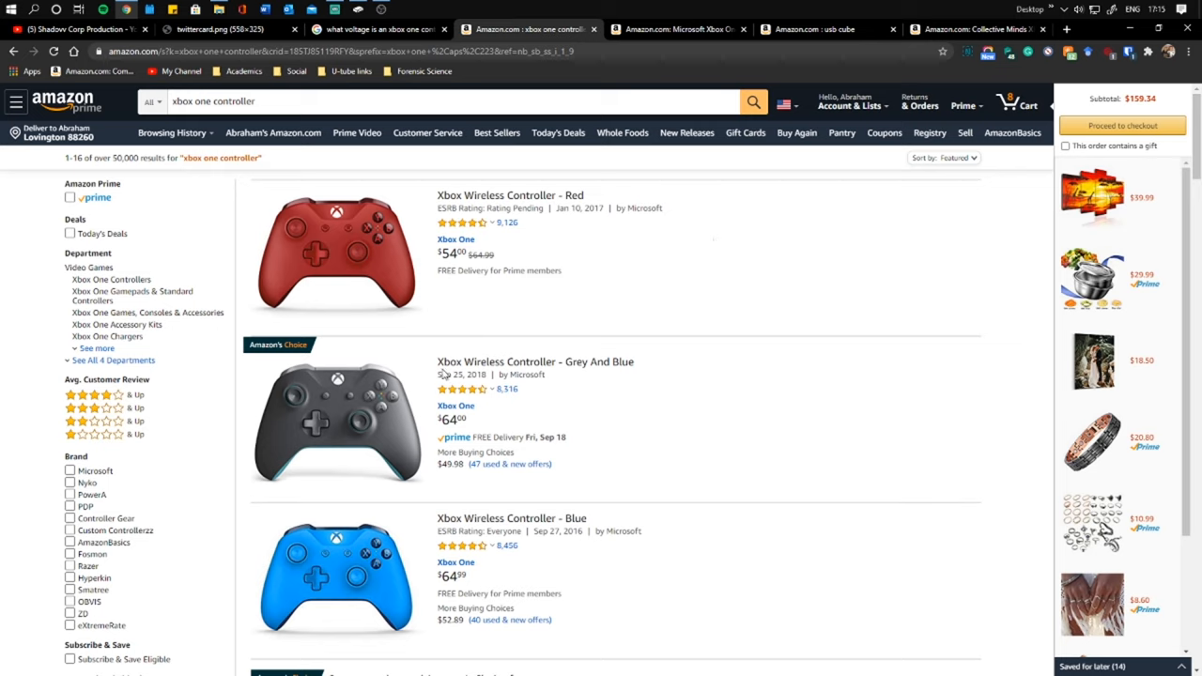
{"action": "mouse_move", "coordinate": [675, 338]}
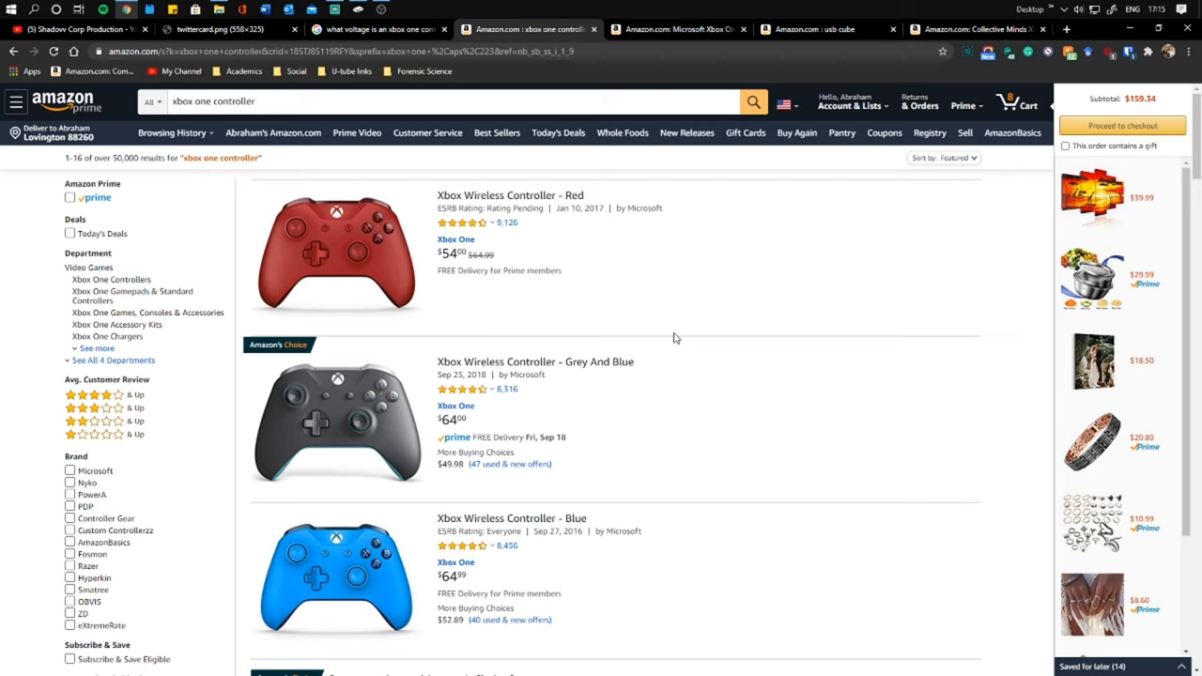
{"action": "mouse_move", "coordinate": [656, 345]}
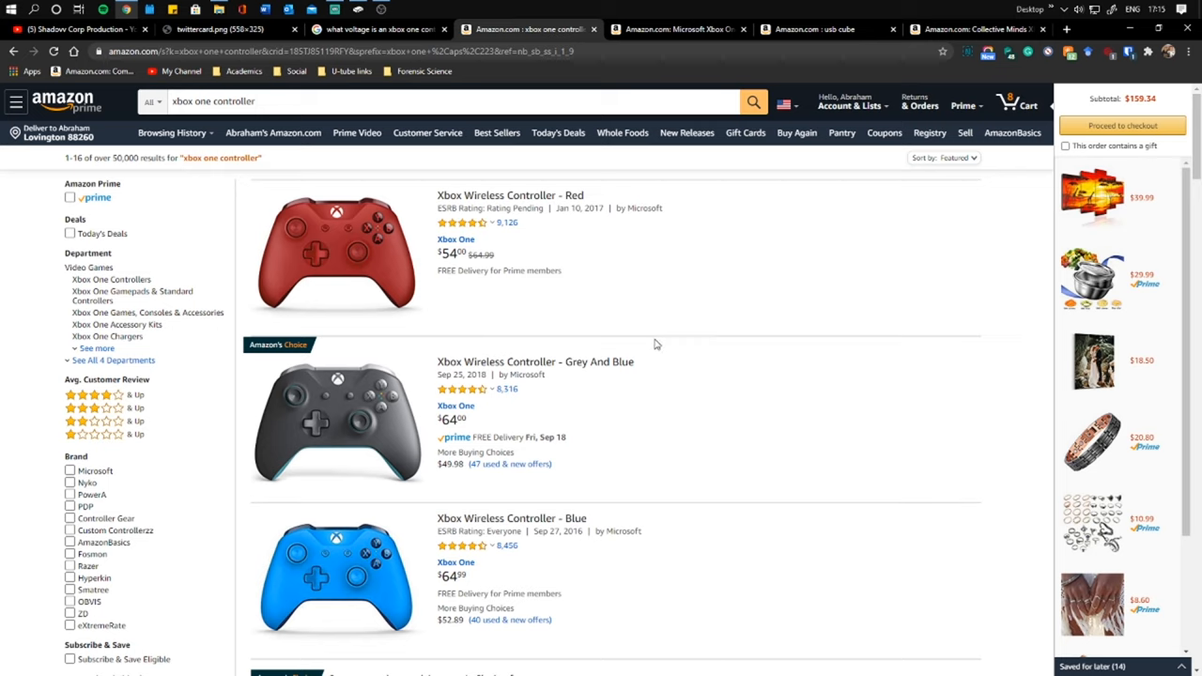
{"action": "mouse_move", "coordinate": [445, 368]}
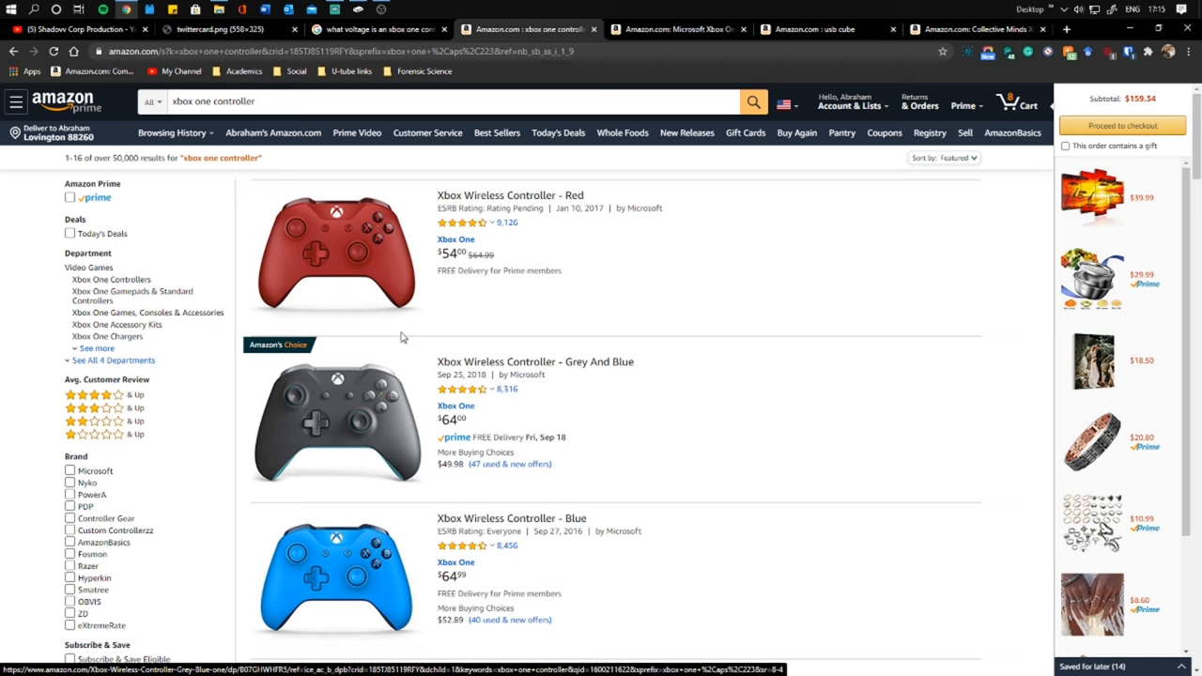
{"action": "mouse_move", "coordinate": [321, 388]}
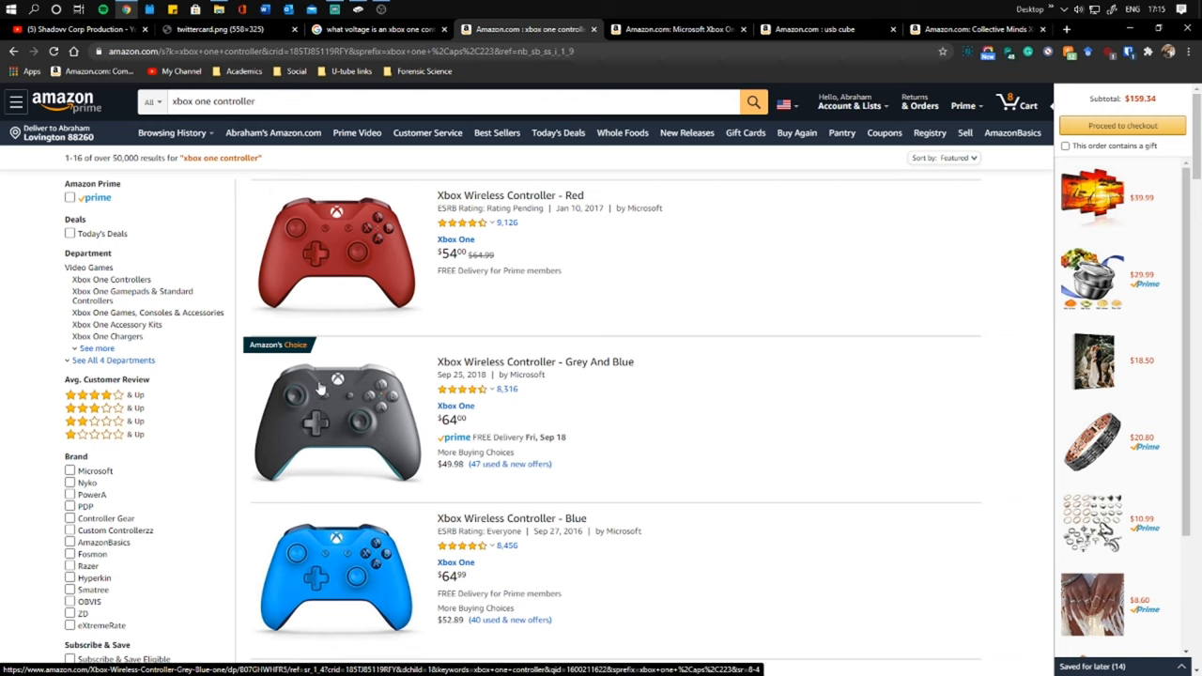
{"action": "mouse_move", "coordinate": [322, 392]}
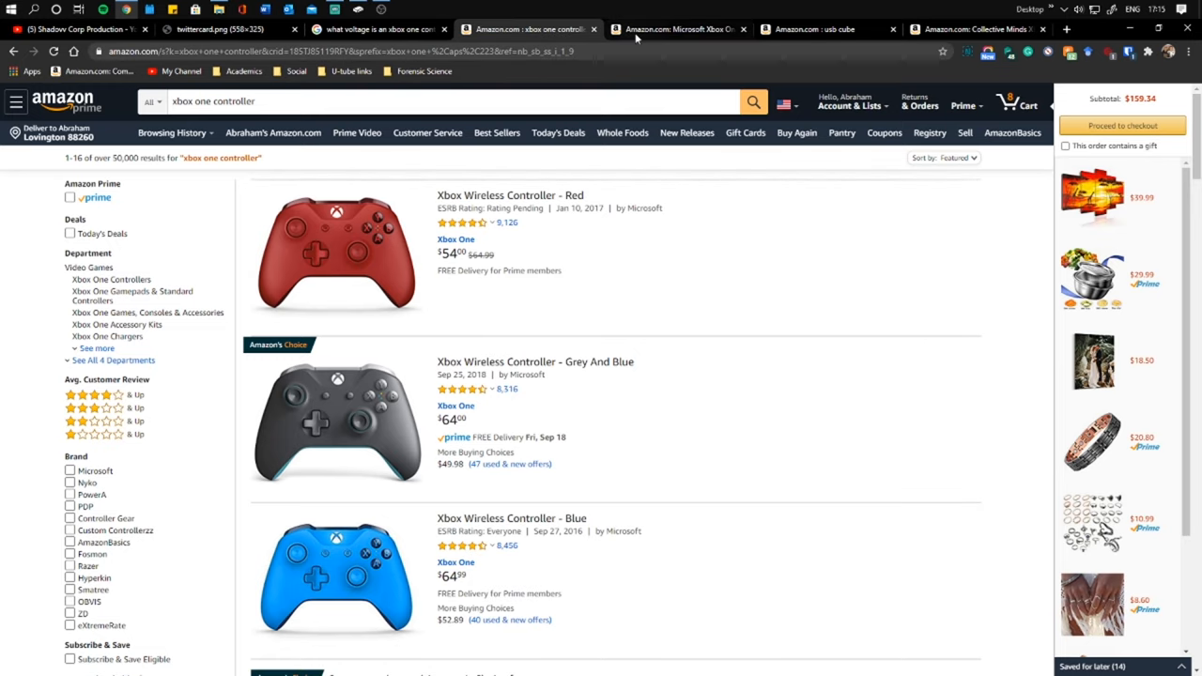
Switch to the Microsoft Xbox One Wireless Adapter for Windows product page ($39.77)
{"action": "left_click", "coordinate": [676, 29]}
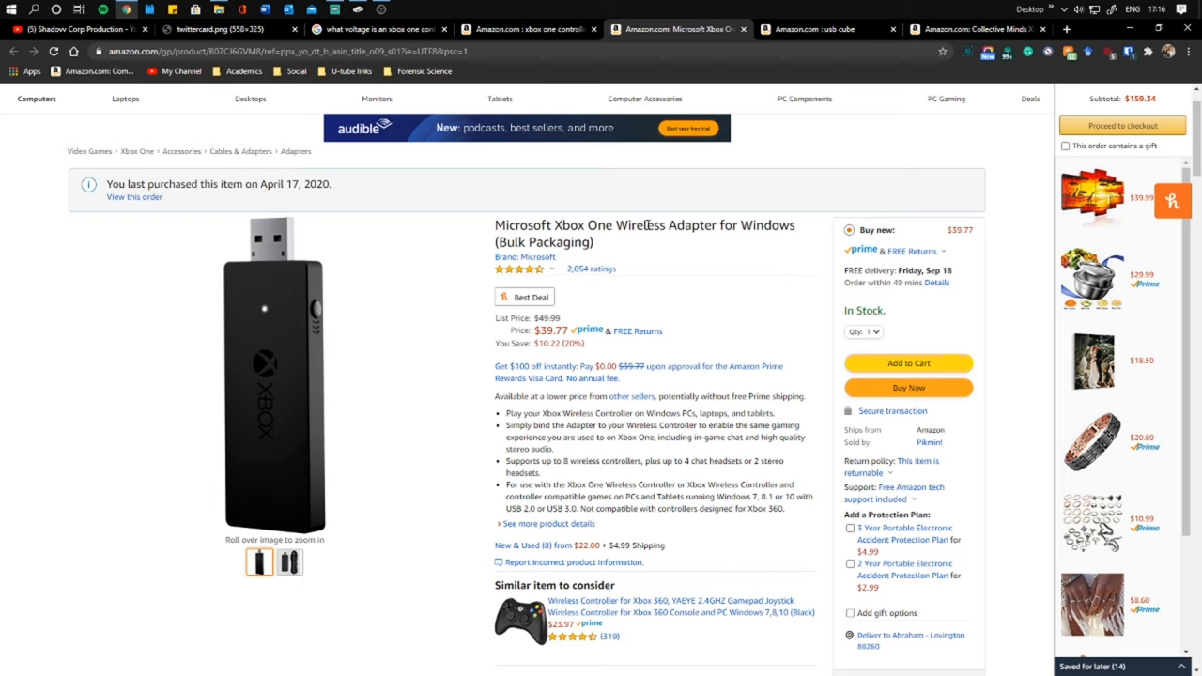
{"action": "mouse_move", "coordinate": [619, 230]}
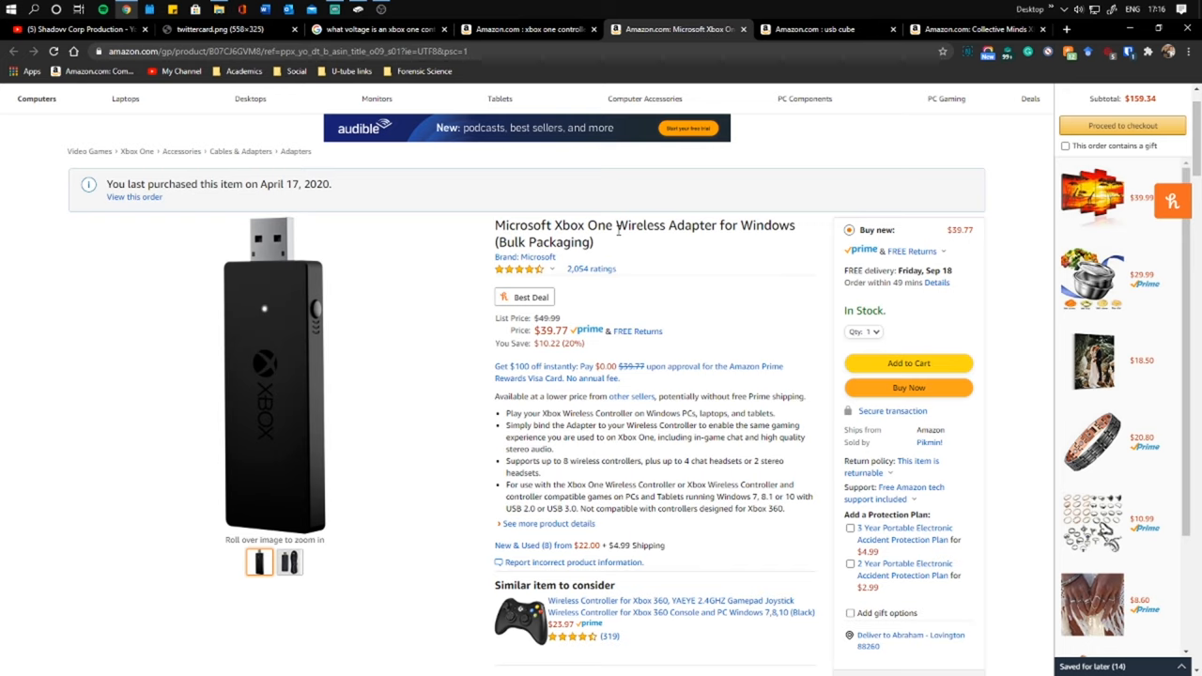
{"action": "left_click", "coordinate": [826, 30]}
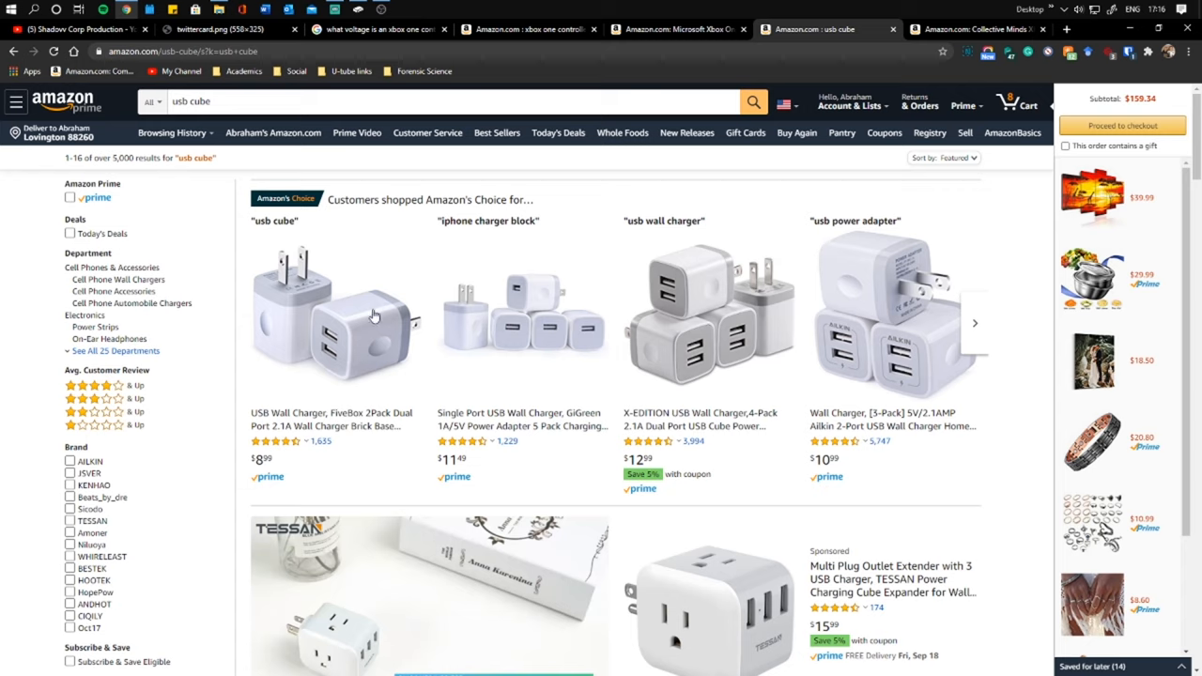
{"action": "left_click", "coordinate": [376, 29]}
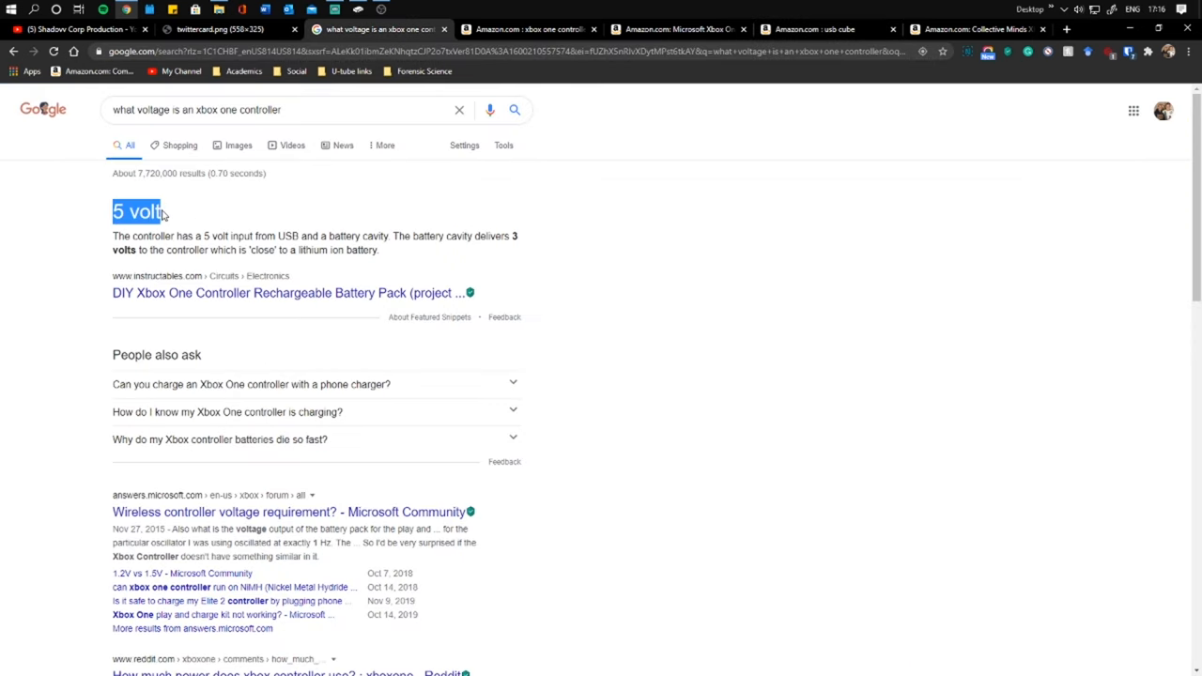
{"action": "left_click", "coordinate": [808, 29]}
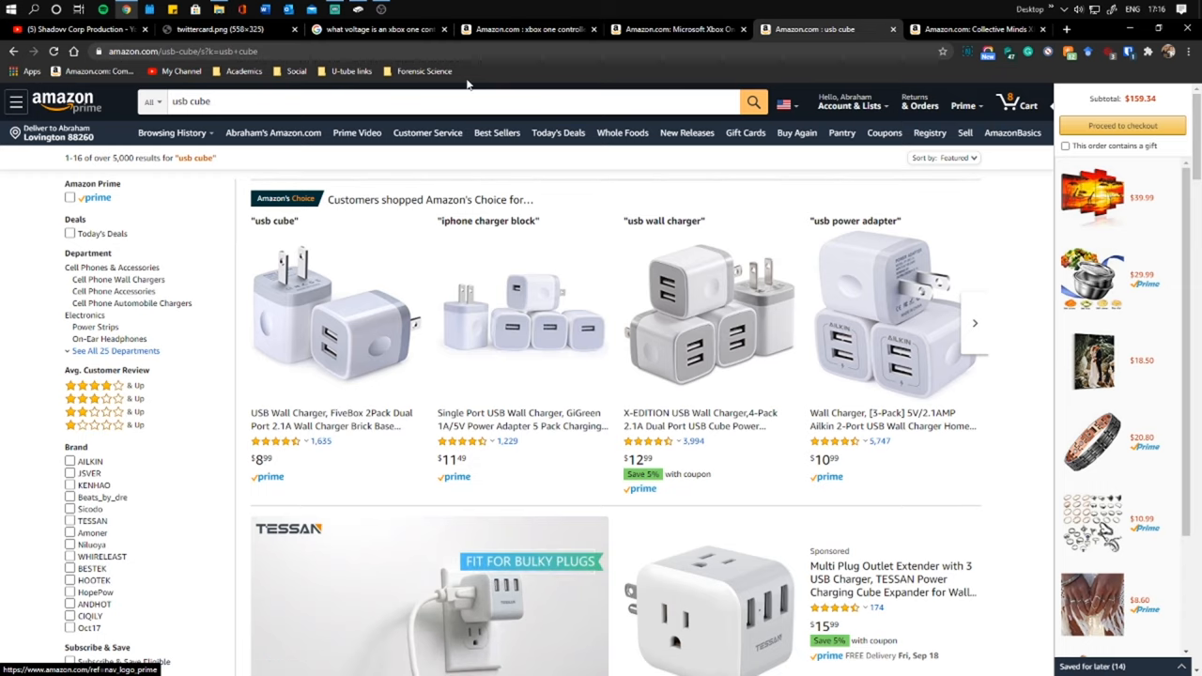
{"action": "left_click", "coordinate": [676, 30]}
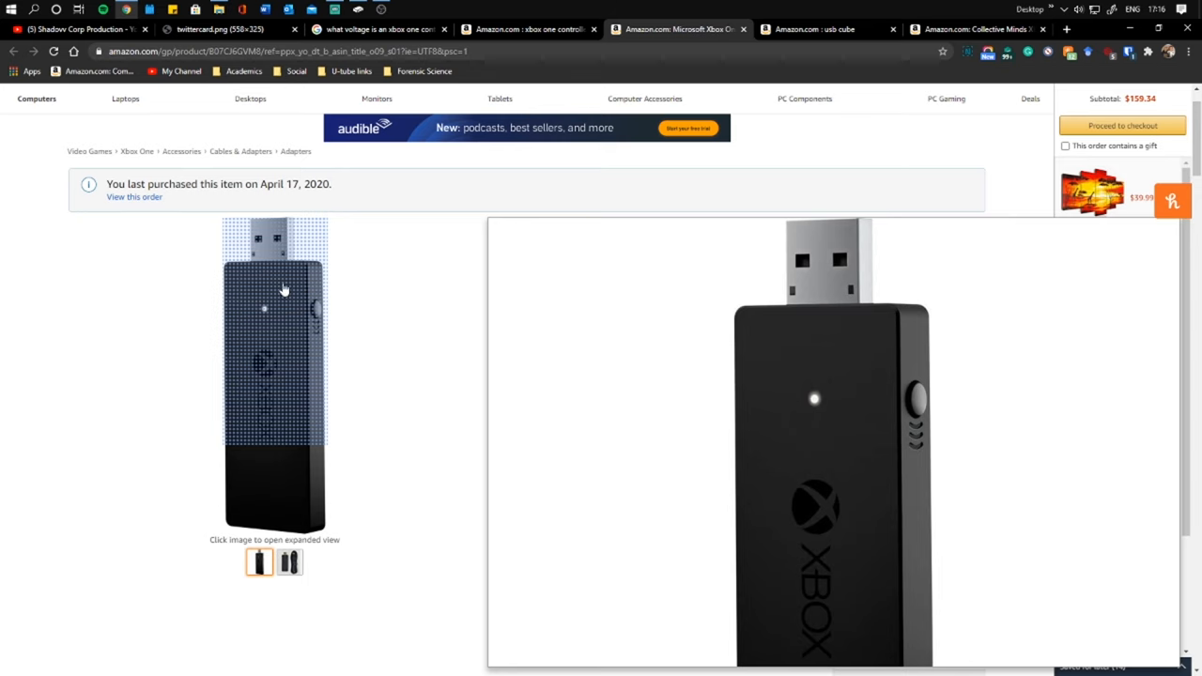
{"action": "mouse_move", "coordinate": [101, 264]}
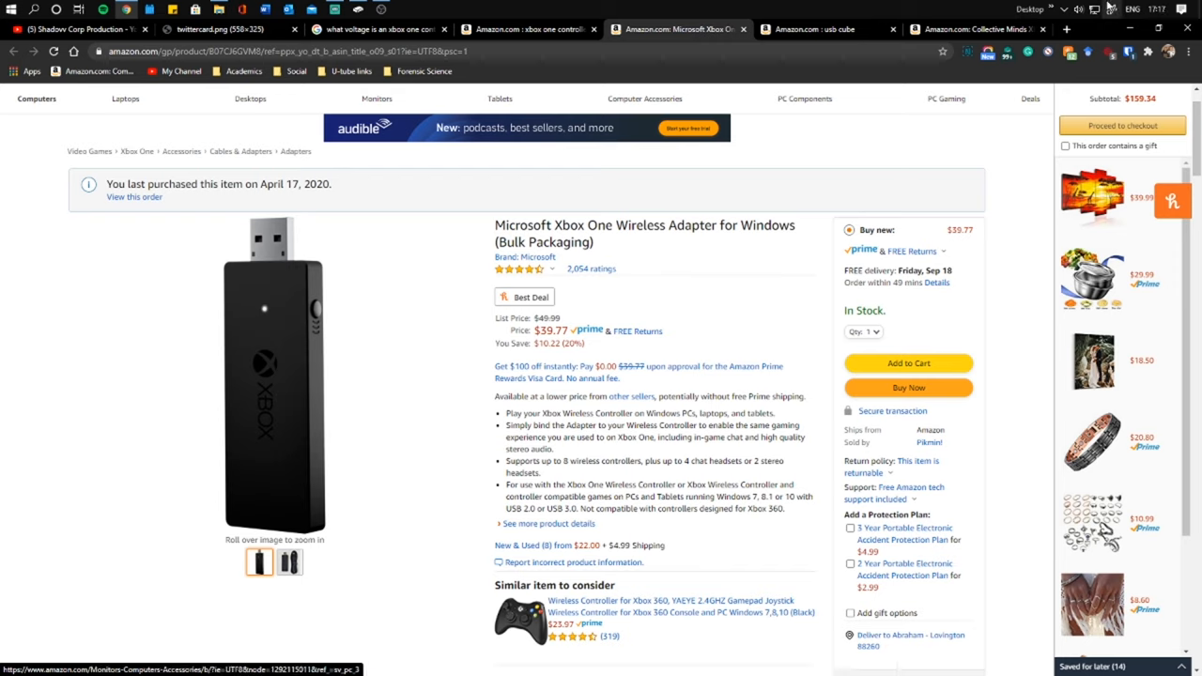
{"action": "mouse_move", "coordinate": [977, 29]}
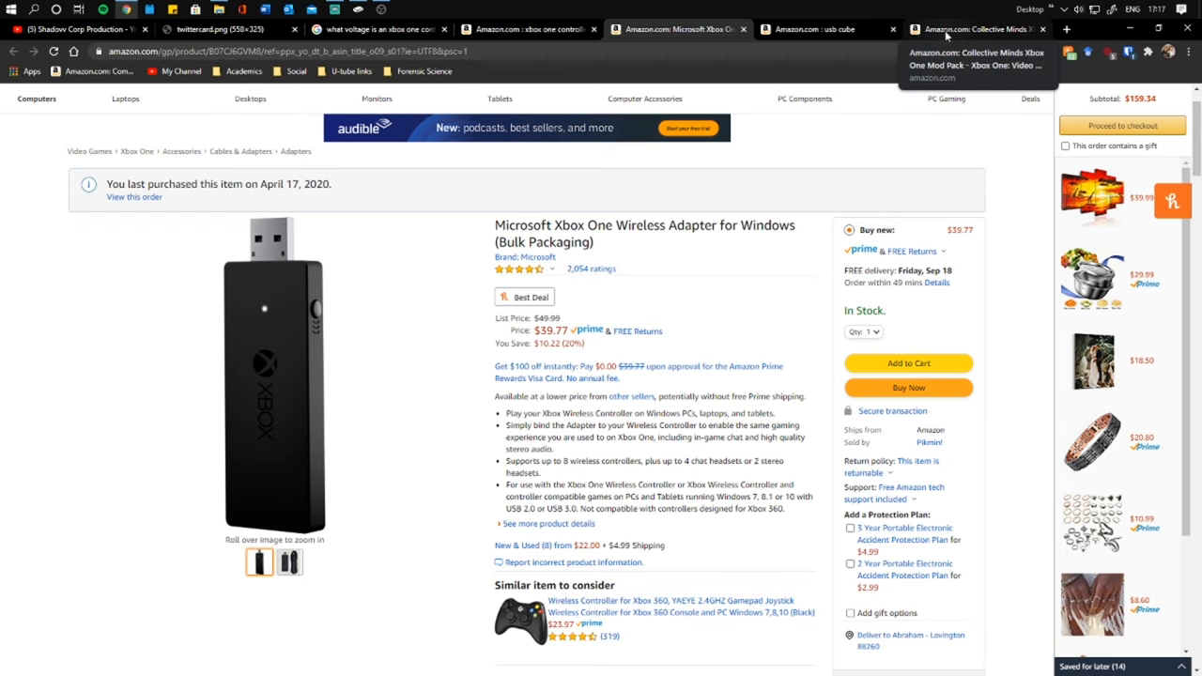
Browse the Collective Minds Xbox One Mod Pack page, its paddle-mapping photo, features and reviews
{"action": "left_click", "coordinate": [977, 29]}
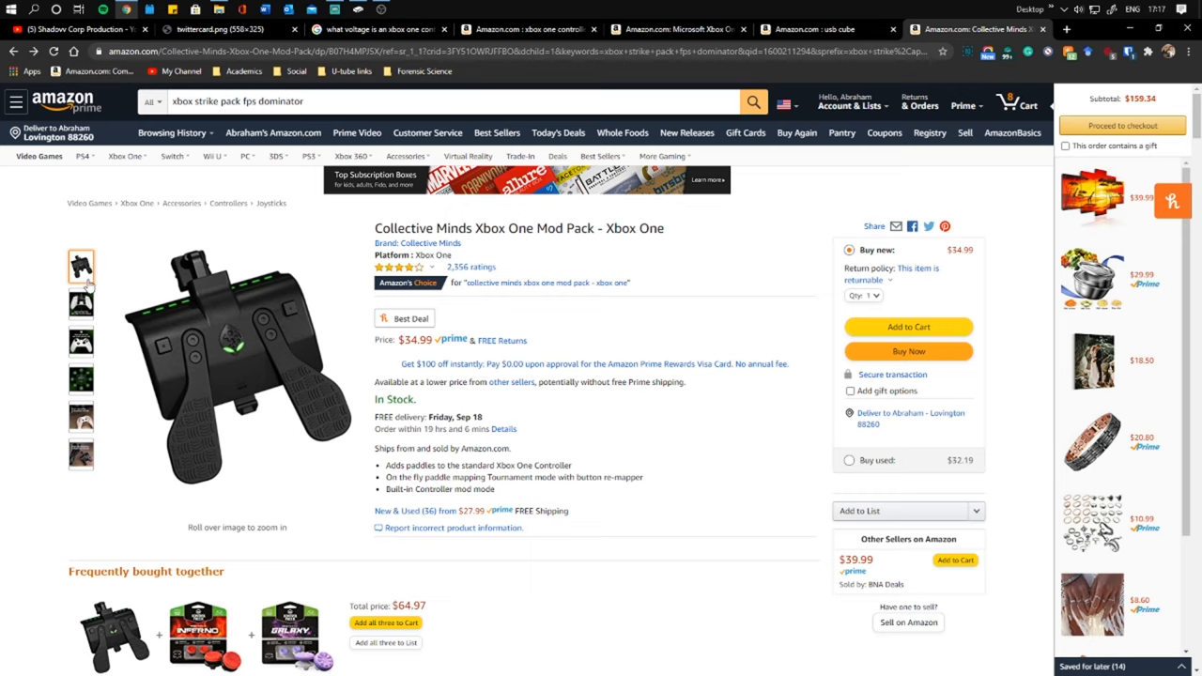
{"action": "left_click", "coordinate": [81, 303]}
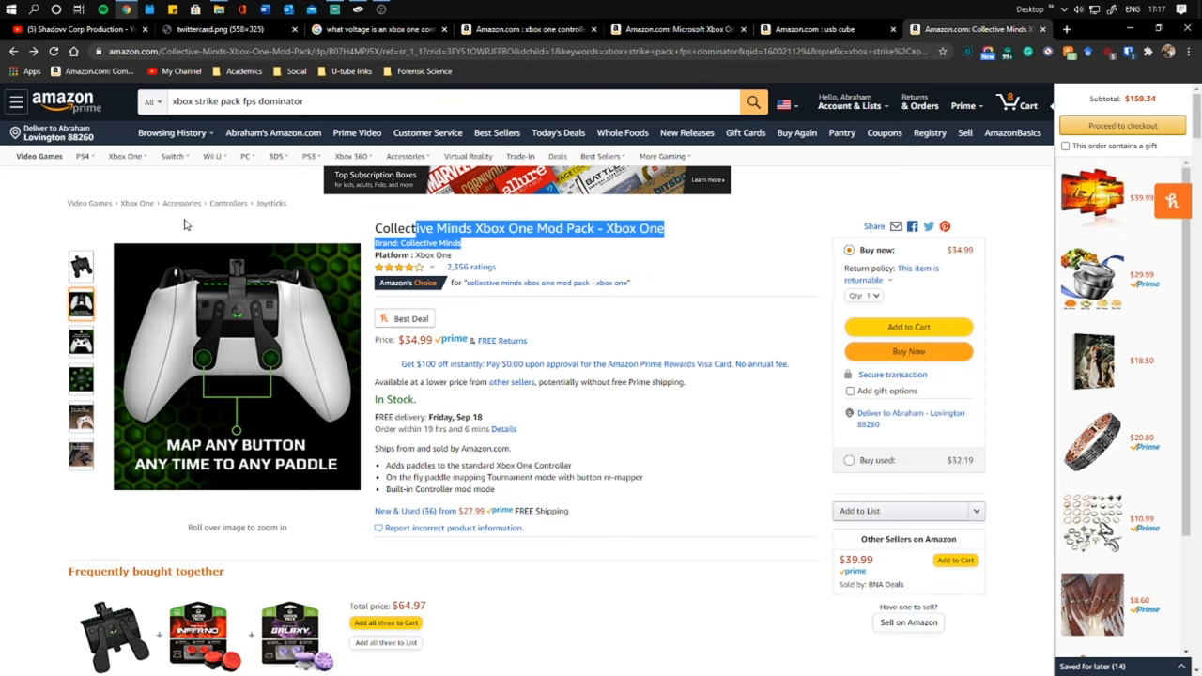
{"action": "scroll", "scroll_direction": "down", "scroll_amount": 3}
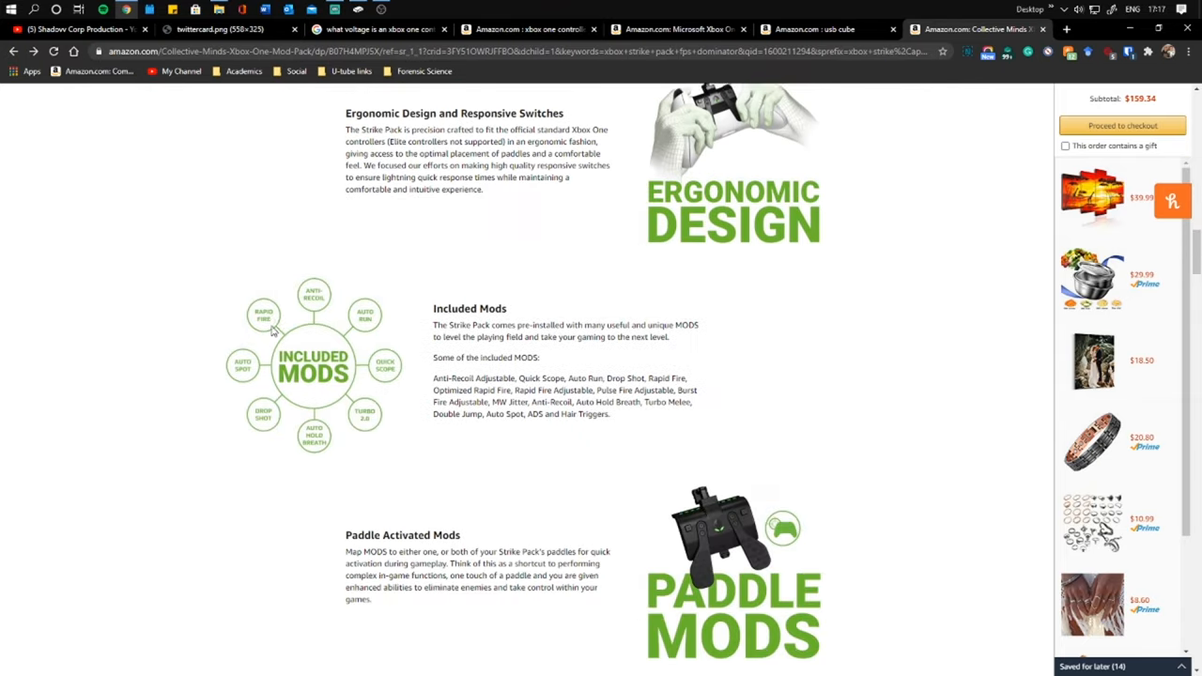
{"action": "scroll", "scroll_direction": "down", "scroll_amount": 3}
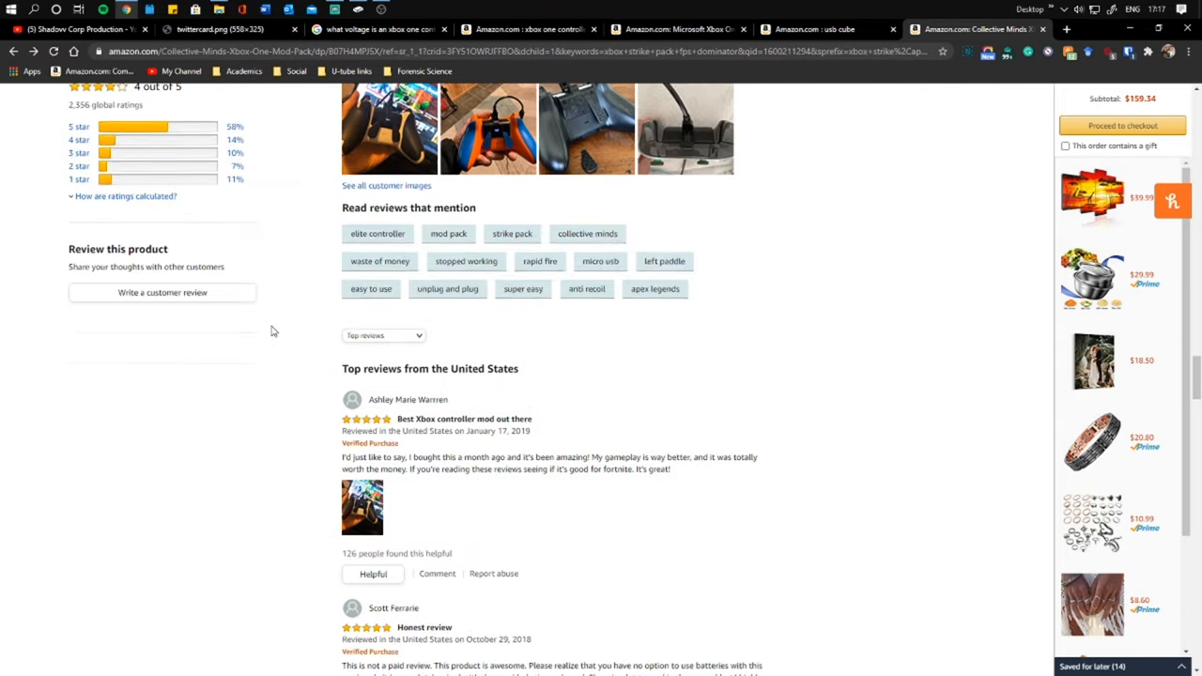
{"action": "scroll", "scroll_direction": "down", "scroll_amount": 3}
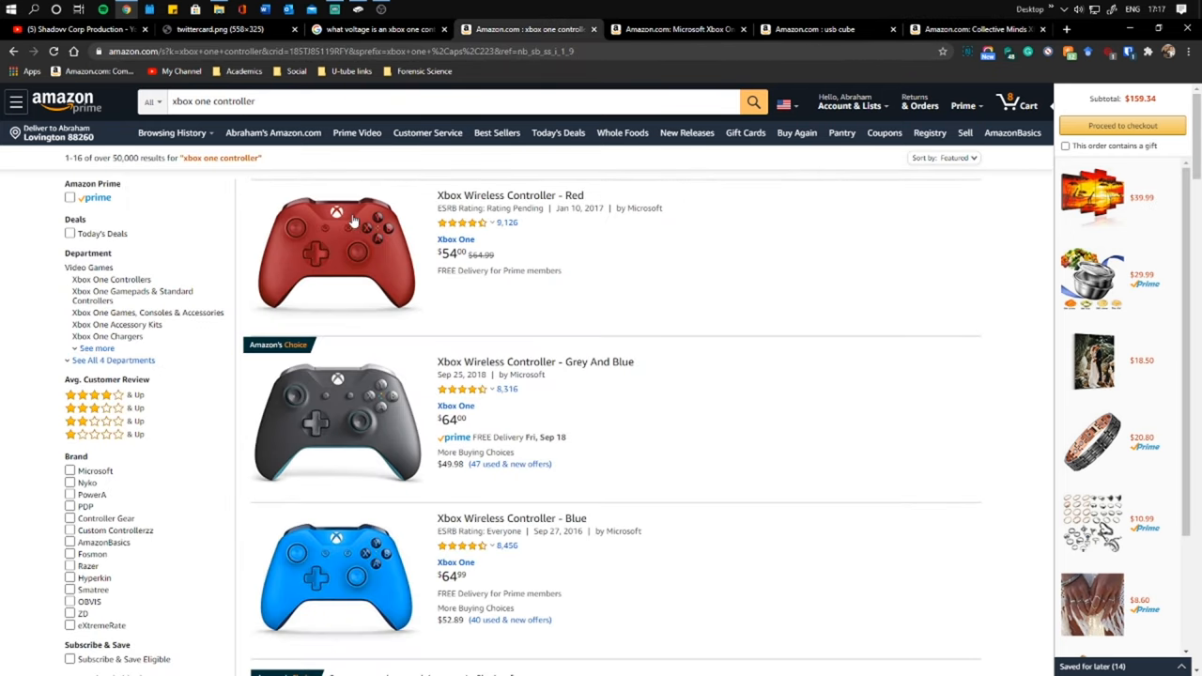
Revisit the wireless adapter page, then scroll through the 'usb cube' charger results
{"action": "left_click", "coordinate": [676, 29]}
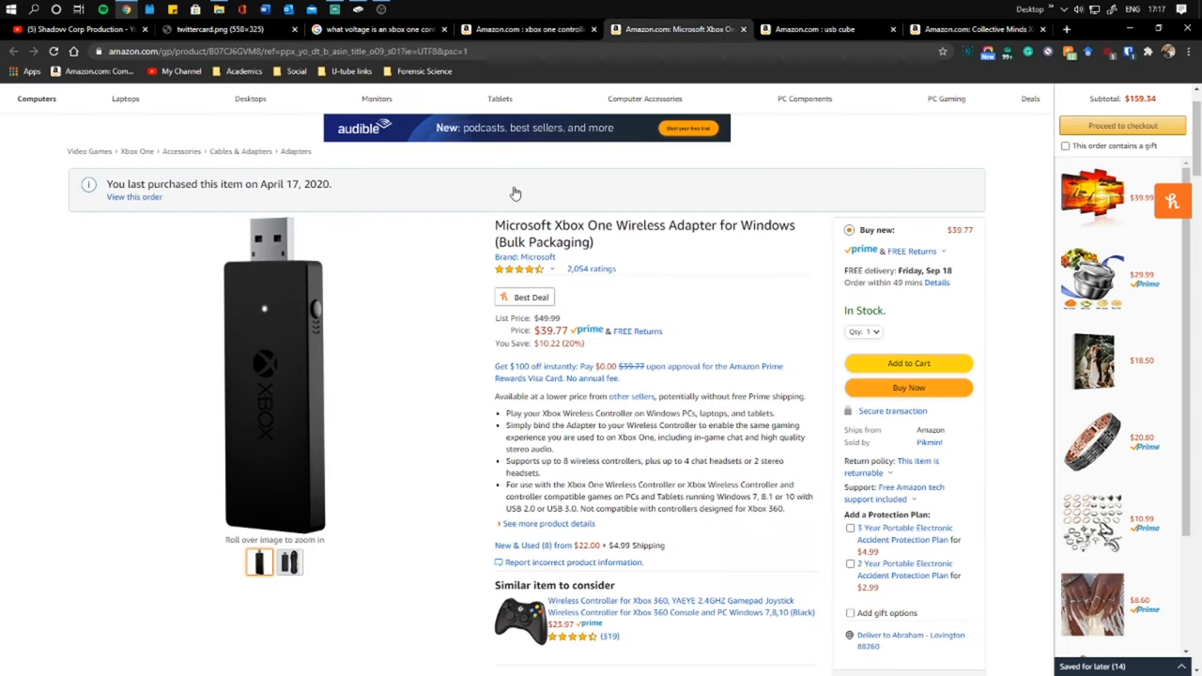
{"action": "mouse_move", "coordinate": [274, 376]}
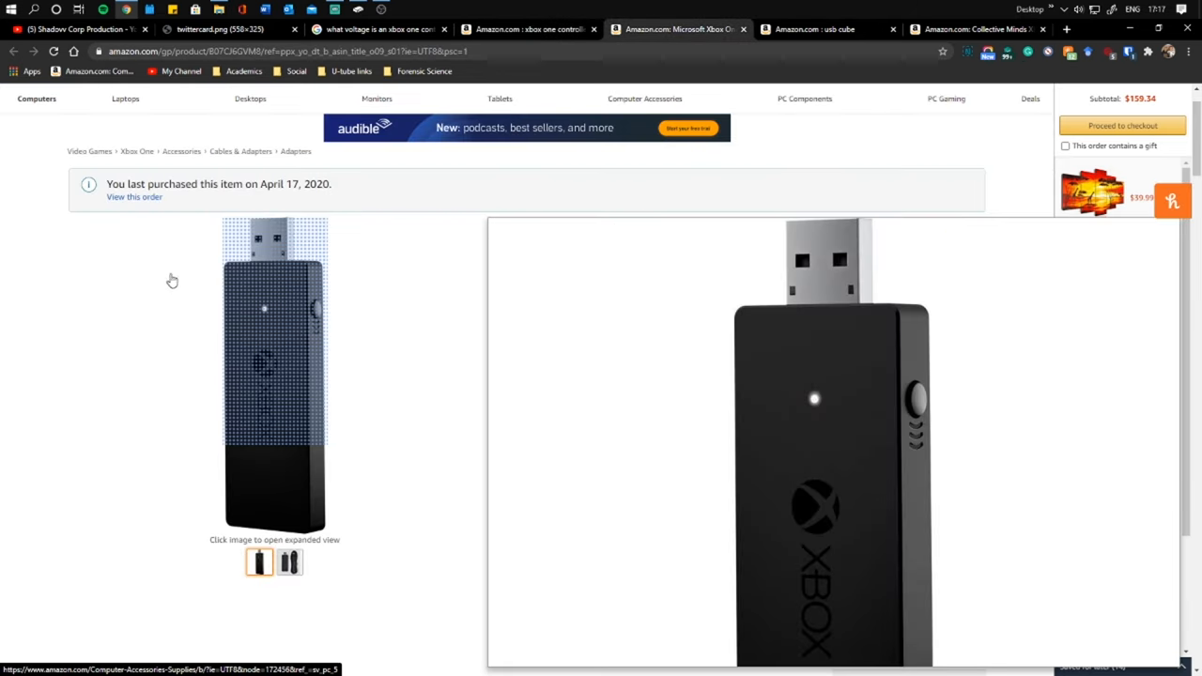
{"action": "mouse_move", "coordinate": [77, 245]}
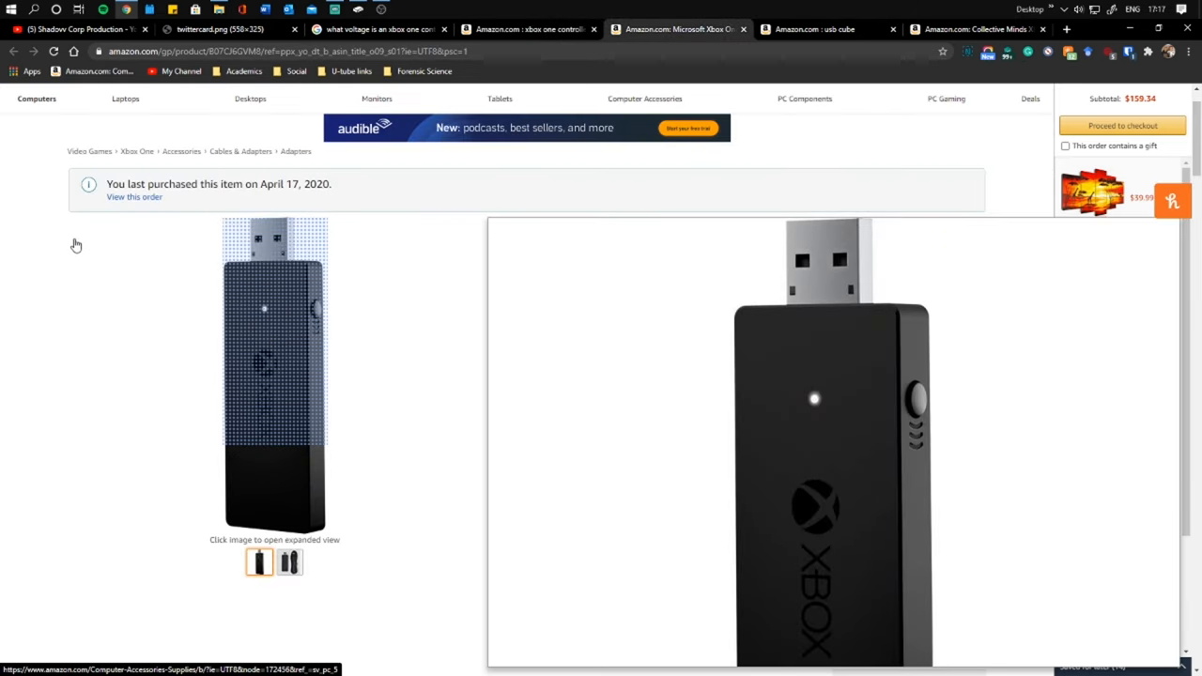
{"action": "left_click", "coordinate": [827, 29]}
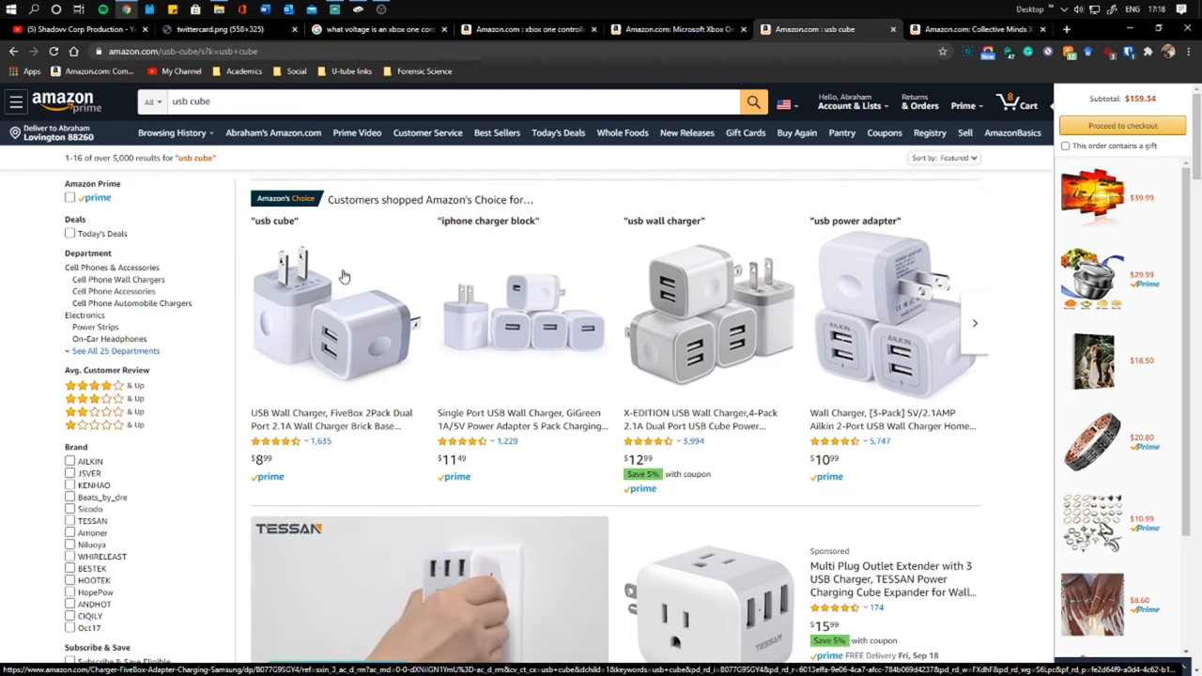
{"action": "scroll", "scroll_direction": "down", "scroll_amount": 3}
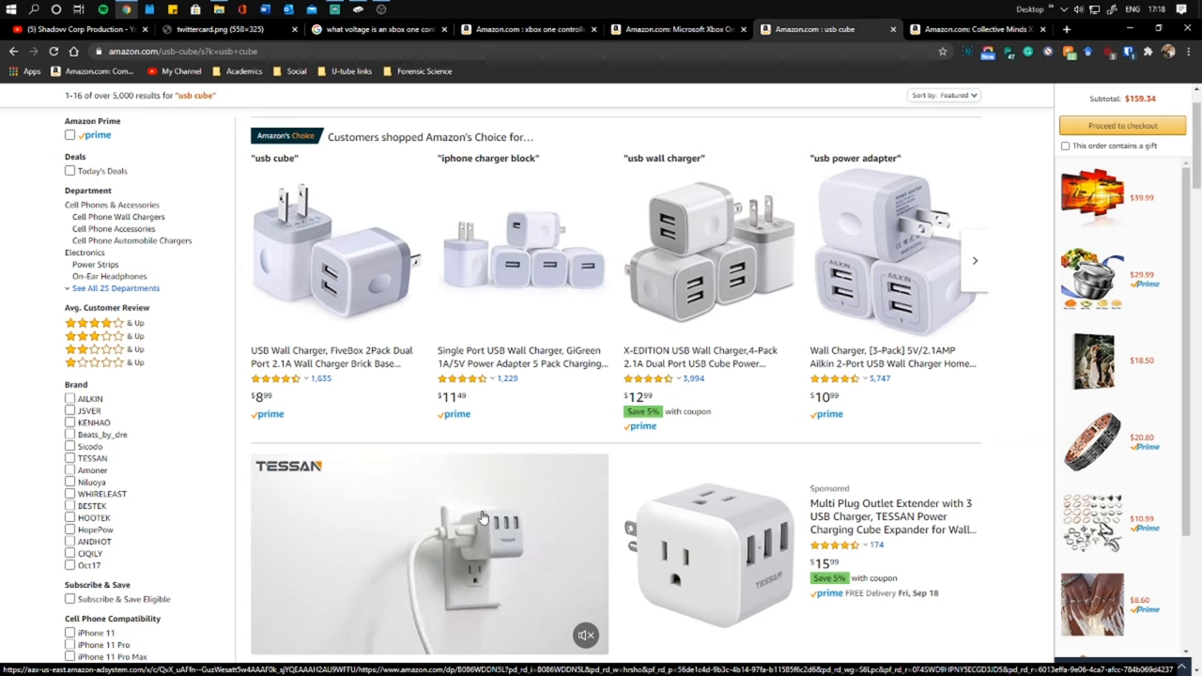
{"action": "mouse_move", "coordinate": [486, 538]}
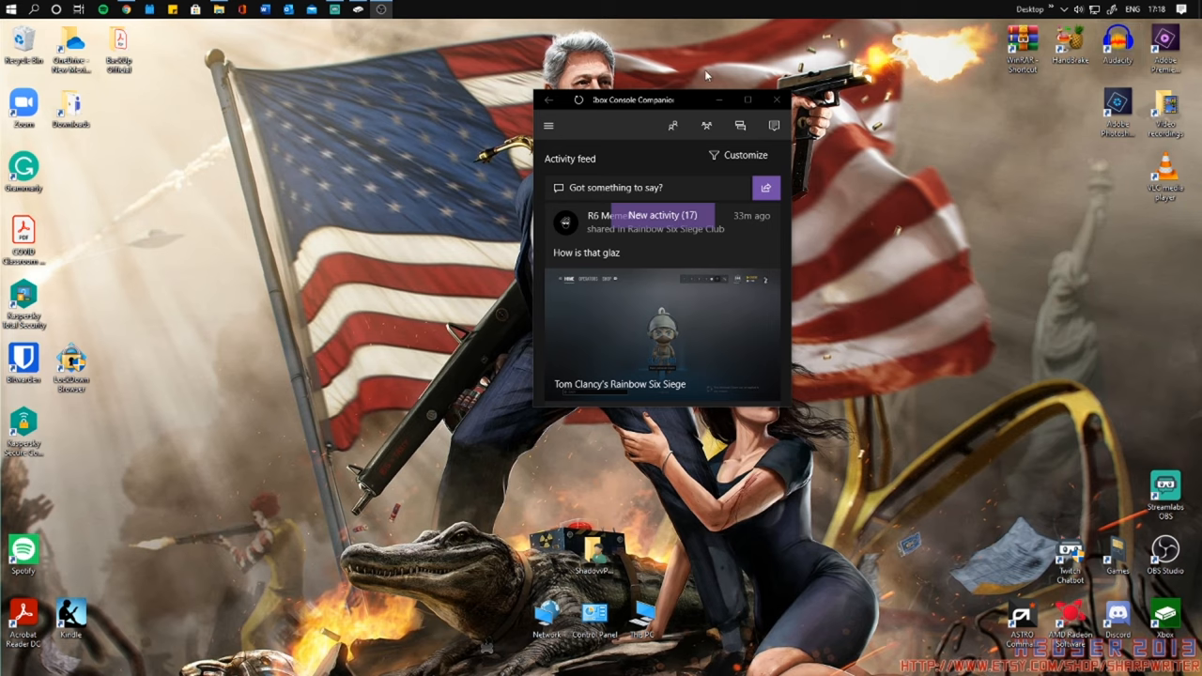
{"action": "mouse_move", "coordinate": [390, 179]}
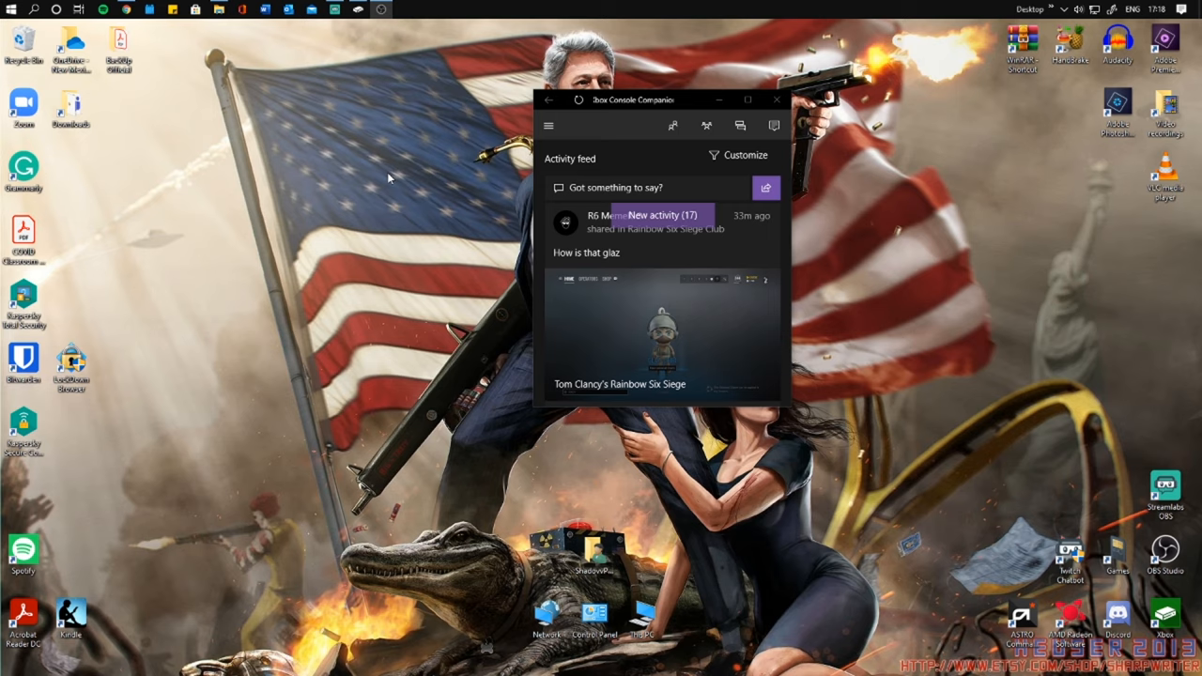
{"action": "mouse_move", "coordinate": [486, 144]}
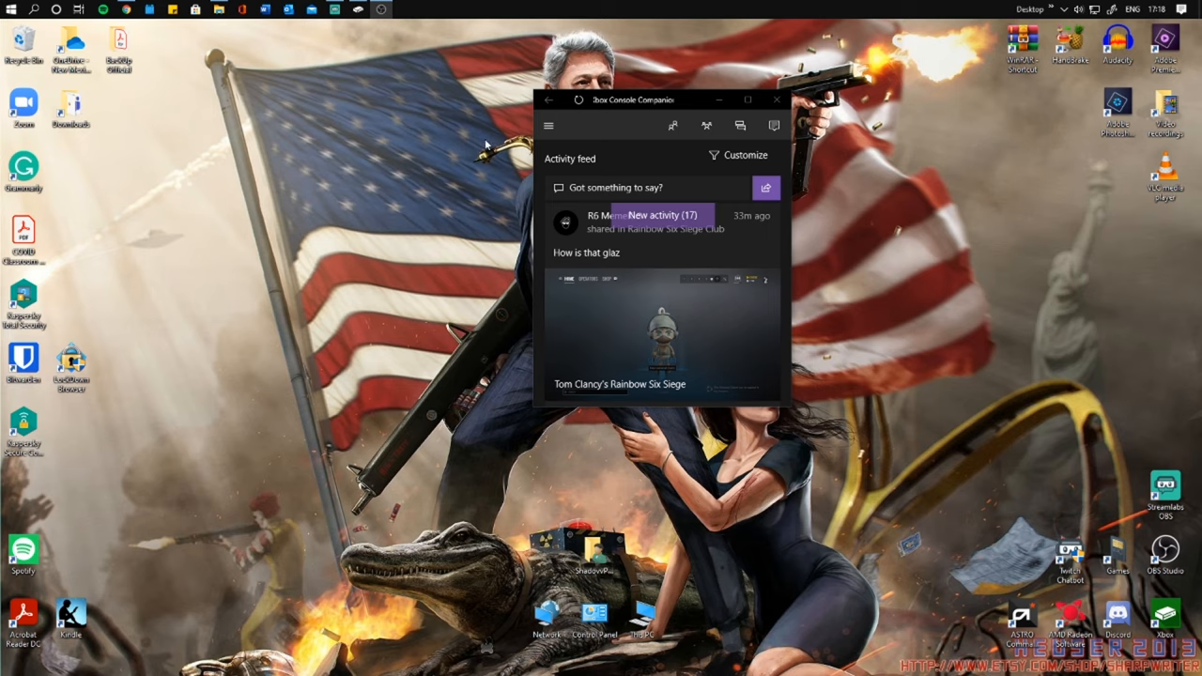
{"action": "mouse_move", "coordinate": [347, 142]}
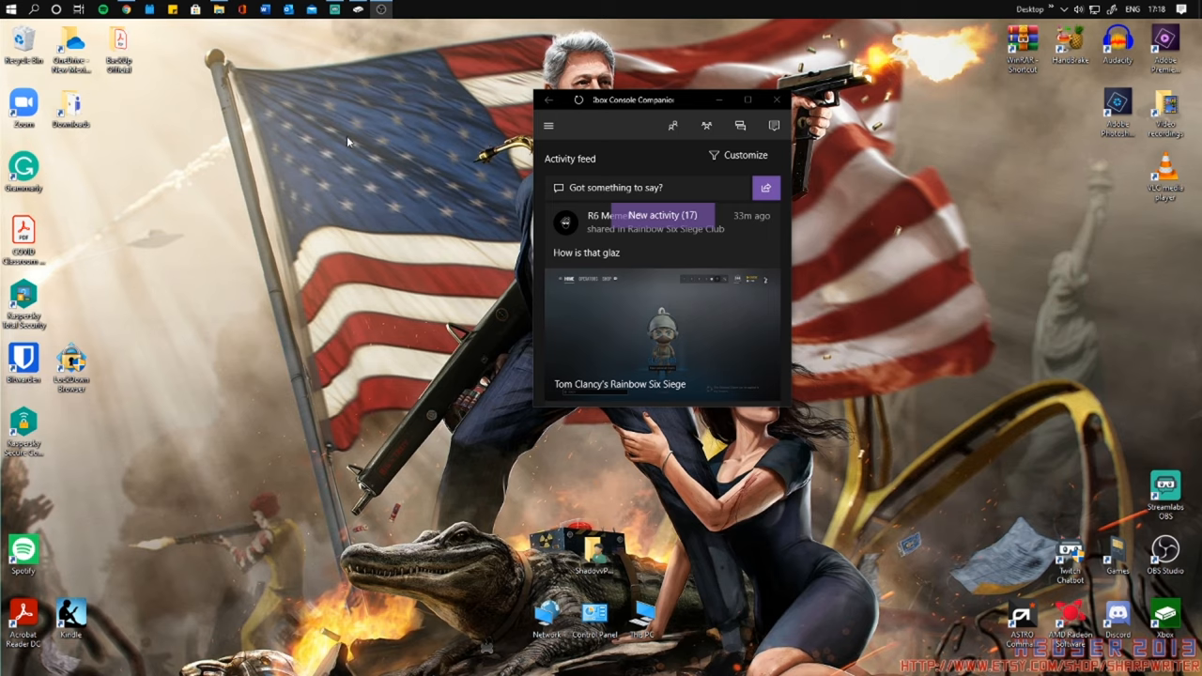
{"action": "mouse_move", "coordinate": [238, 157]}
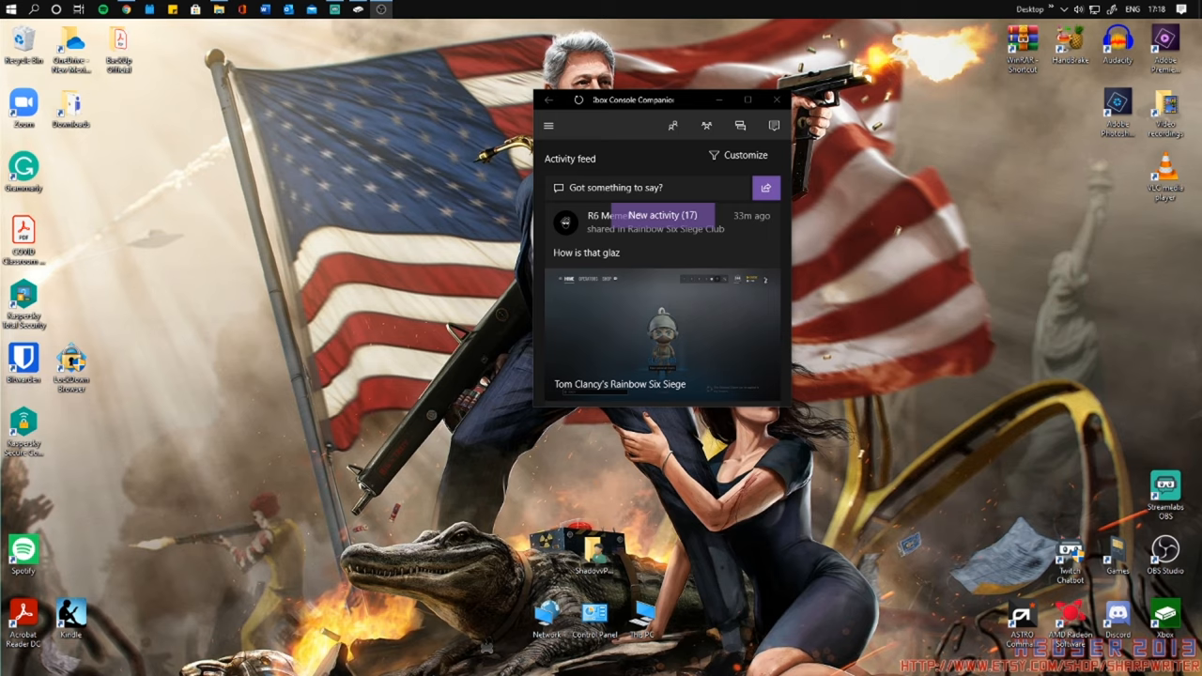
{"action": "mouse_move", "coordinate": [399, 250]}
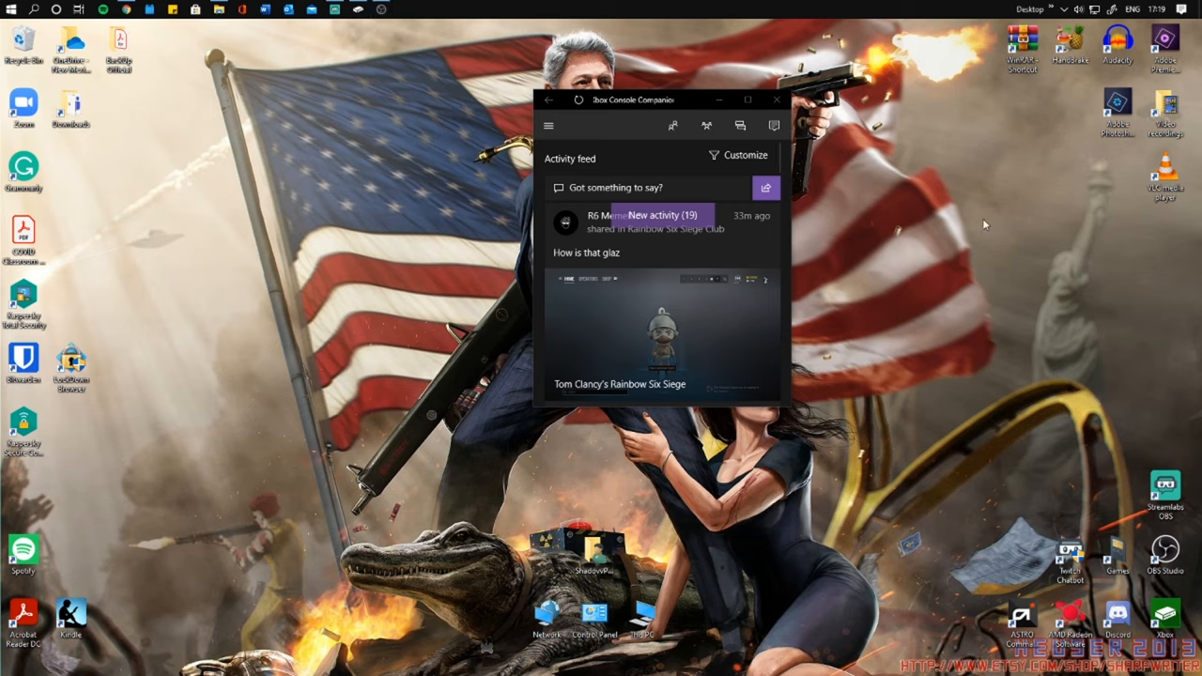
{"action": "mouse_move", "coordinate": [657, 179]}
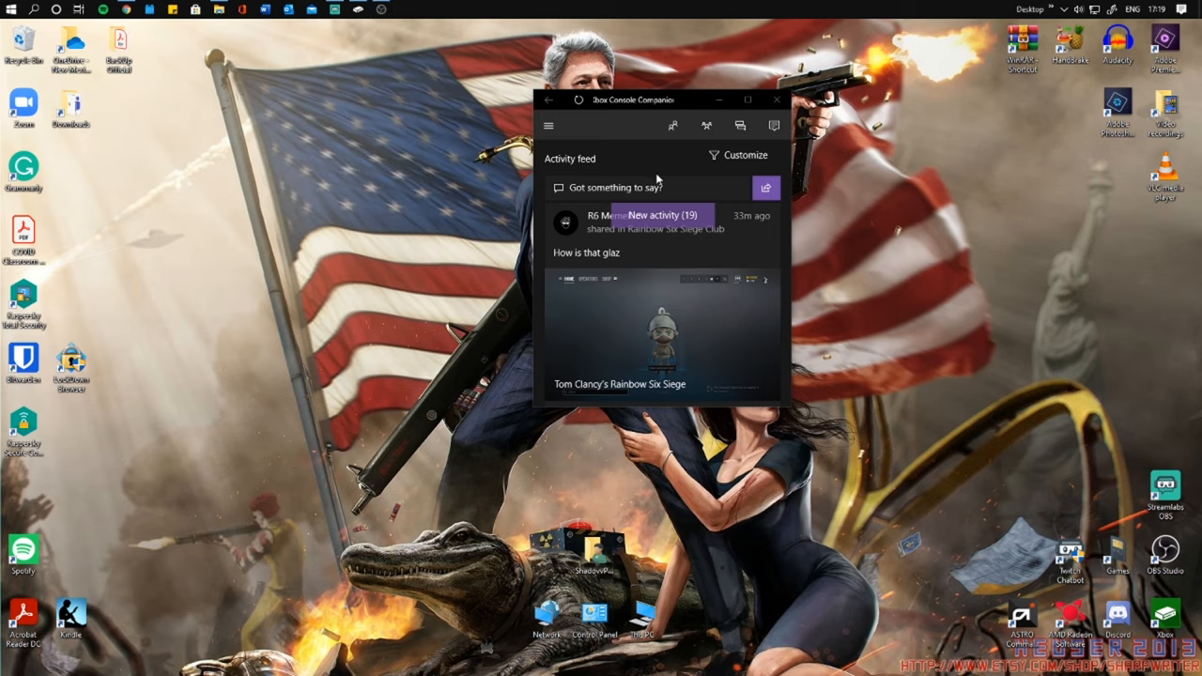
{"action": "mouse_move", "coordinate": [251, 218]}
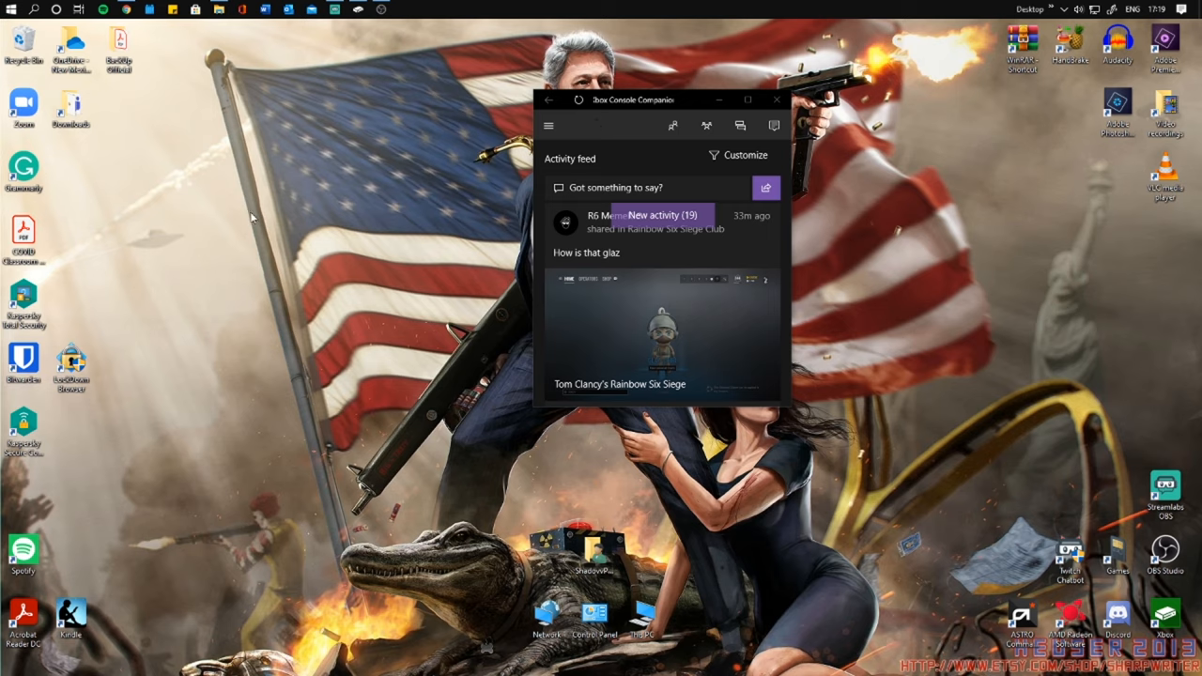
{"action": "mouse_move", "coordinate": [201, 228]}
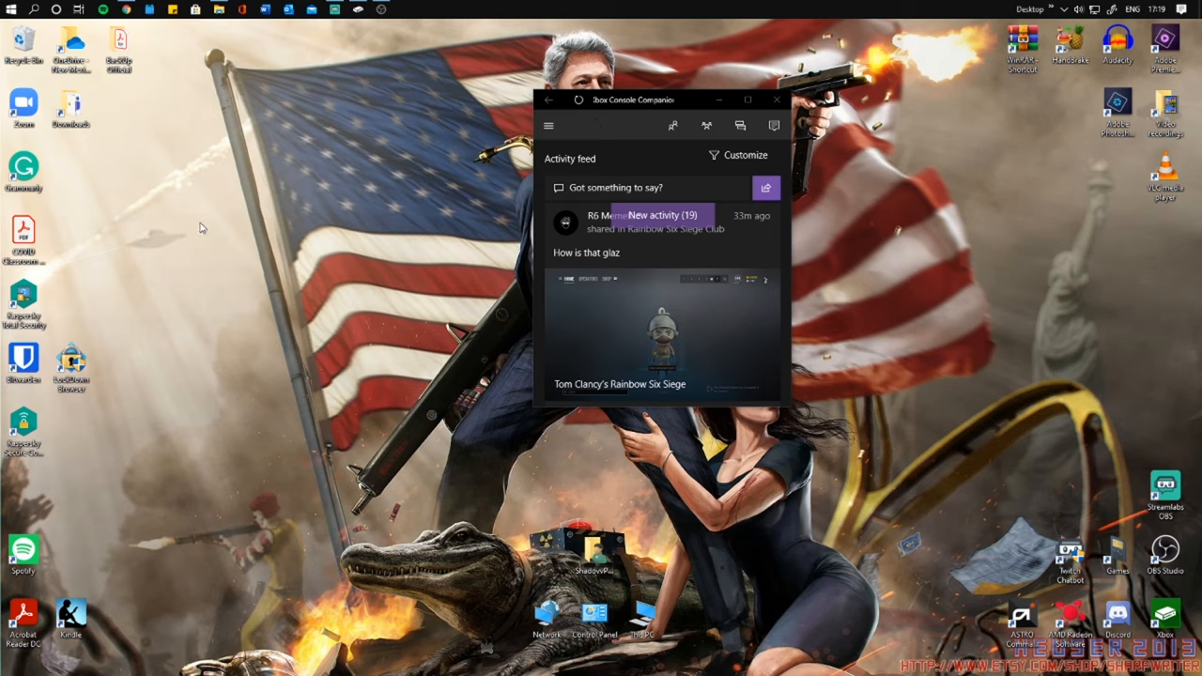
{"action": "mouse_move", "coordinate": [158, 89]}
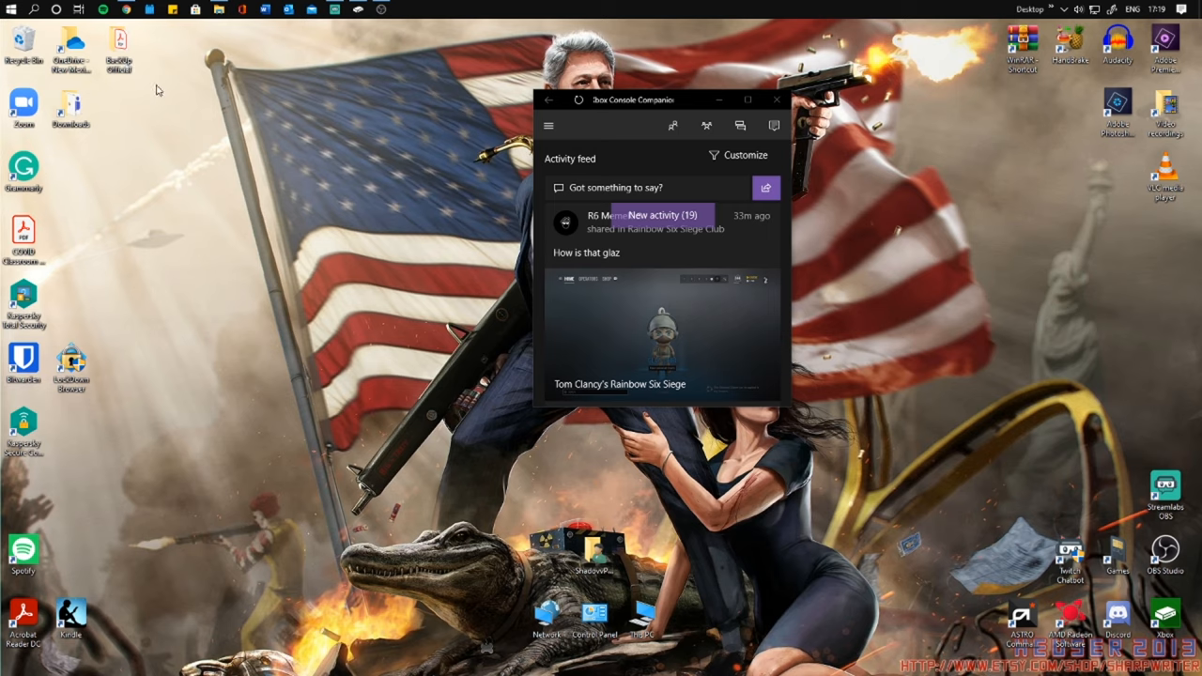
{"action": "mouse_move", "coordinate": [149, 217]}
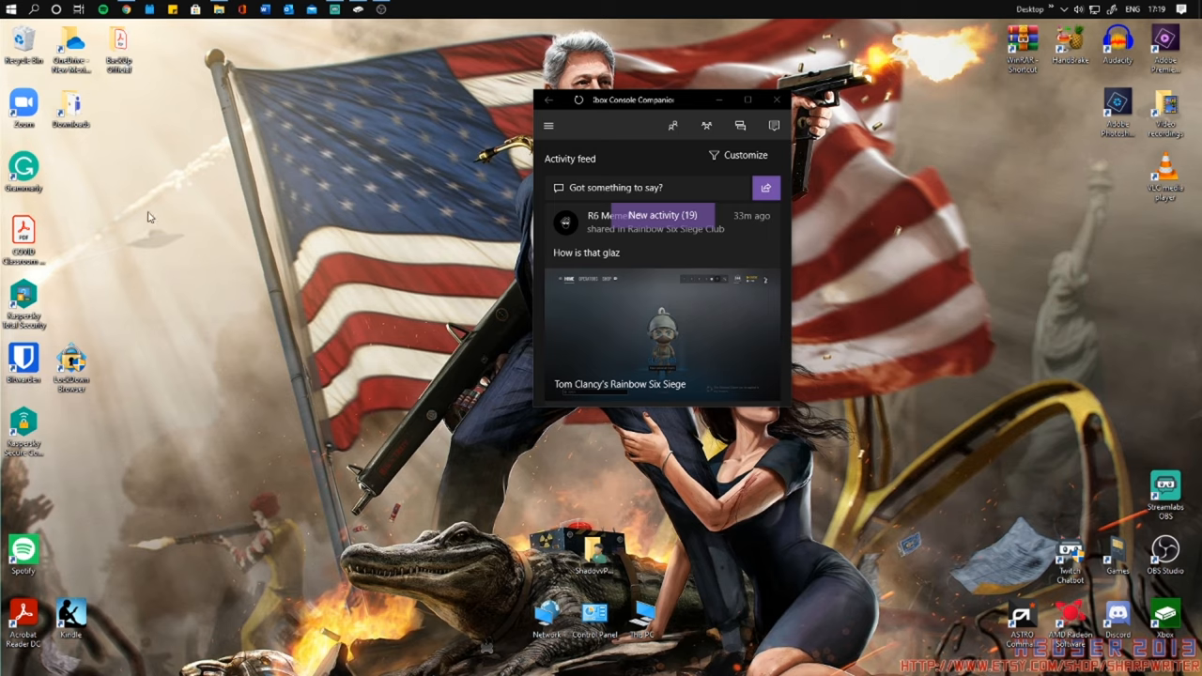
{"action": "mouse_move", "coordinate": [454, 45]}
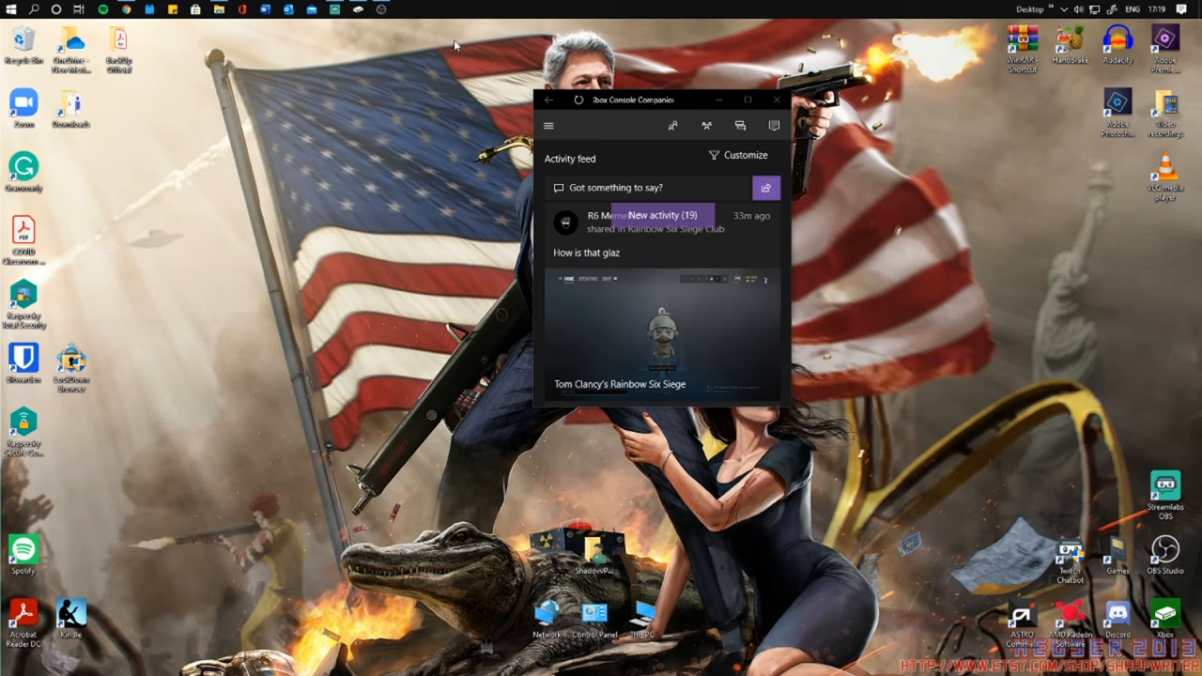
{"action": "mouse_move", "coordinate": [447, 174]}
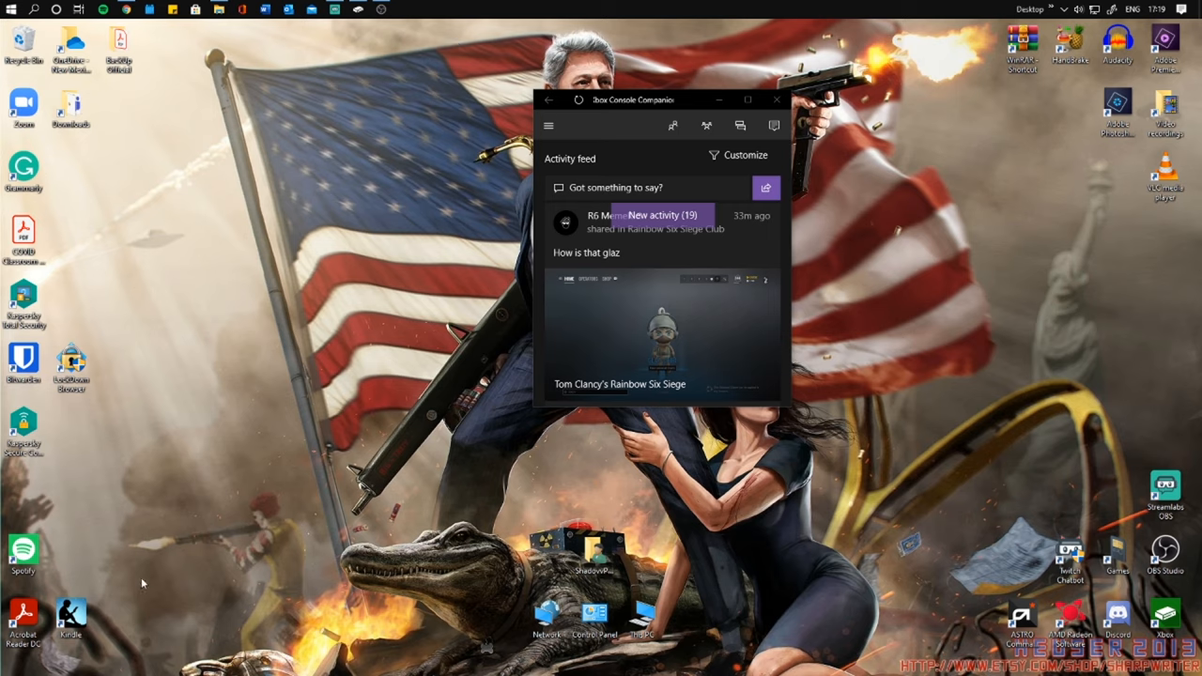
{"action": "mouse_move", "coordinate": [880, 198]}
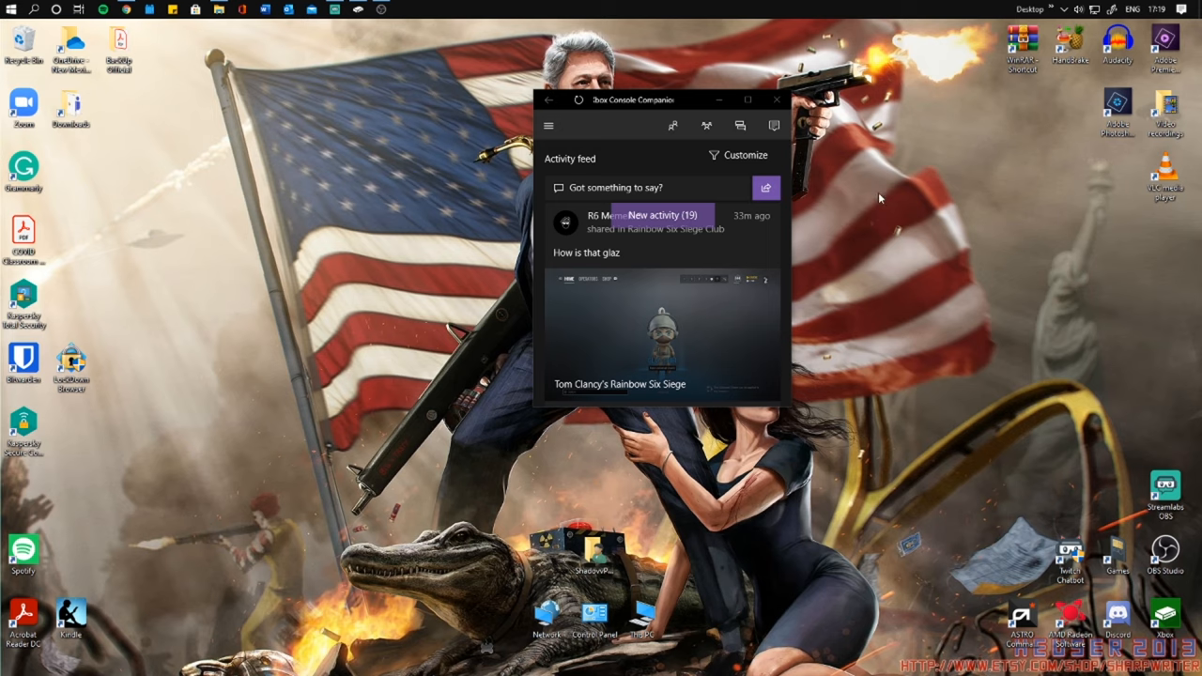
{"action": "mouse_move", "coordinate": [880, 198]}
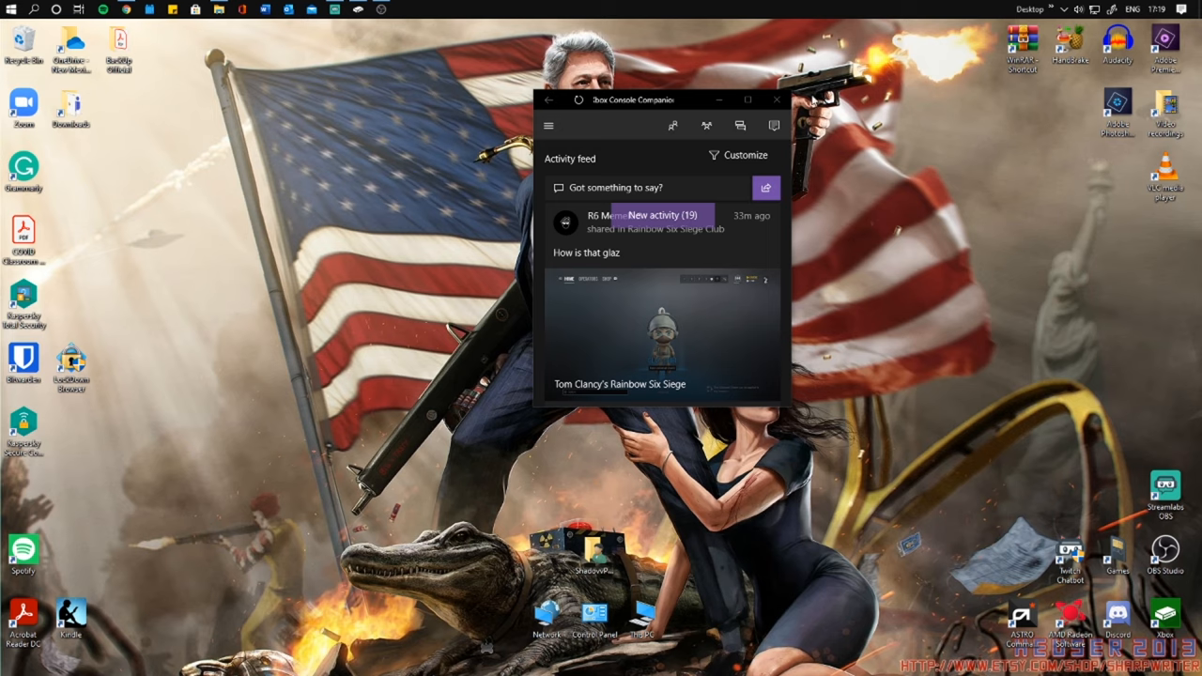
Maximize Xbox Console Companion and show the Connection page listing UNKNOWNEYES
{"action": "left_click", "coordinate": [748, 100]}
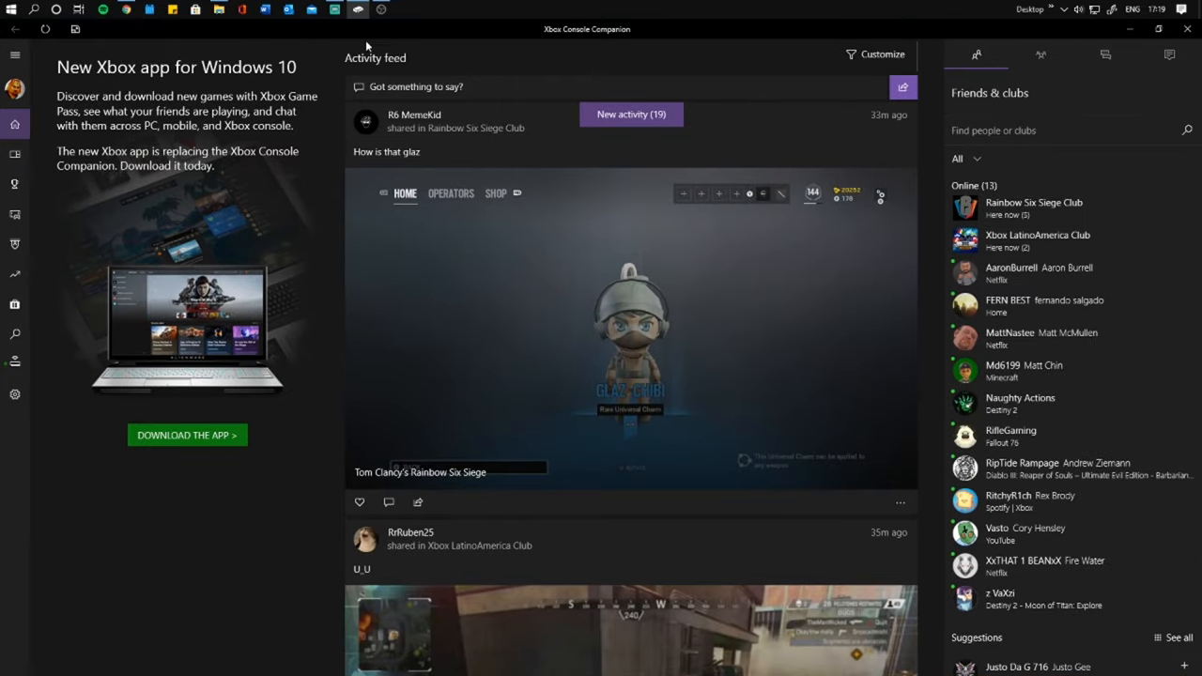
{"action": "mouse_move", "coordinate": [336, 146]}
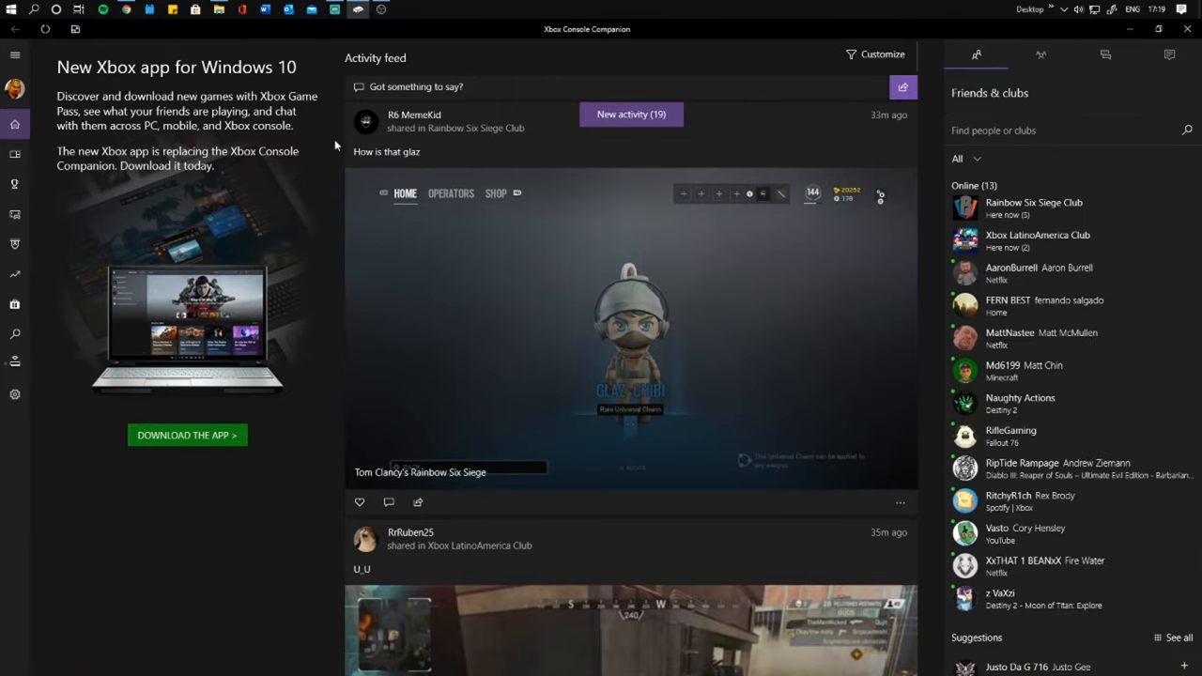
{"action": "left_click", "coordinate": [14, 361]}
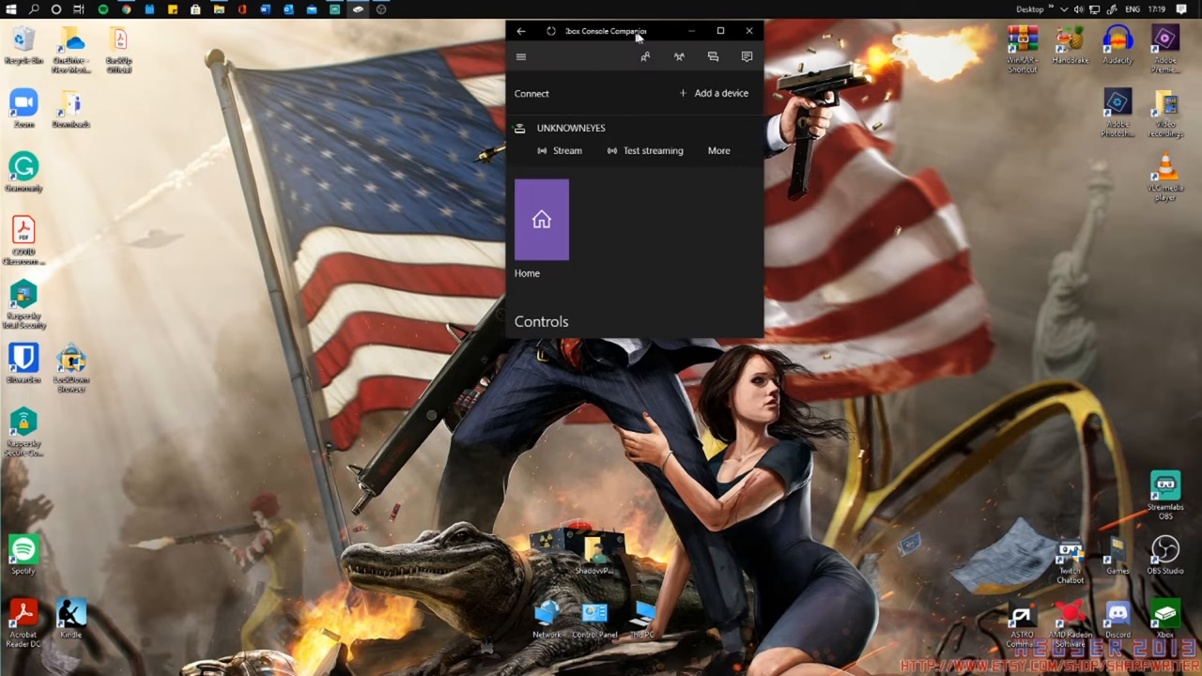
Start streaming from UNKNOWNEYES, restore the stream window small, and bring up Streamlabs OBS
{"action": "left_click", "coordinate": [720, 30]}
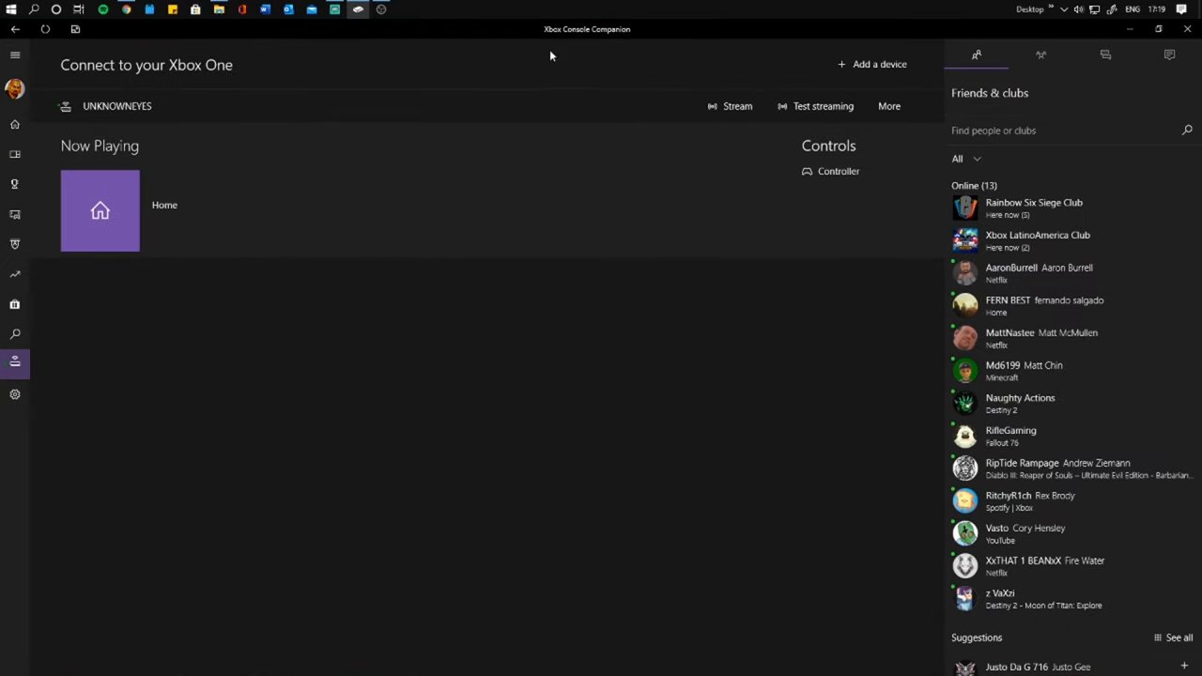
{"action": "mouse_move", "coordinate": [406, 92]}
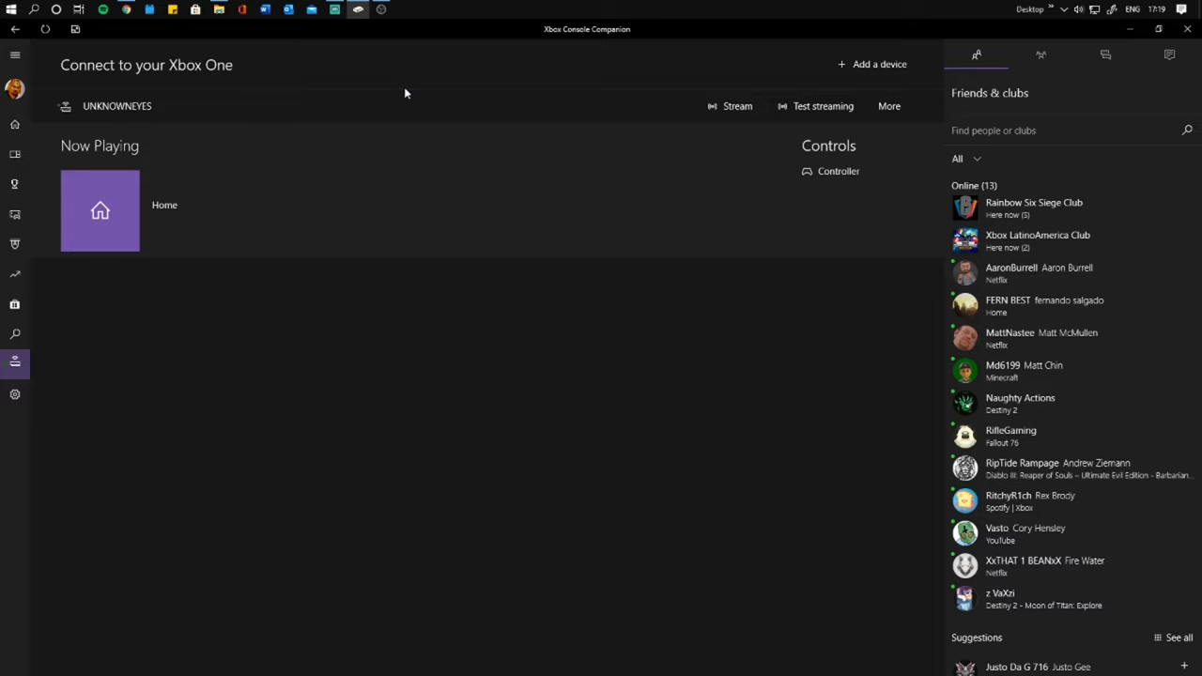
{"action": "mouse_move", "coordinate": [261, 119]}
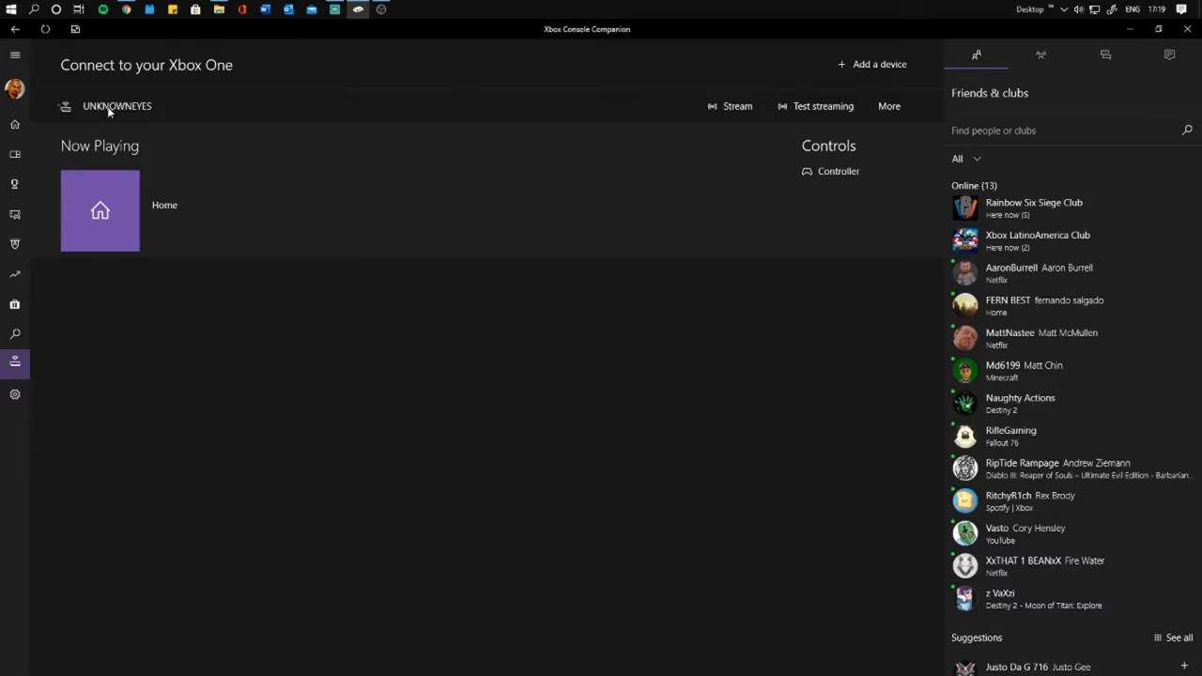
{"action": "left_click", "coordinate": [738, 105]}
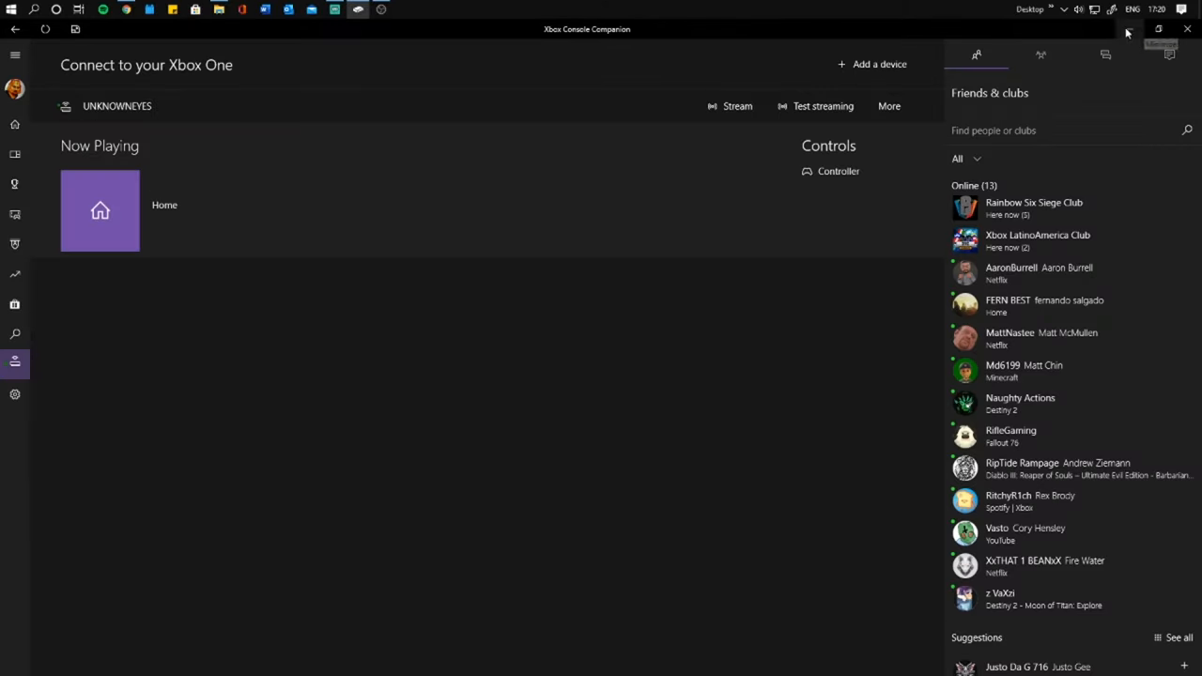
{"action": "left_click", "coordinate": [738, 105]}
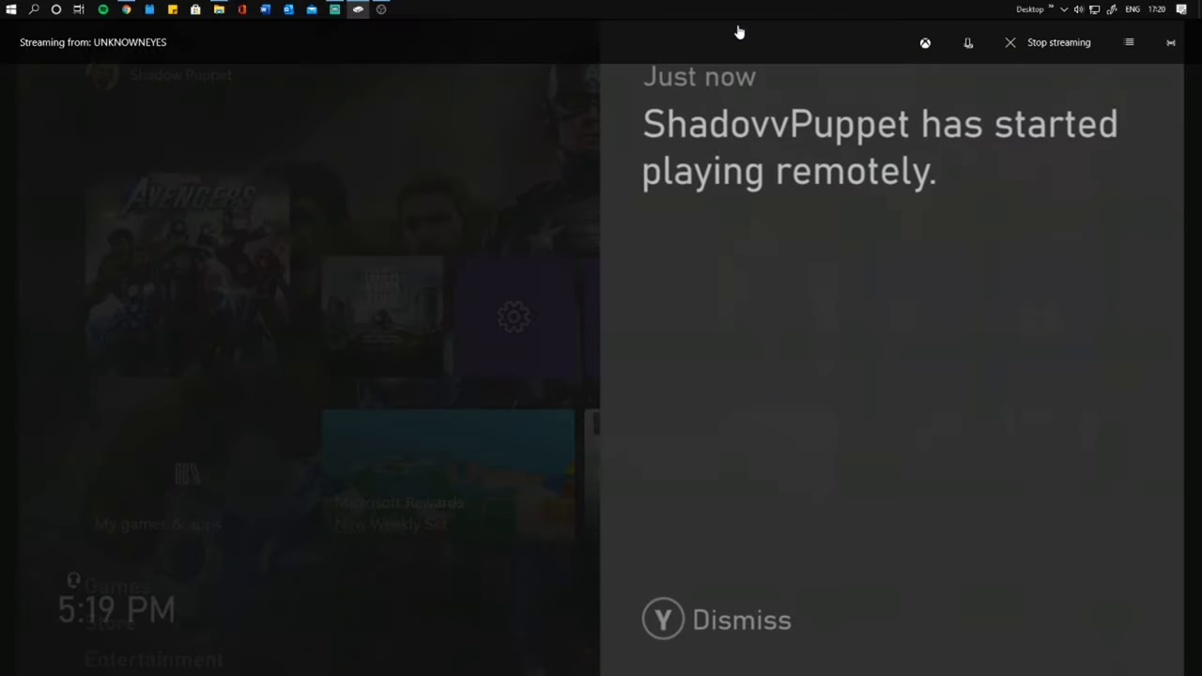
{"action": "mouse_move", "coordinate": [1155, 9]}
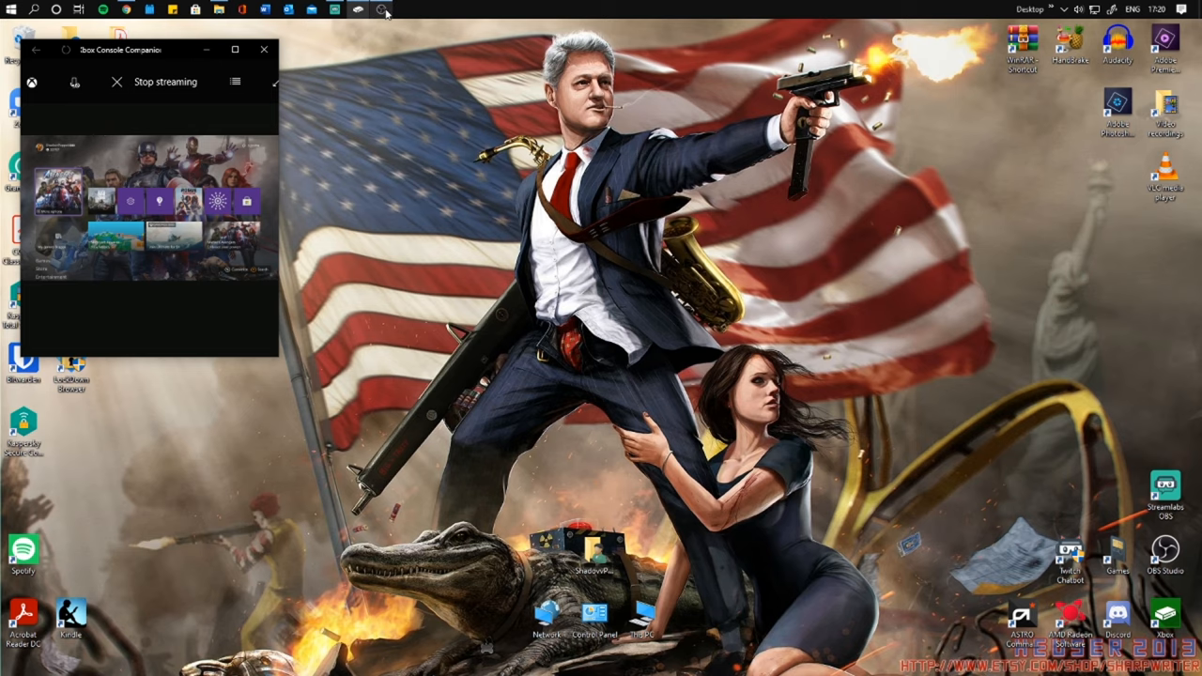
{"action": "left_click", "coordinate": [334, 10]}
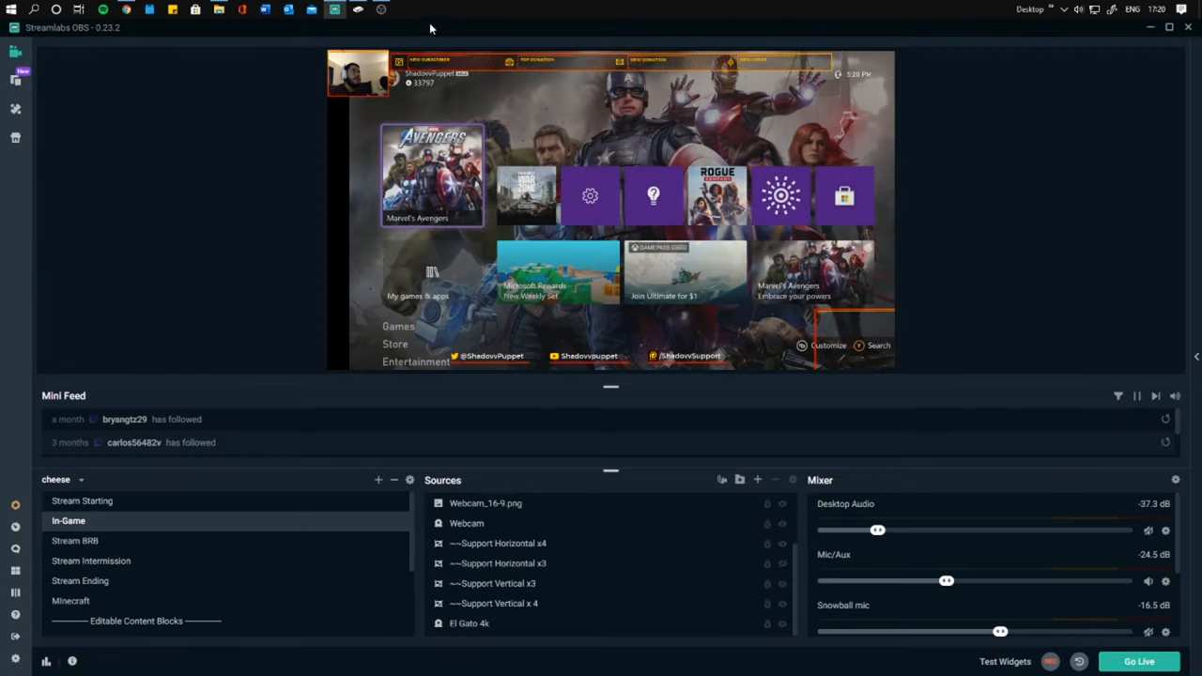
Switch to the Minecraft scene, back to In-Game, and restore the window from maximized
{"action": "left_click", "coordinate": [1170, 26]}
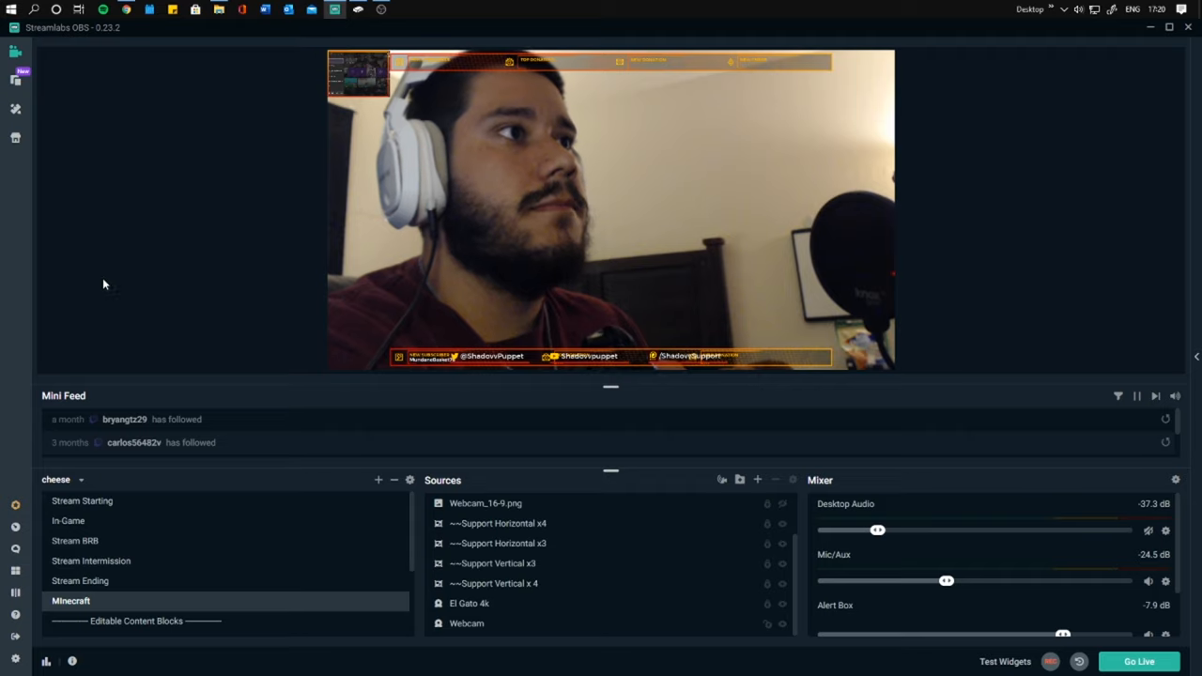
{"action": "mouse_move", "coordinate": [131, 244]}
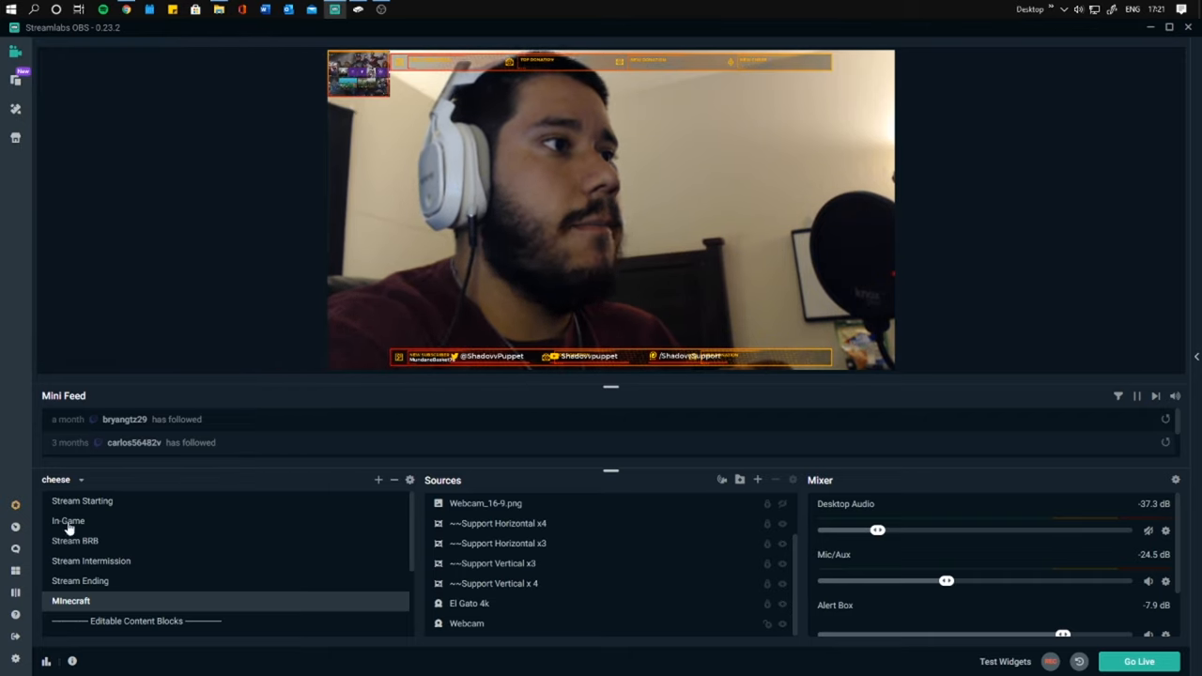
{"action": "left_click", "coordinate": [67, 520]}
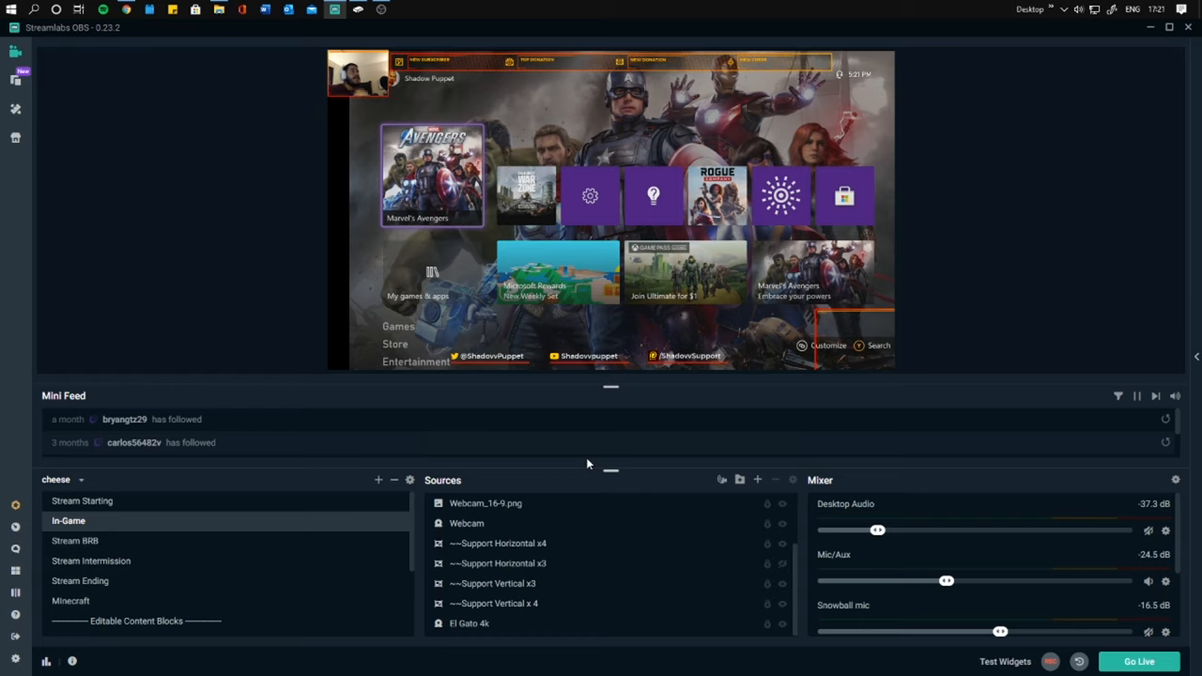
{"action": "mouse_move", "coordinate": [708, 6]}
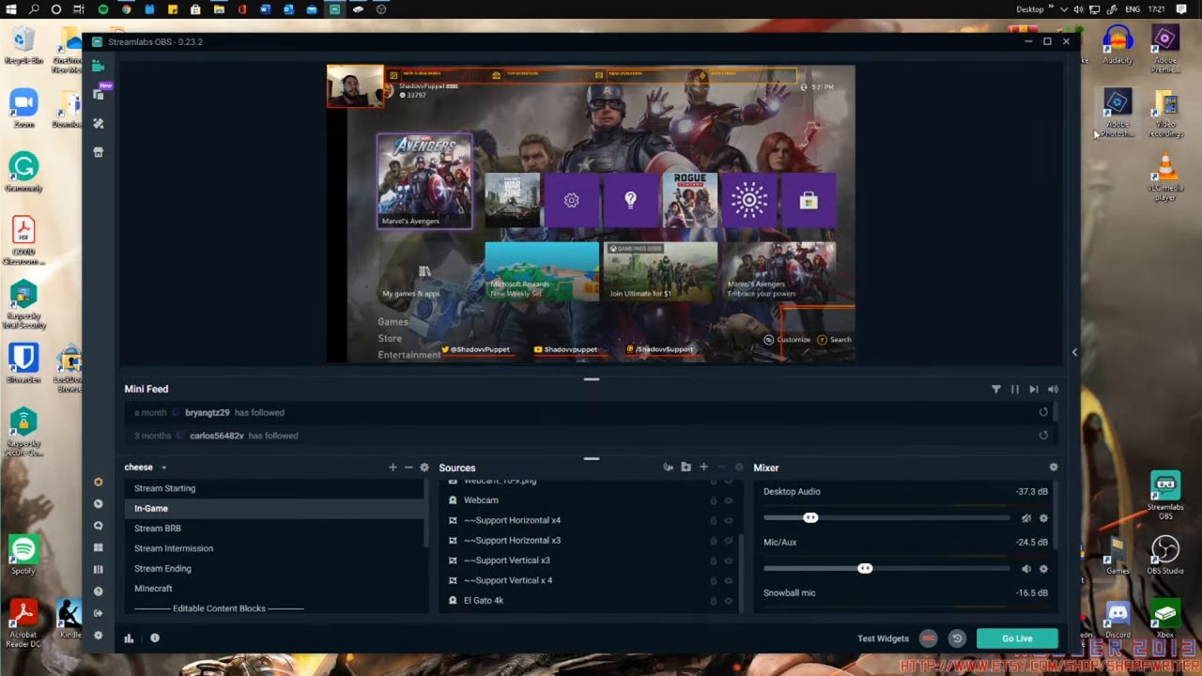
{"action": "left_click", "coordinate": [1046, 41]}
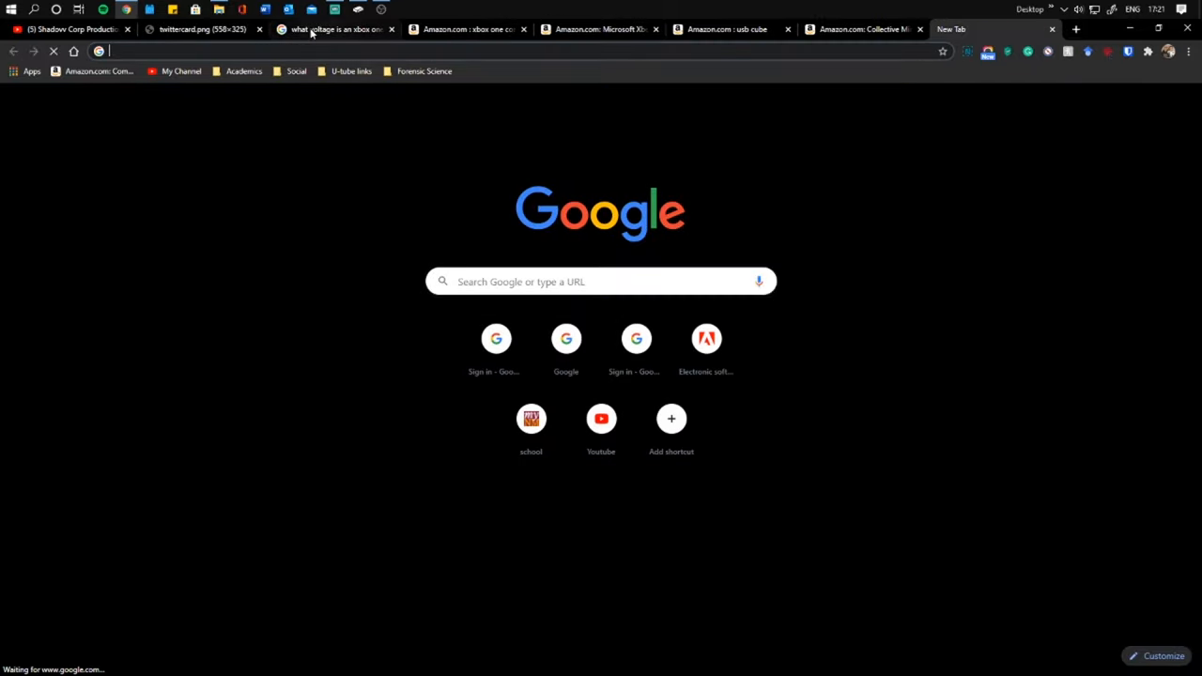
Open Gamepad Viewer from the Social bookmarks, reset Chrome zoom to 100%, open Generate URL
{"action": "left_click", "coordinate": [296, 71]}
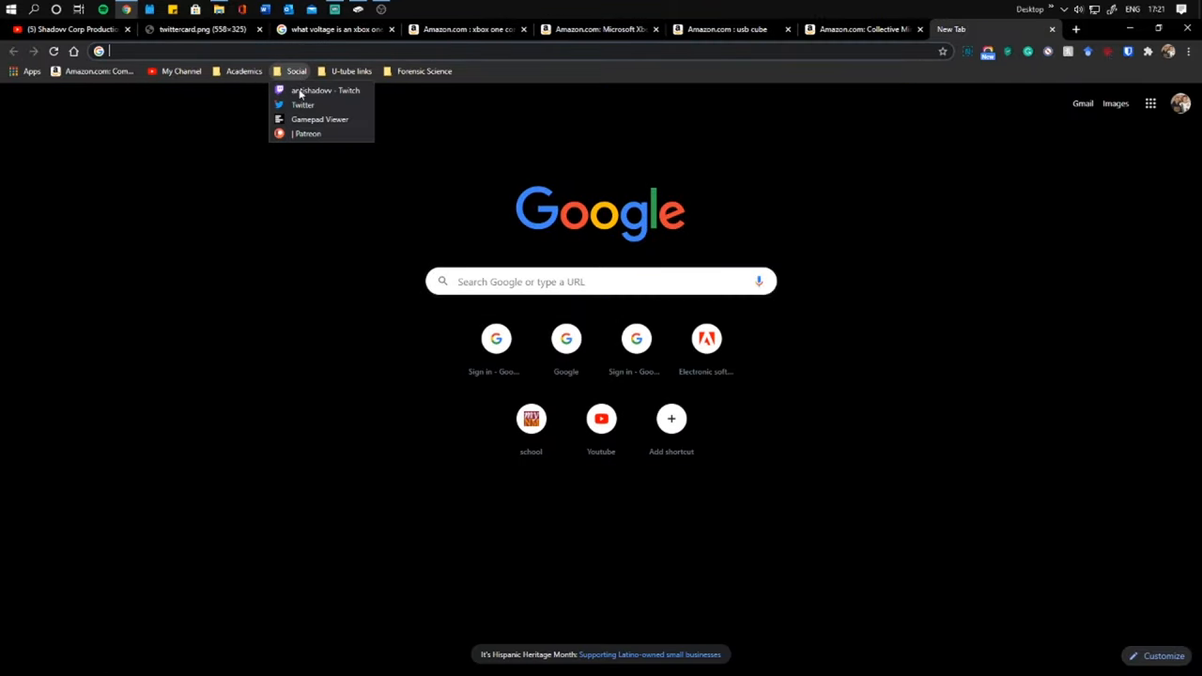
{"action": "left_click", "coordinate": [320, 120]}
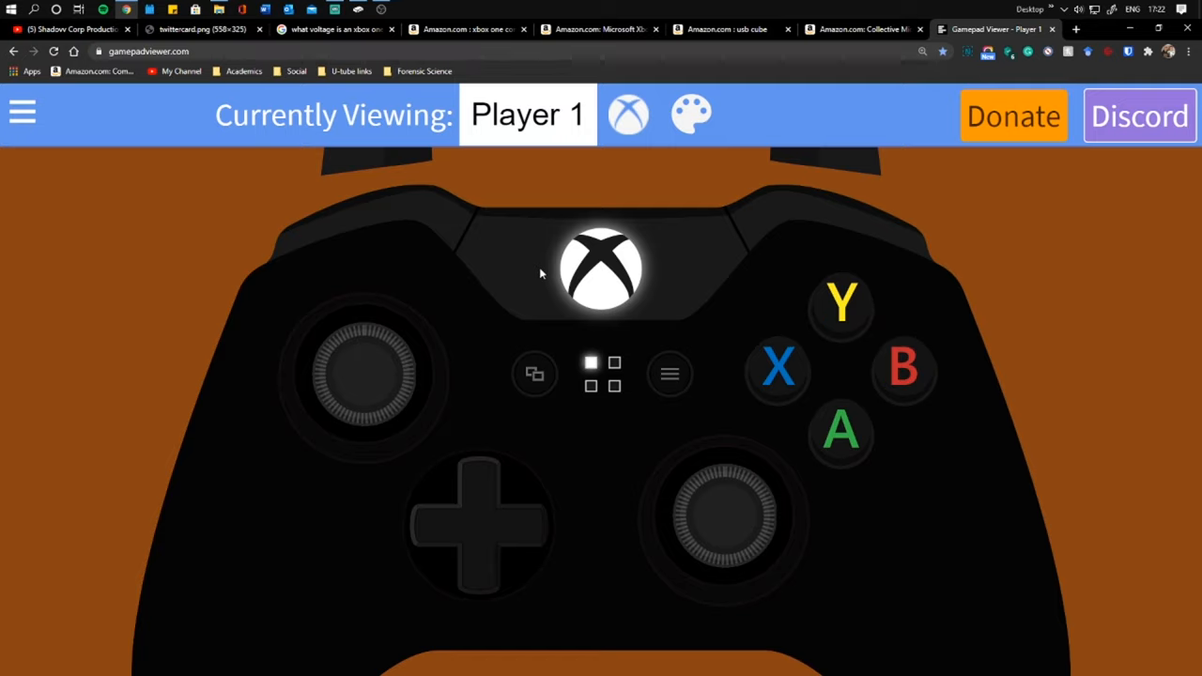
{"action": "left_click", "coordinate": [22, 113]}
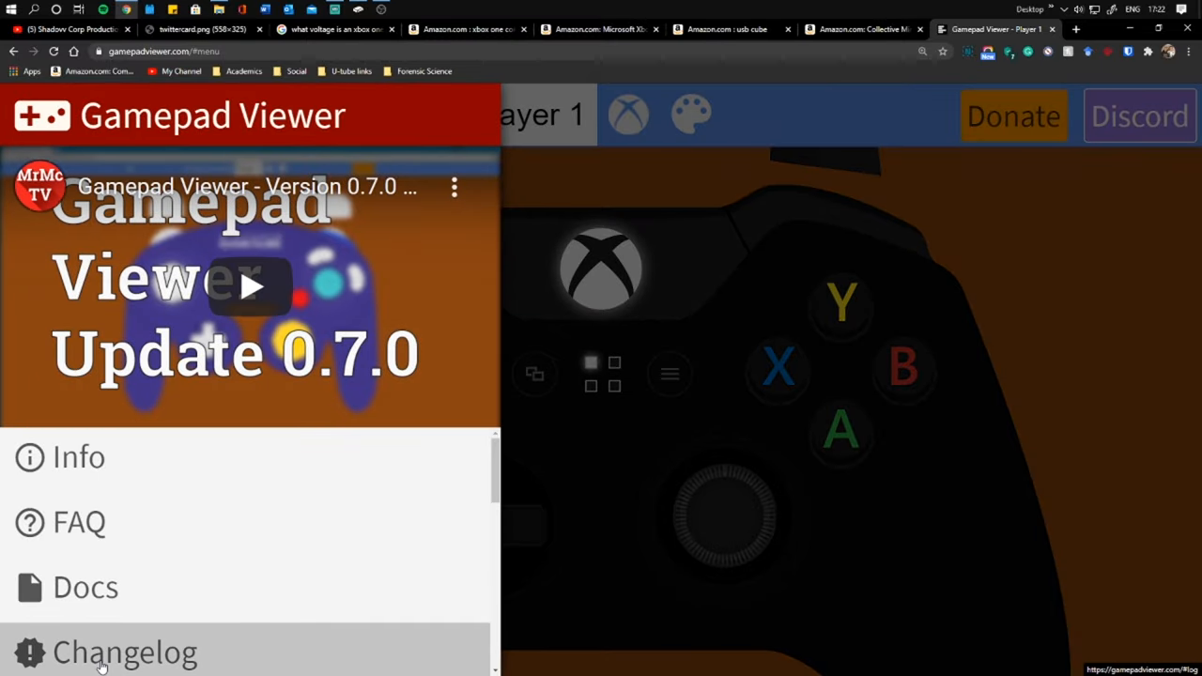
{"action": "left_click", "coordinate": [1188, 52]}
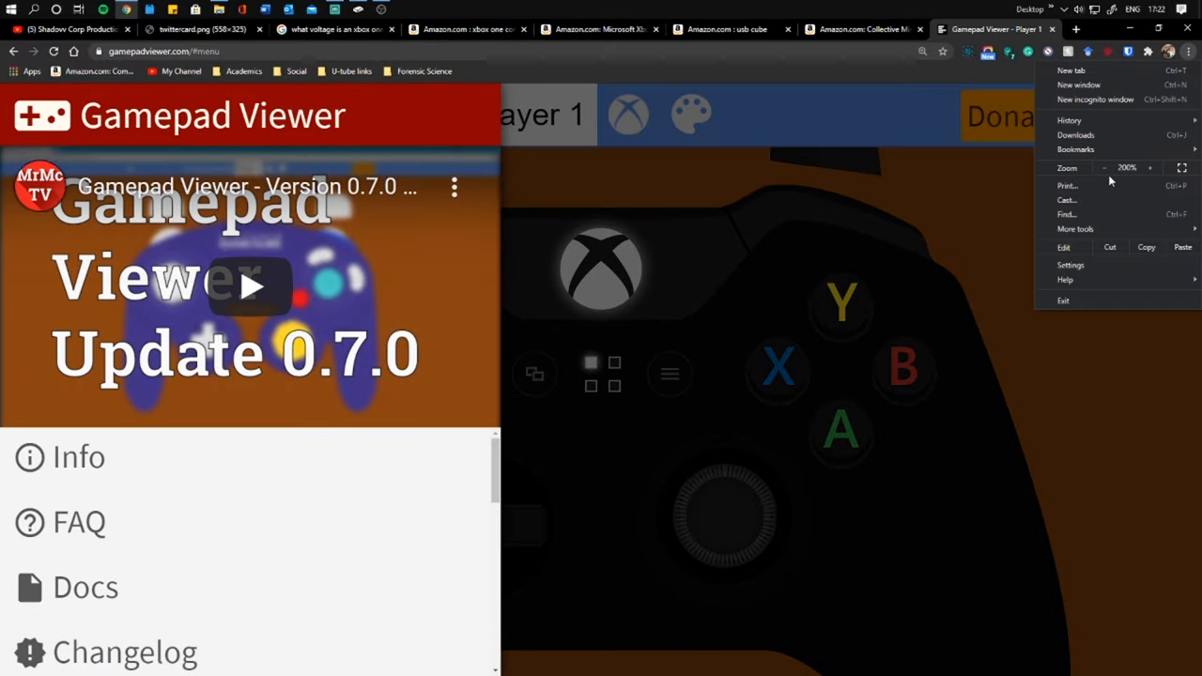
{"action": "left_click", "coordinate": [1104, 167]}
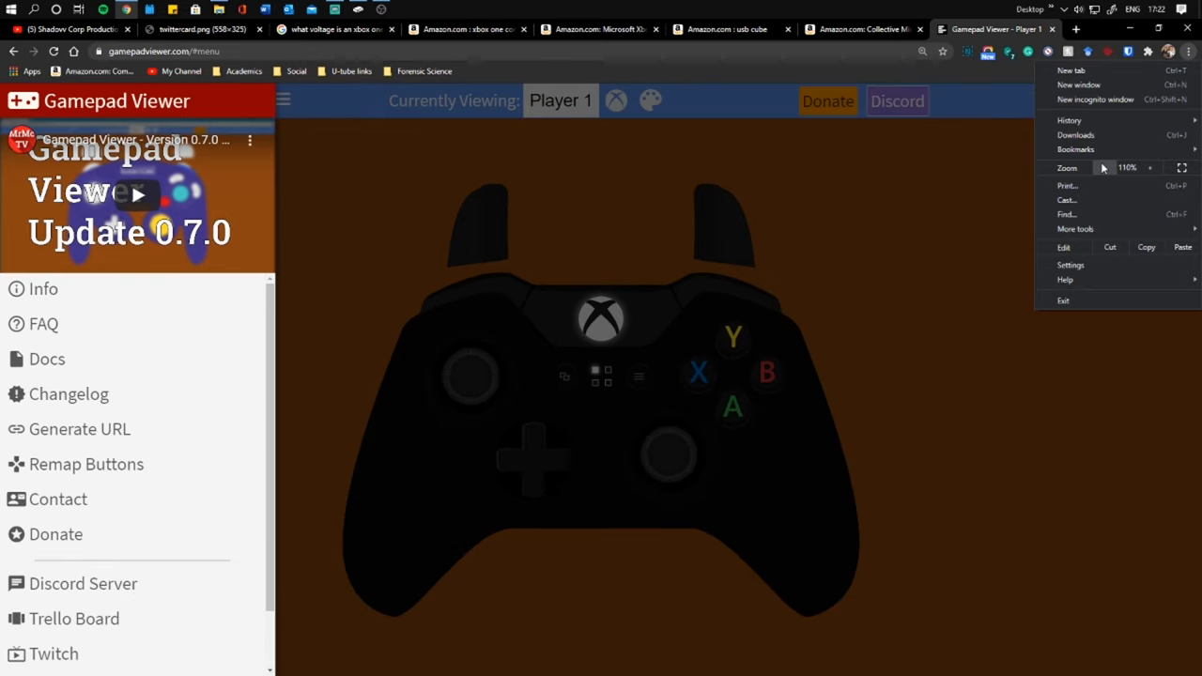
{"action": "left_click", "coordinate": [1105, 167]}
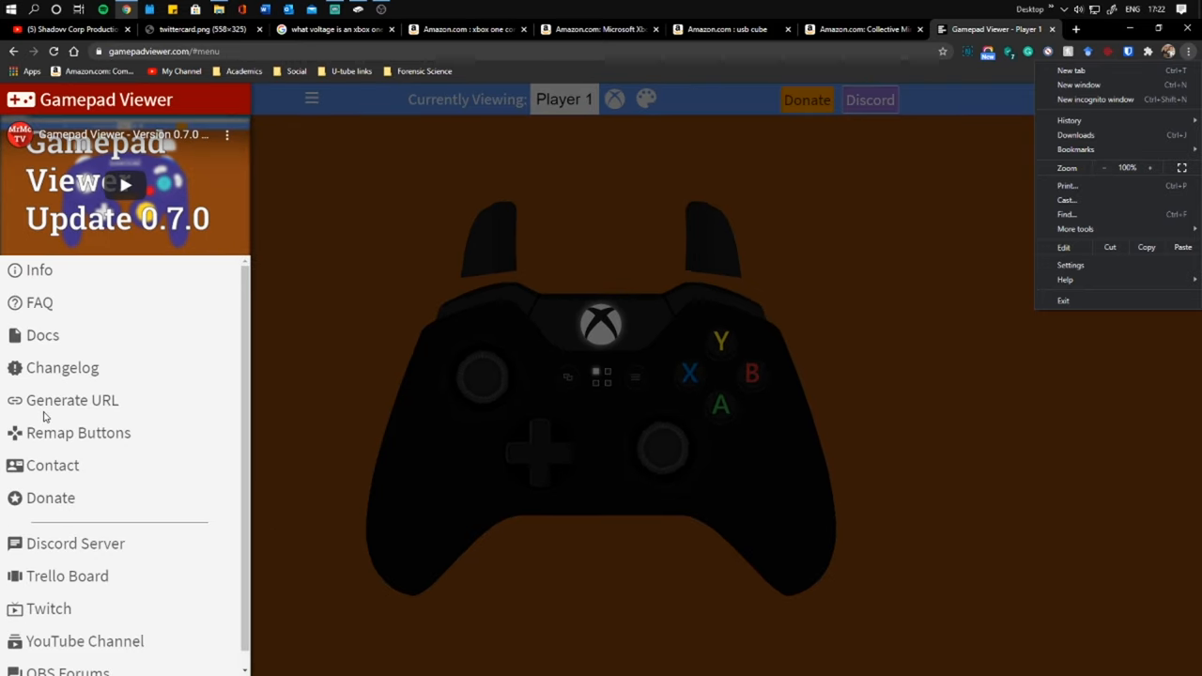
{"action": "left_click", "coordinate": [71, 400]}
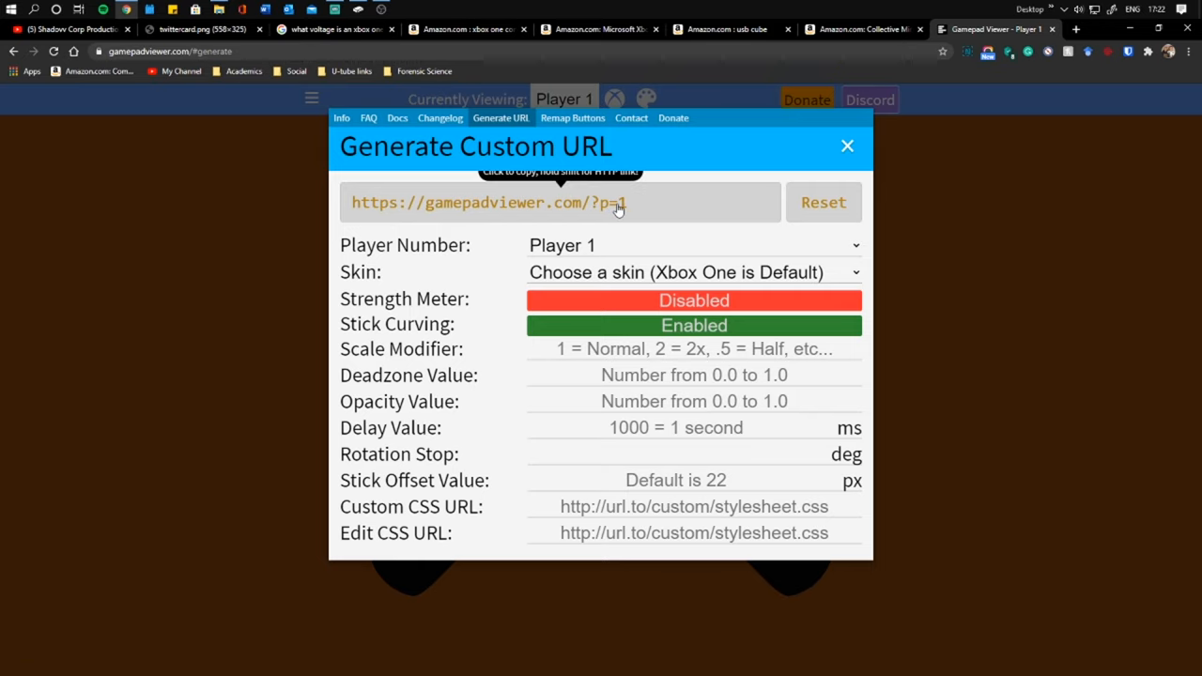
Set the Skin to Xbox One (White) and copy the generated Player 1 URL
{"action": "left_click", "coordinate": [693, 272]}
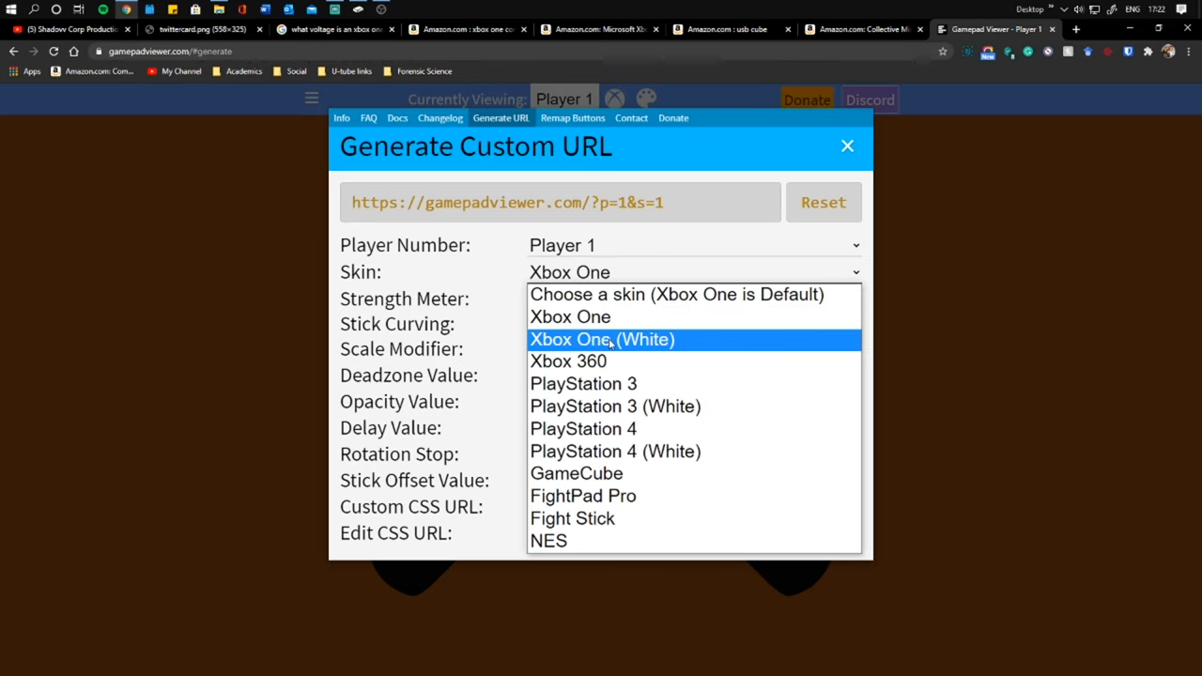
{"action": "left_click", "coordinate": [601, 339]}
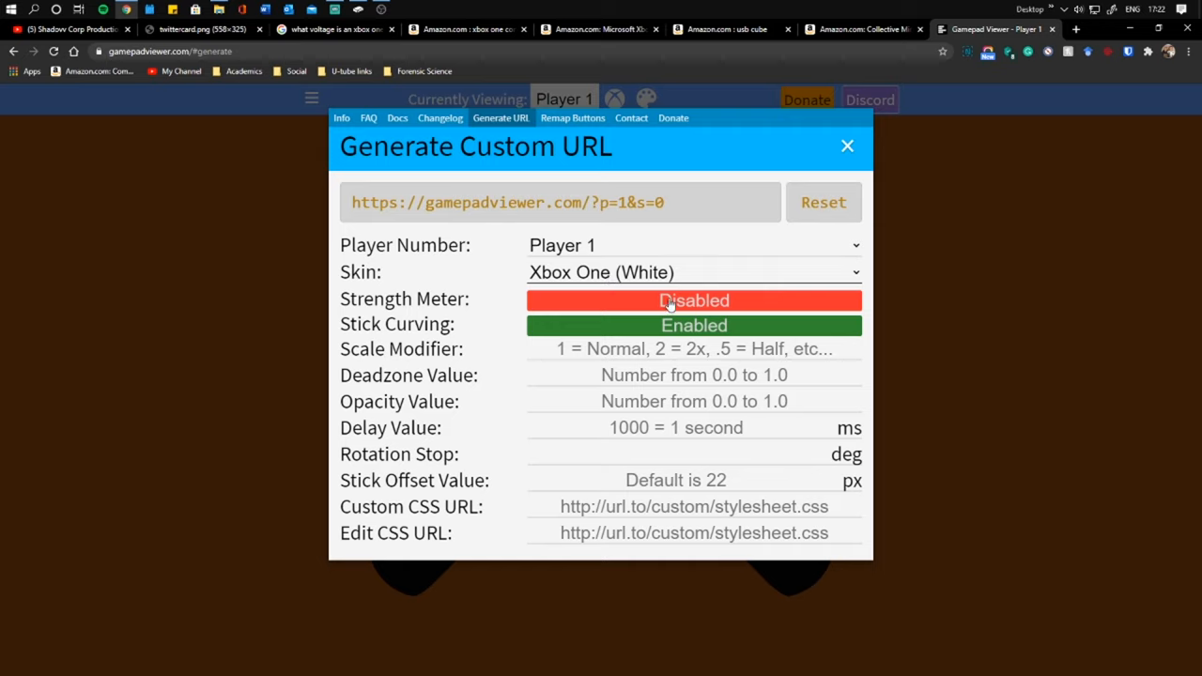
{"action": "mouse_move", "coordinate": [672, 411]}
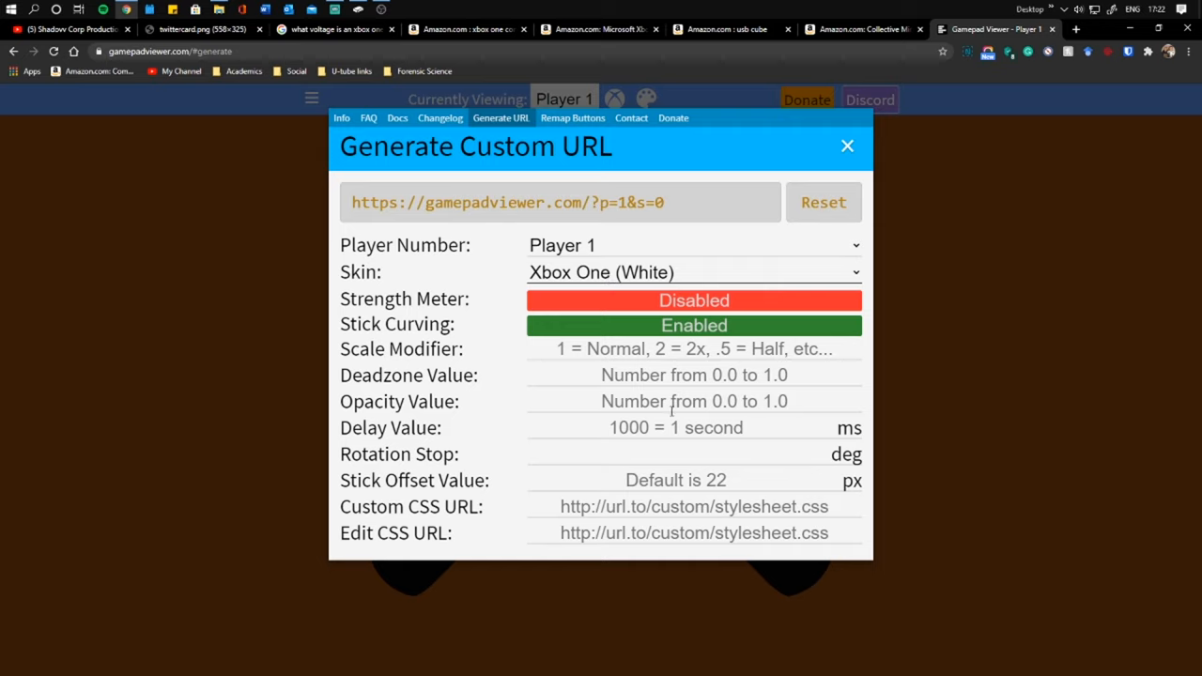
{"action": "mouse_move", "coordinate": [638, 249]}
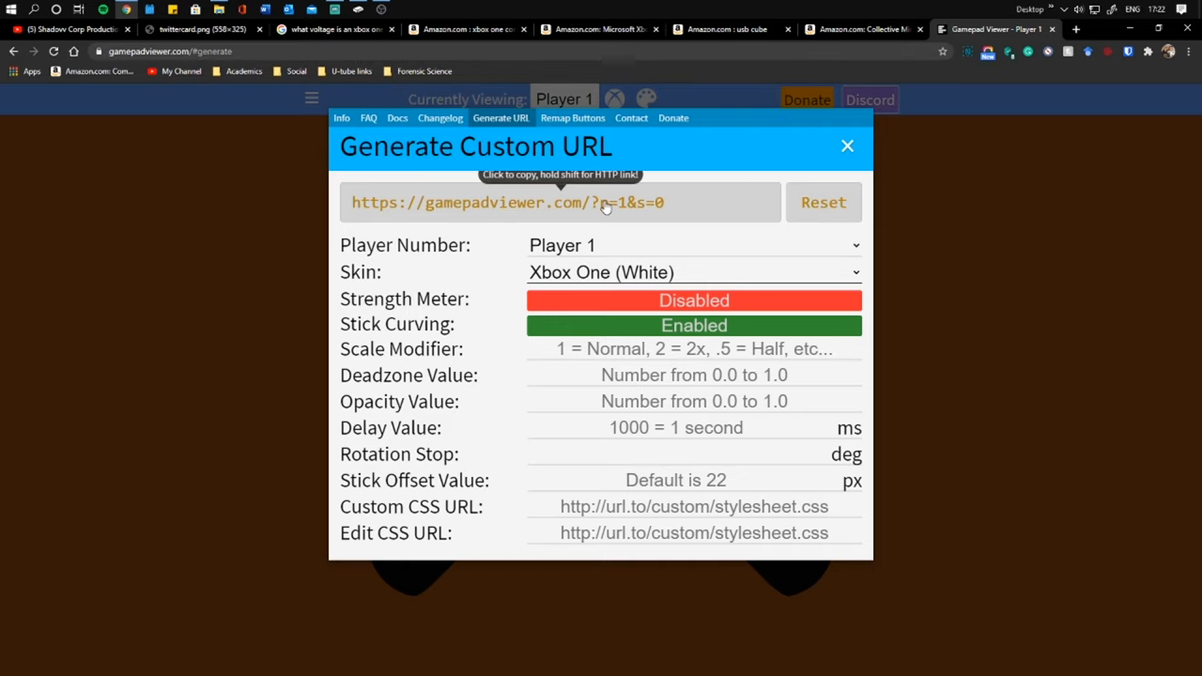
{"action": "left_click", "coordinate": [848, 146]}
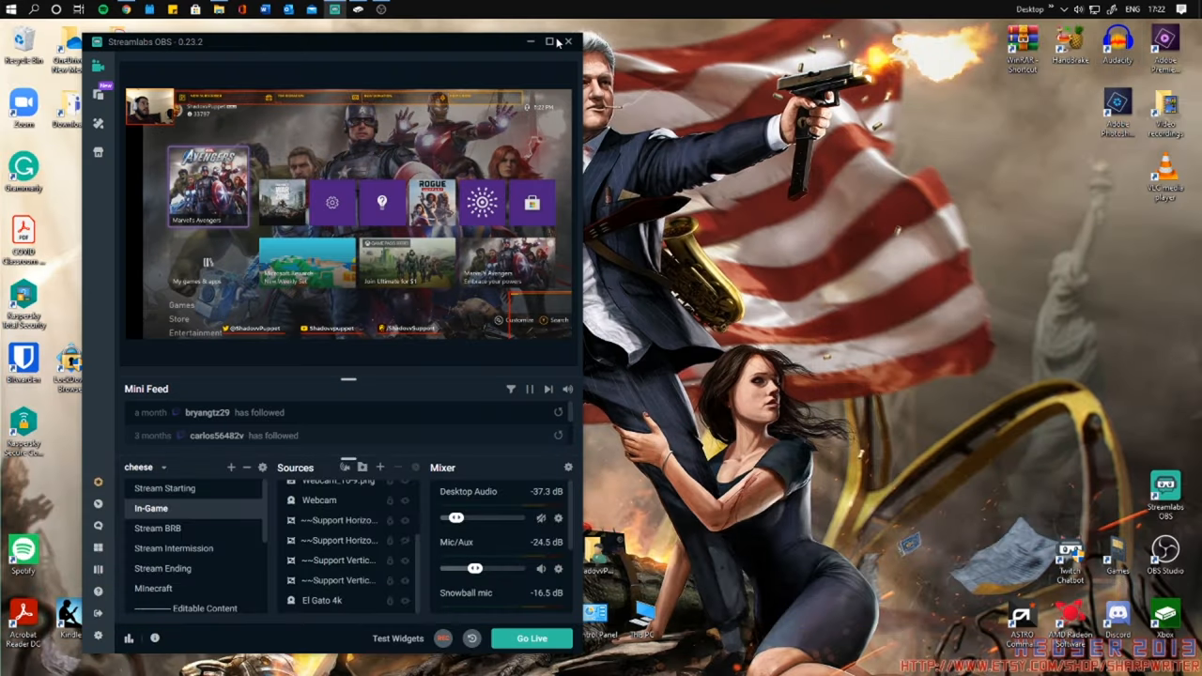
{"action": "left_click", "coordinate": [549, 41]}
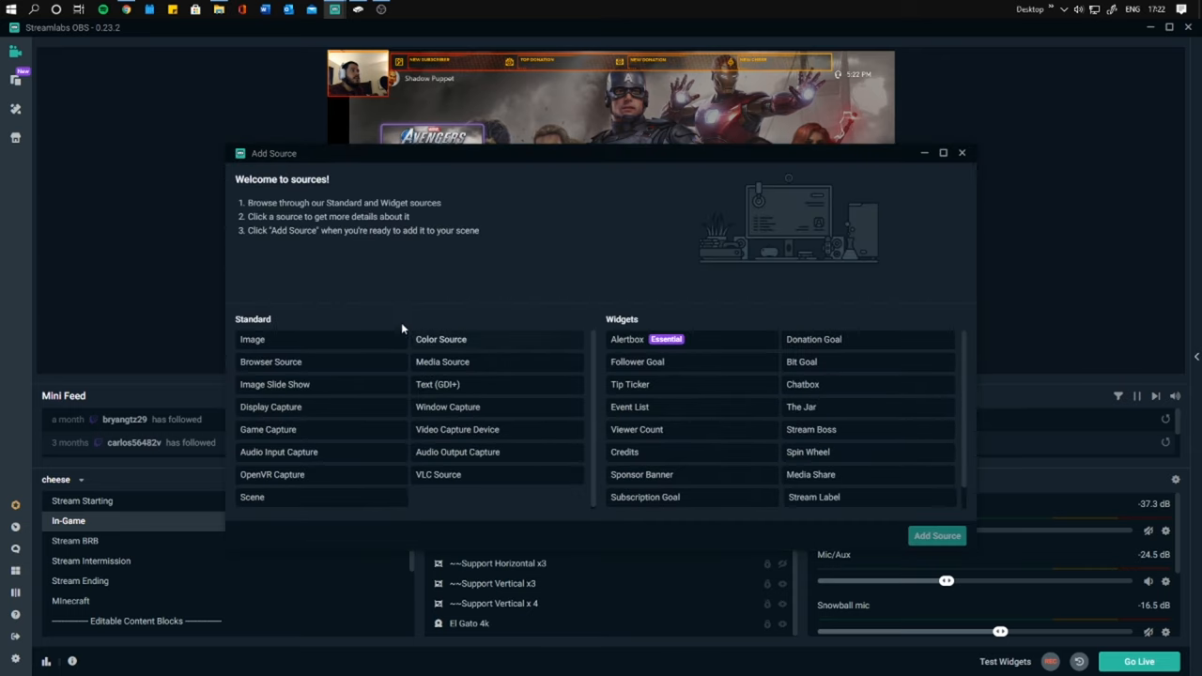
{"action": "left_click", "coordinate": [270, 361]}
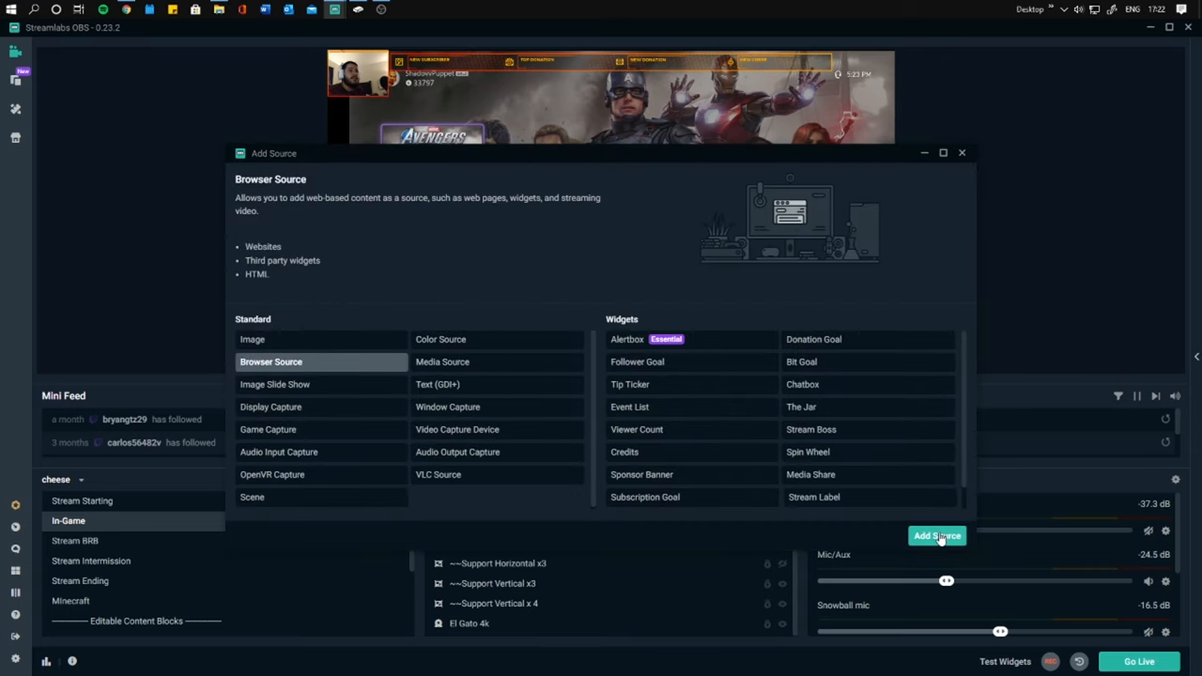
{"action": "left_click", "coordinate": [936, 536]}
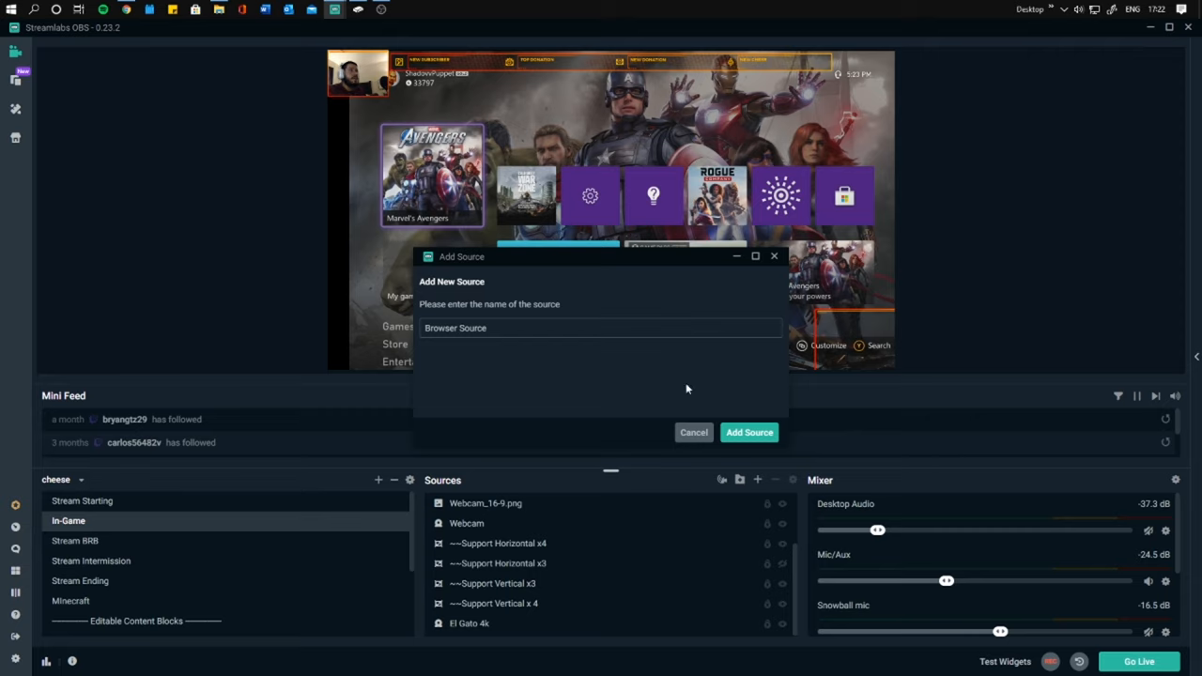
{"action": "triple_click", "coordinate": [601, 328]}
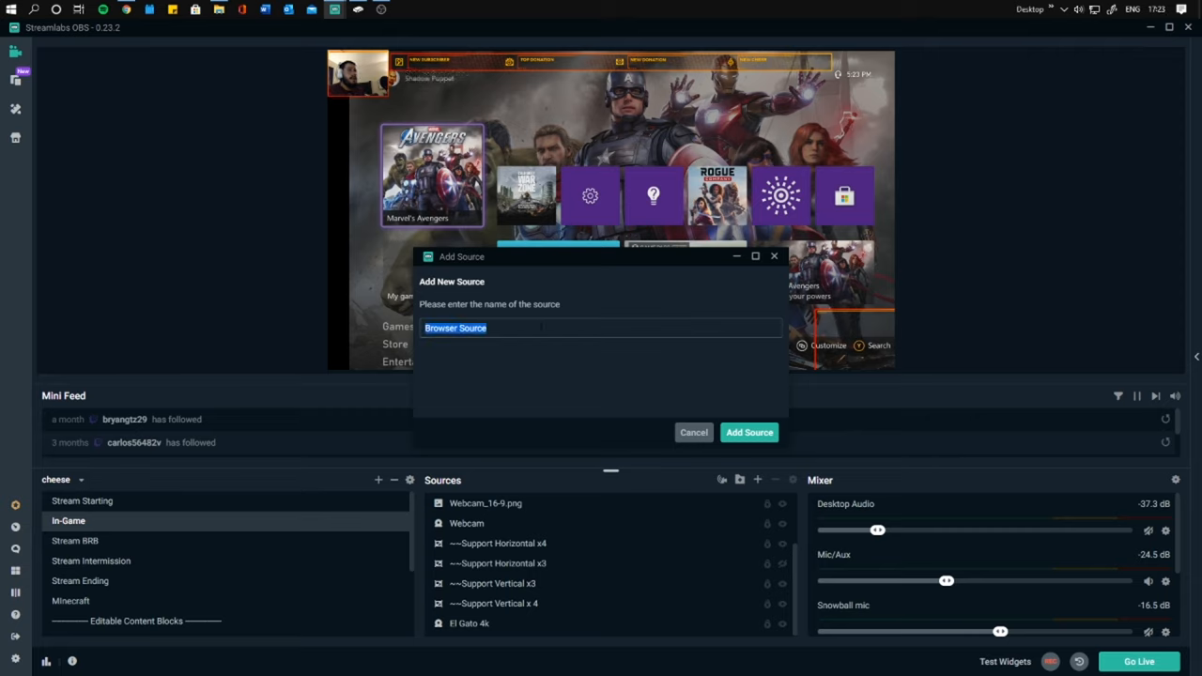
{"action": "type", "text": "Control"}
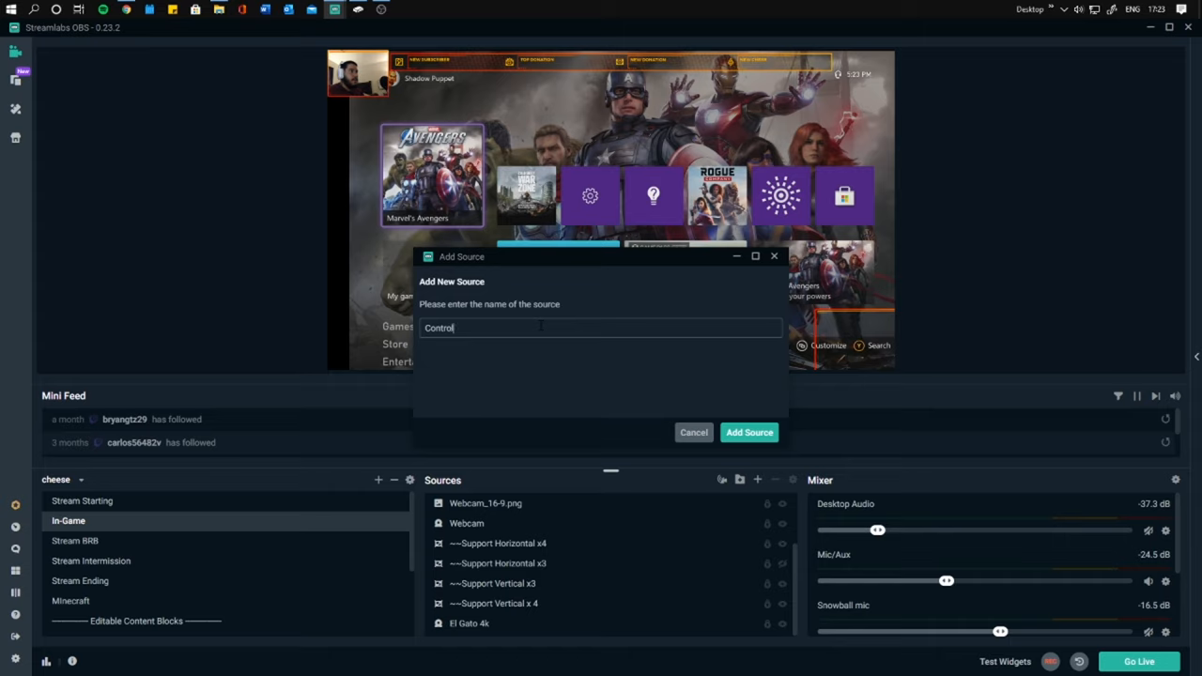
{"action": "type", "text": "ler"}
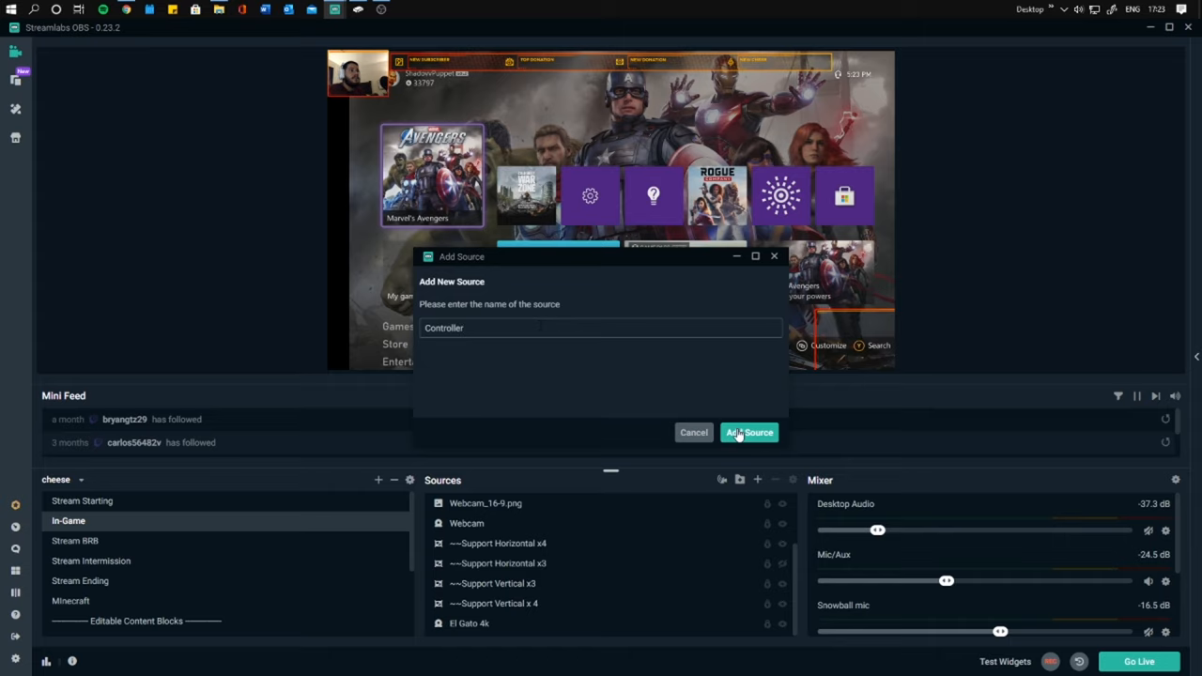
{"action": "left_click", "coordinate": [749, 432]}
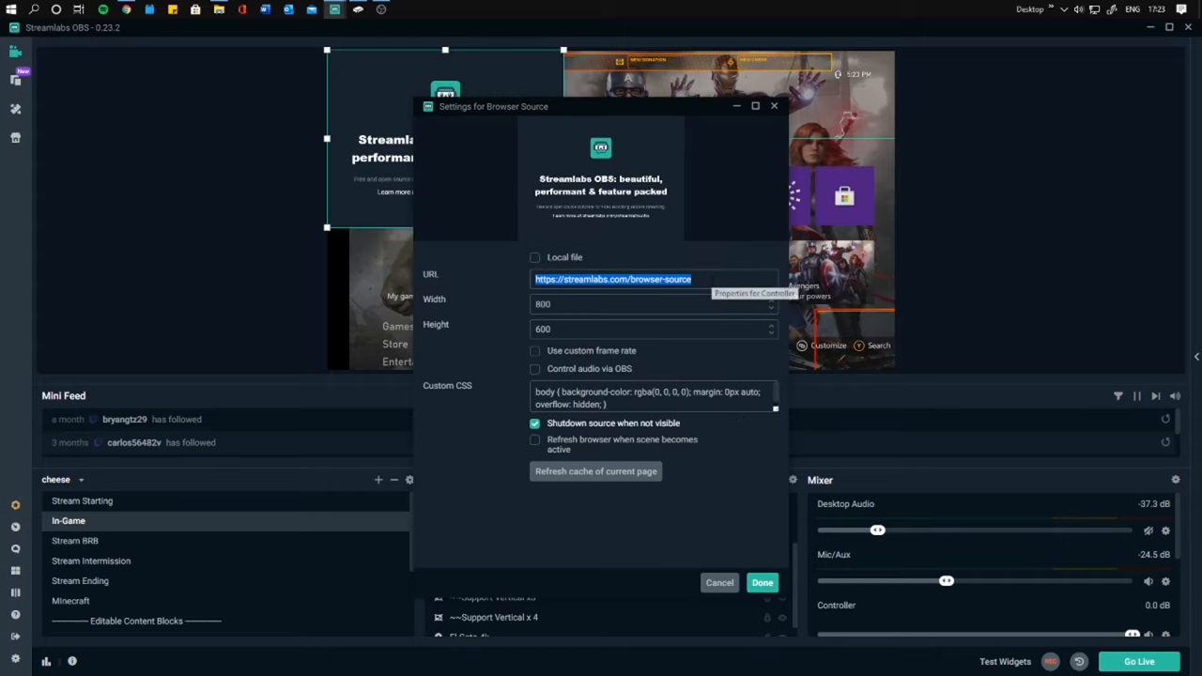
{"action": "type", "text": "https://gamepadviewer.com/?p=1&s=0"}
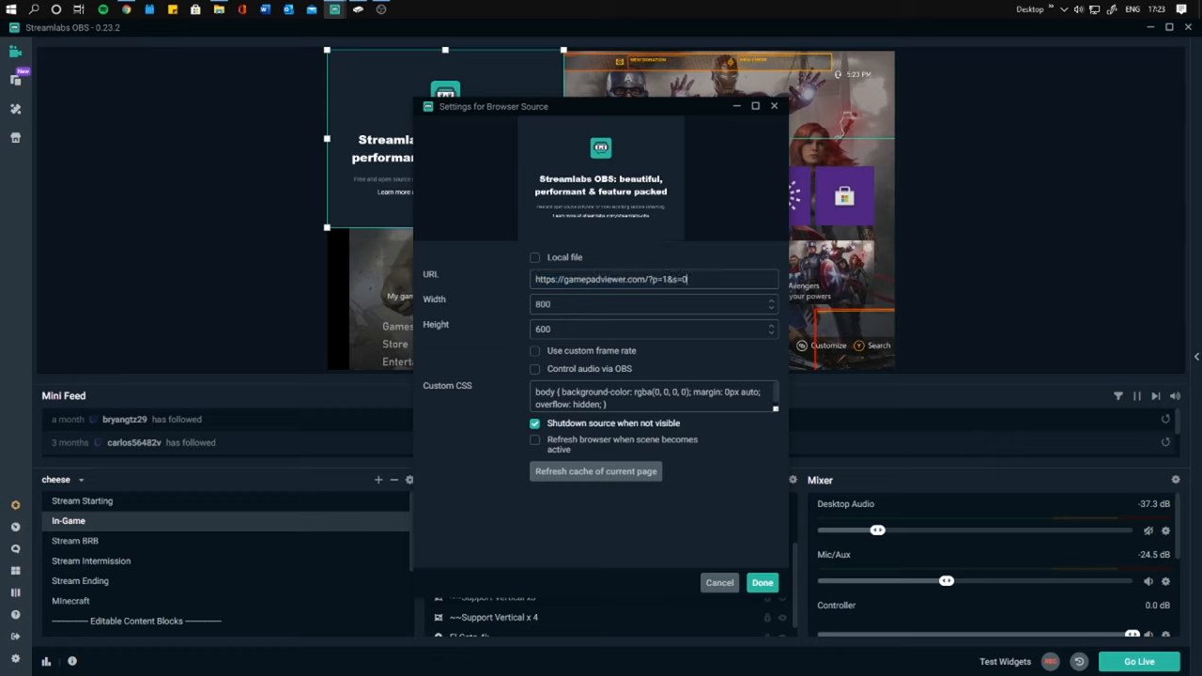
{"action": "left_click", "coordinate": [762, 583]}
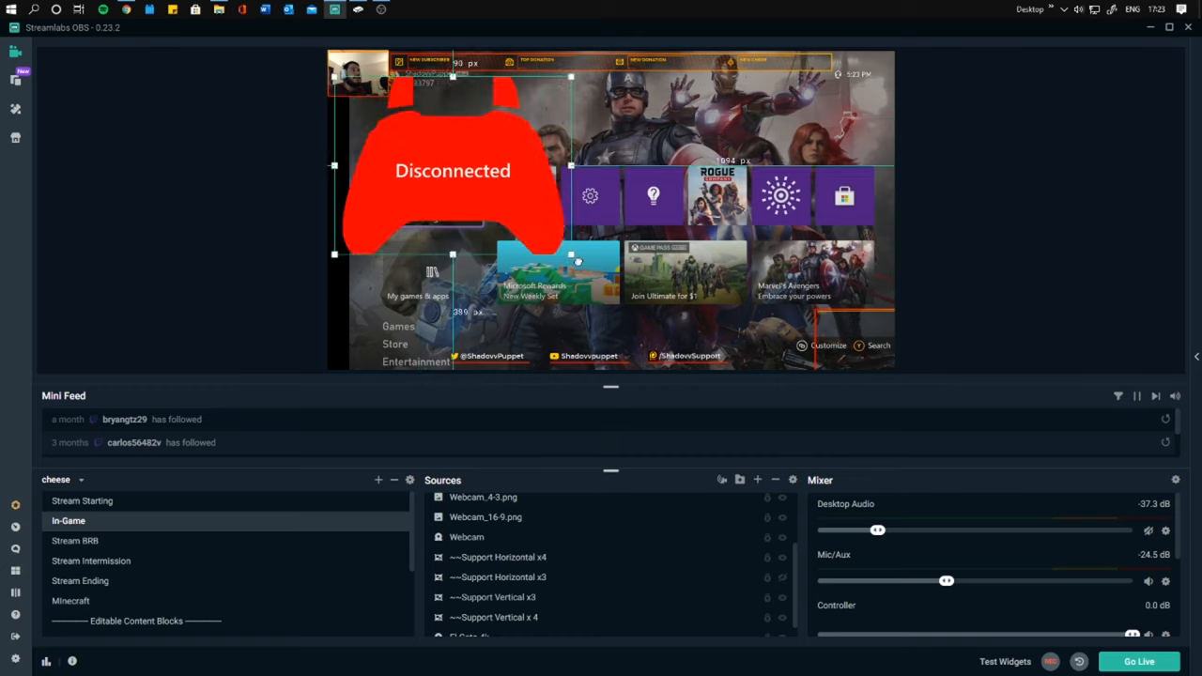
Resize the Controller overlay smaller and drag it into the preview's bottom-right corner
{"action": "left_click_drag", "start_coordinate": [571, 255], "coordinate": [498, 205]}
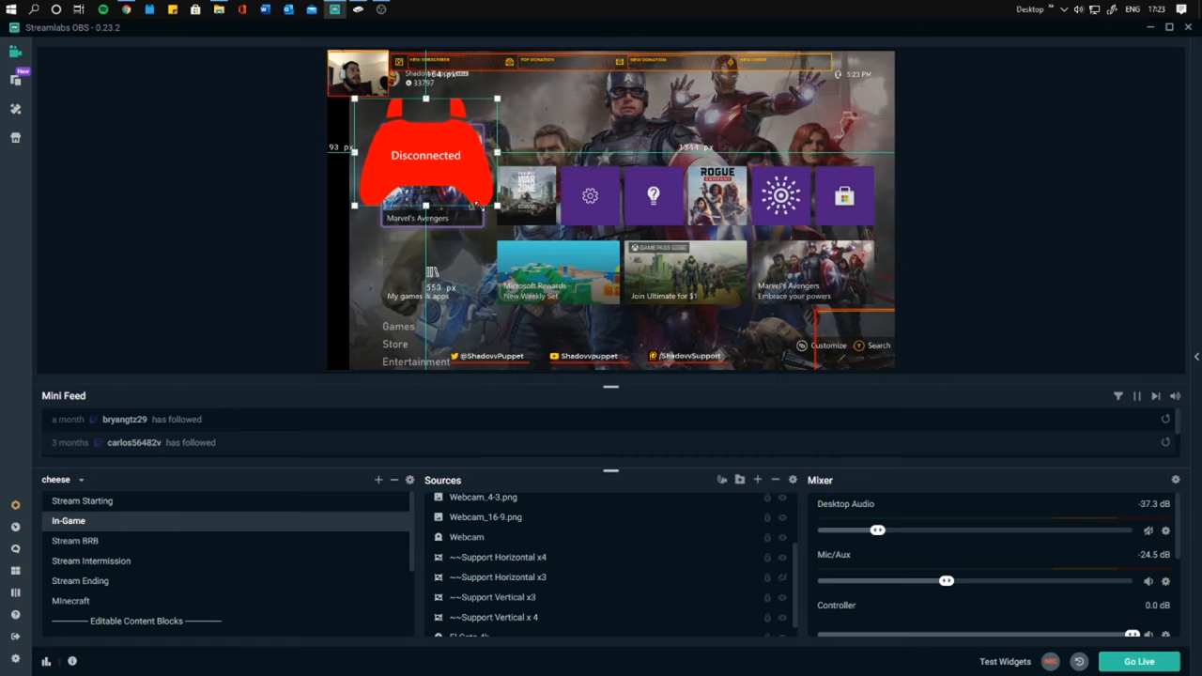
{"action": "left_click_drag", "start_coordinate": [425, 155], "coordinate": [829, 321]}
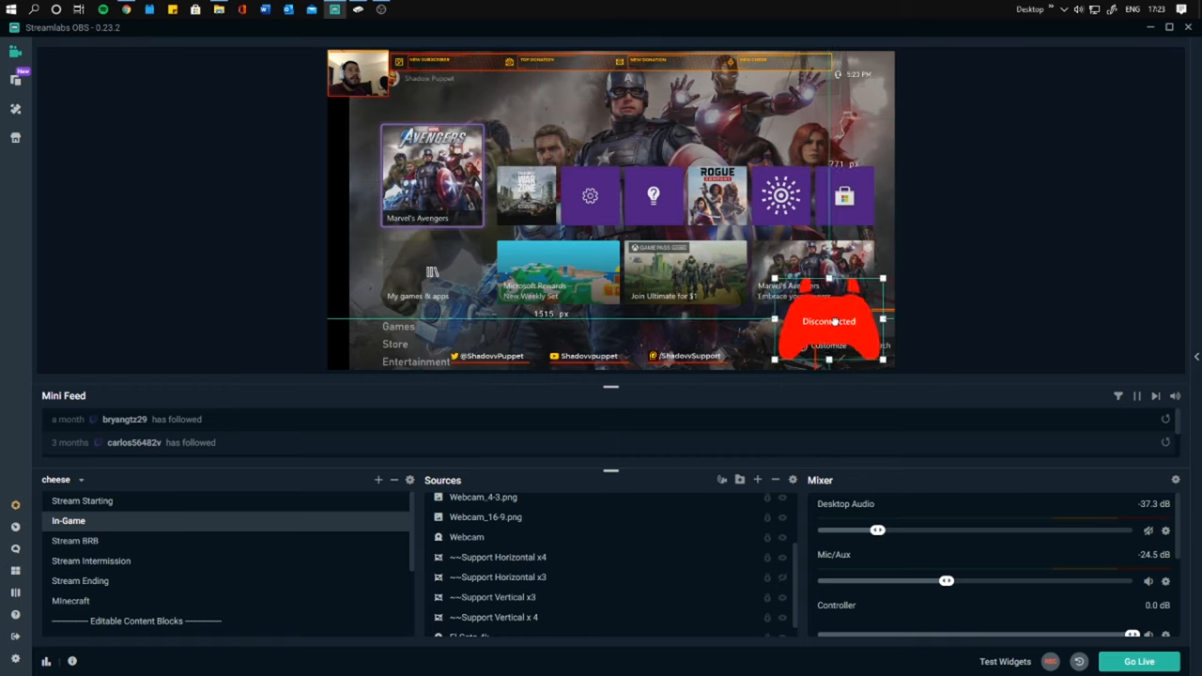
{"action": "left_click_drag", "start_coordinate": [828, 321], "coordinate": [860, 343]}
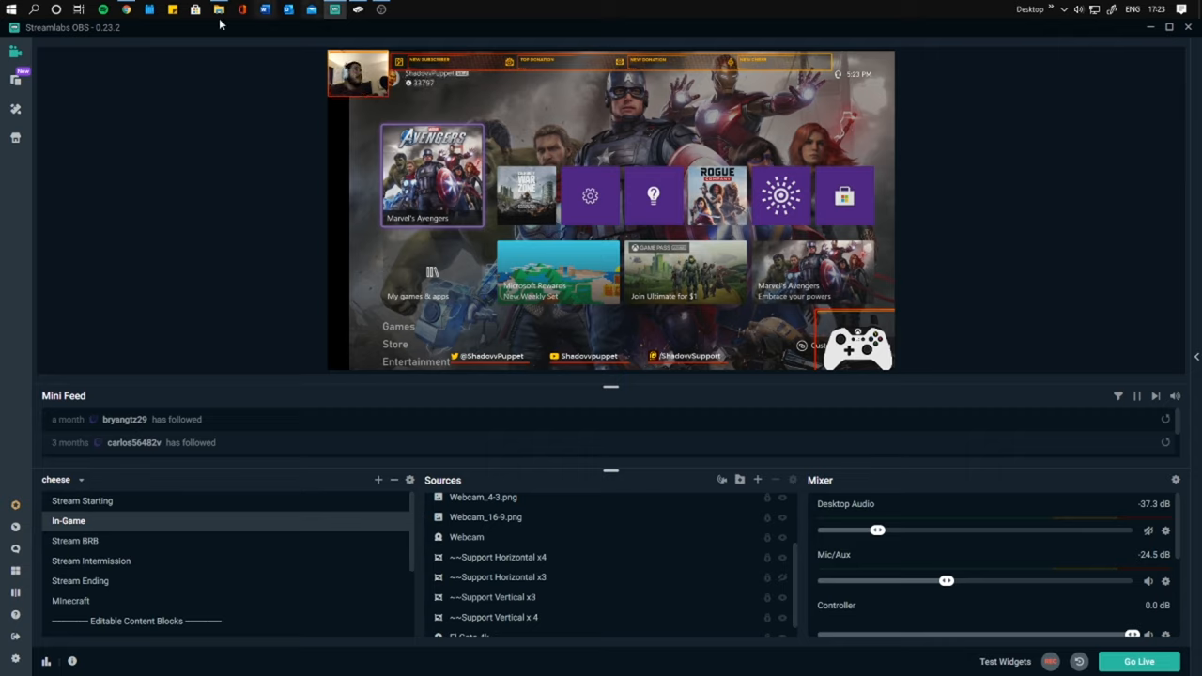
Show the Xbox Console Companion remote-play window beside the Streamlabs OBS In-Game preview
{"action": "left_click", "coordinate": [357, 8]}
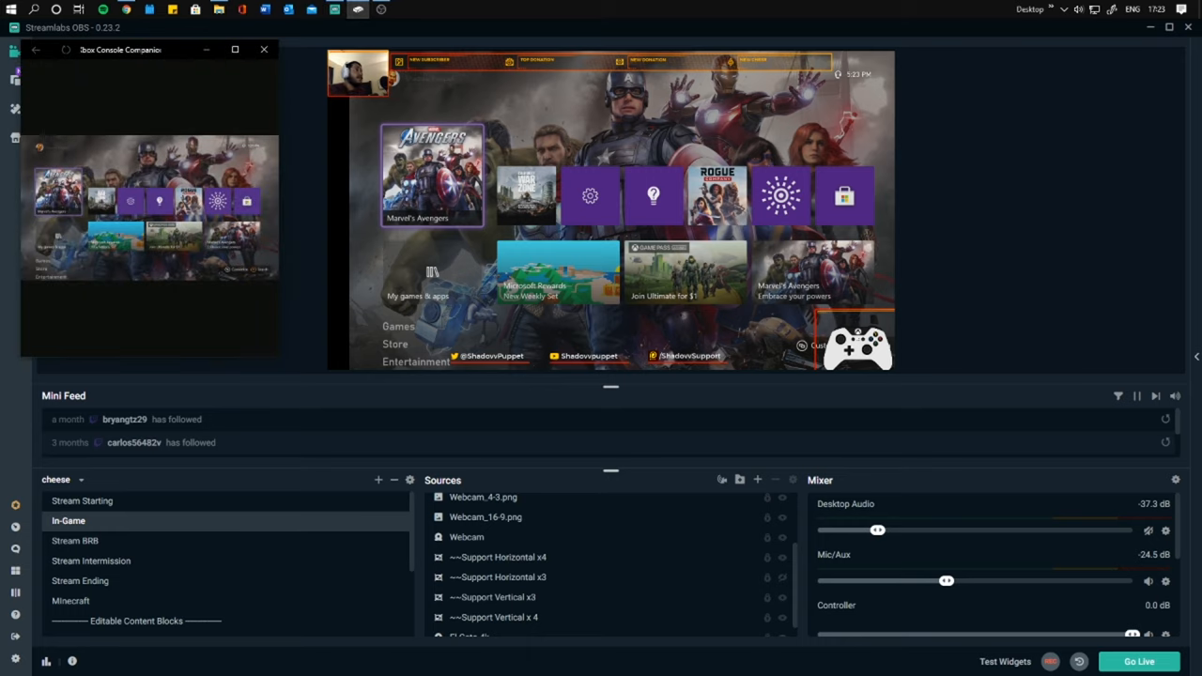
{"action": "mouse_move", "coordinate": [235, 50]}
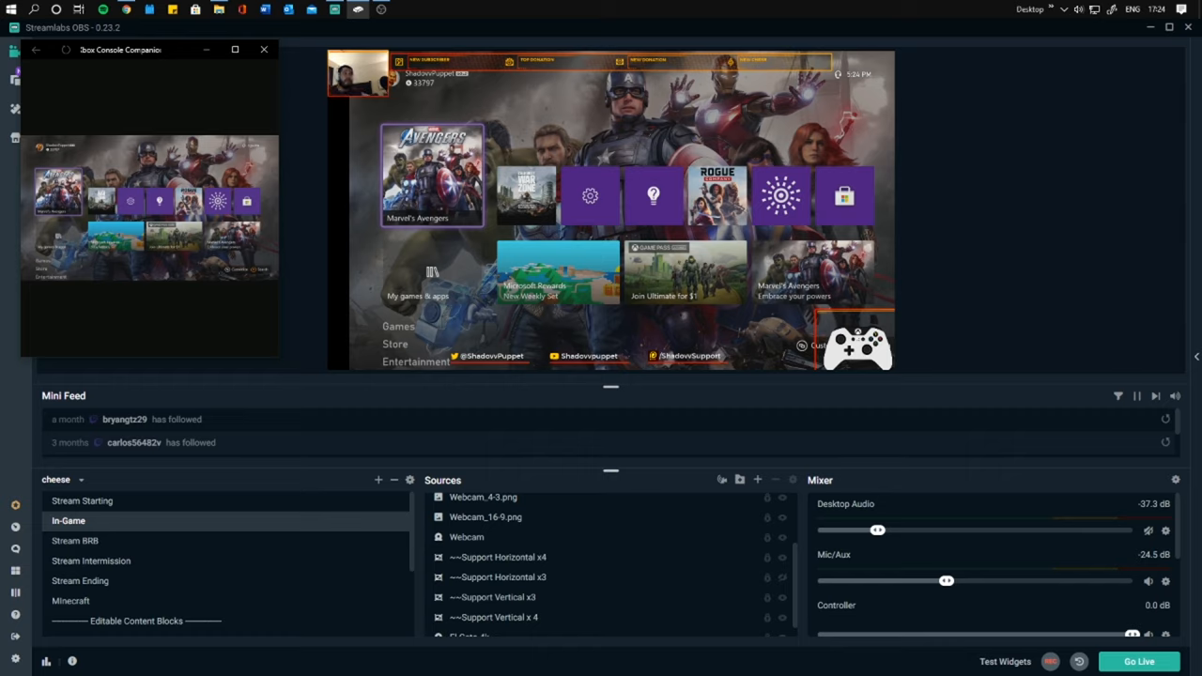
{"action": "left_click", "coordinate": [639, 90]}
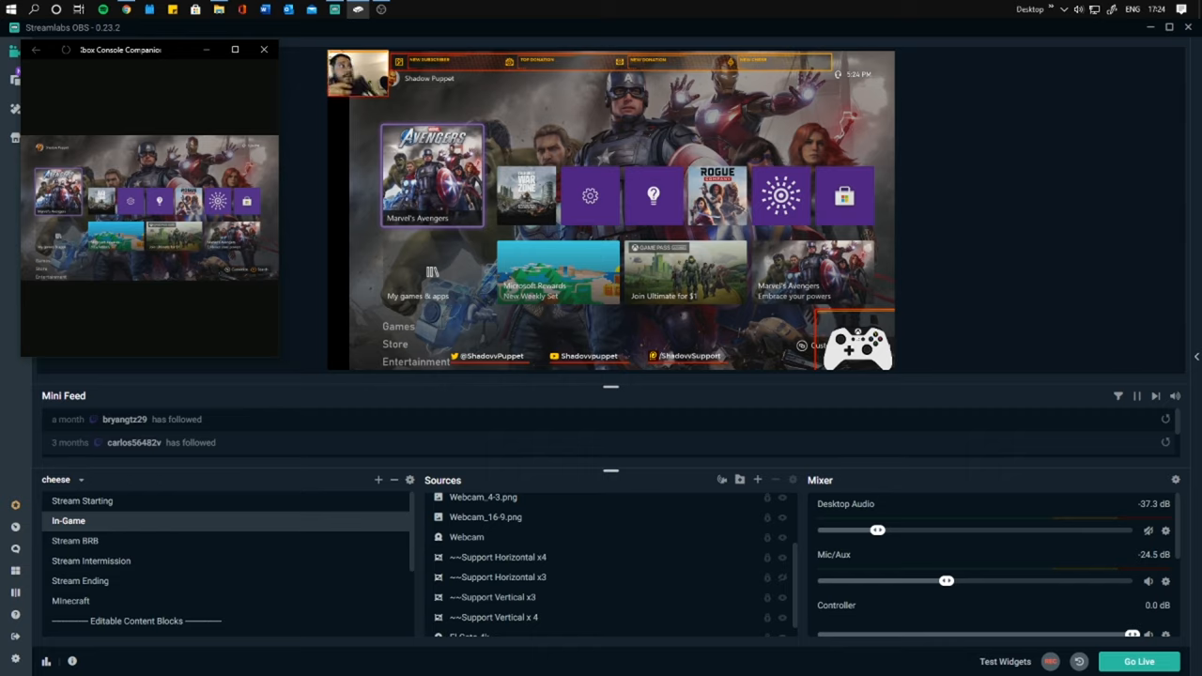
{"action": "left_click", "coordinate": [70, 601]}
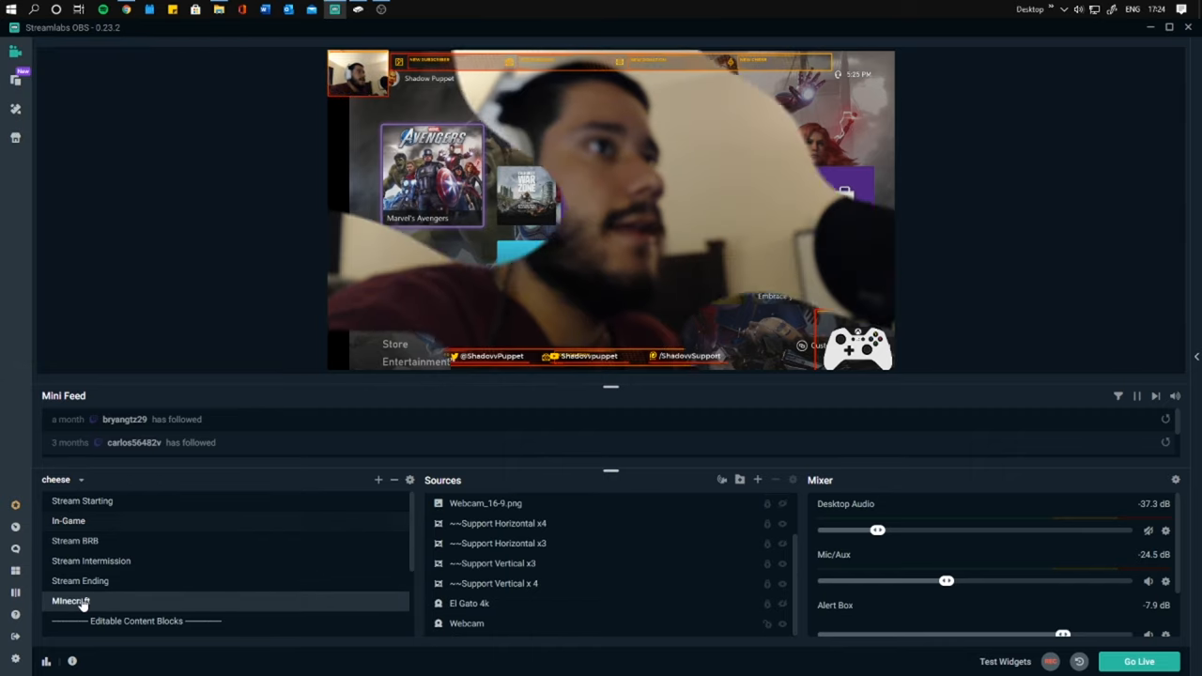
{"action": "left_click", "coordinate": [71, 601]}
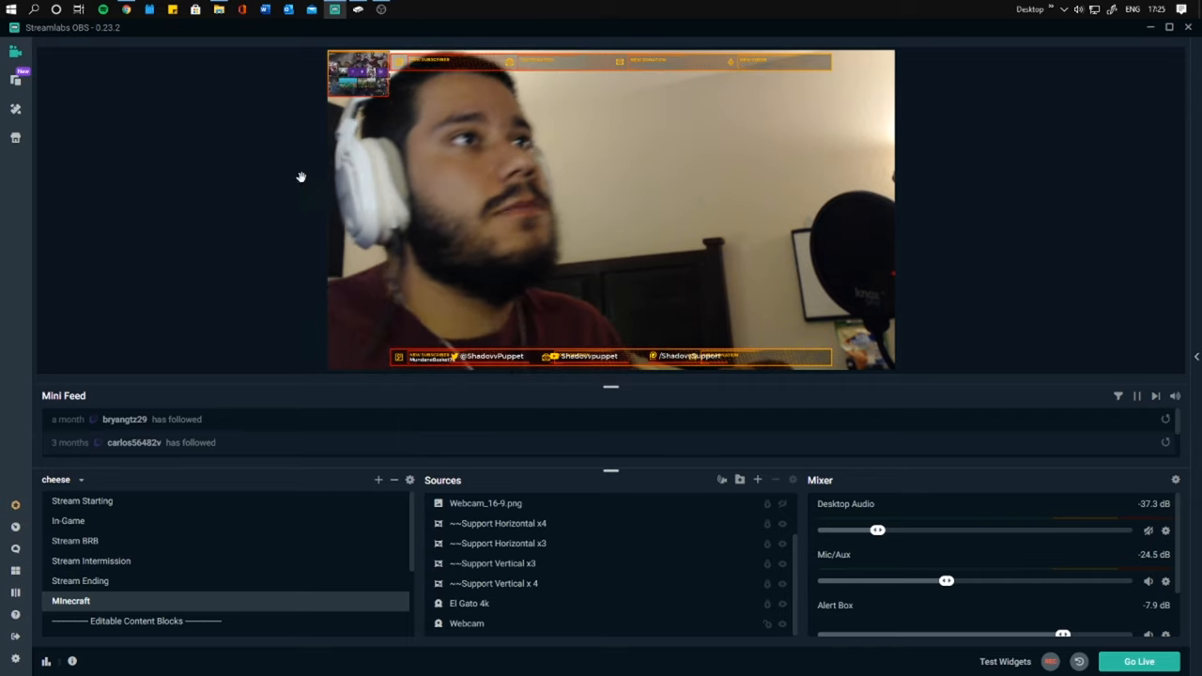
{"action": "left_click", "coordinate": [68, 521]}
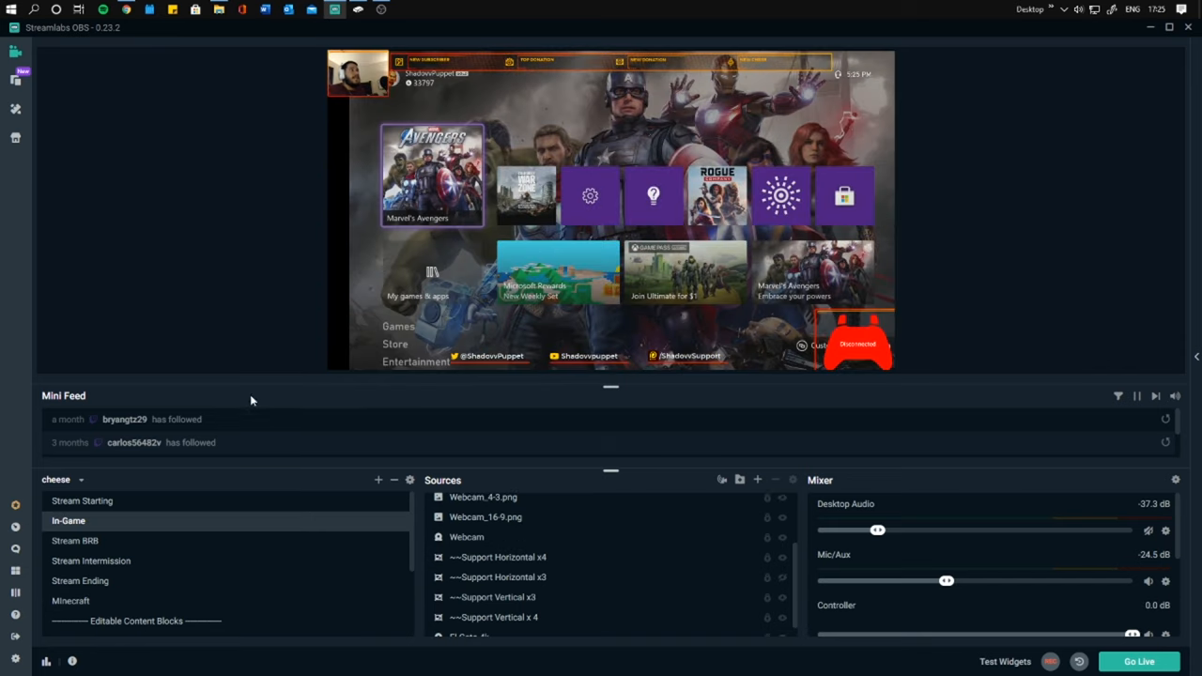